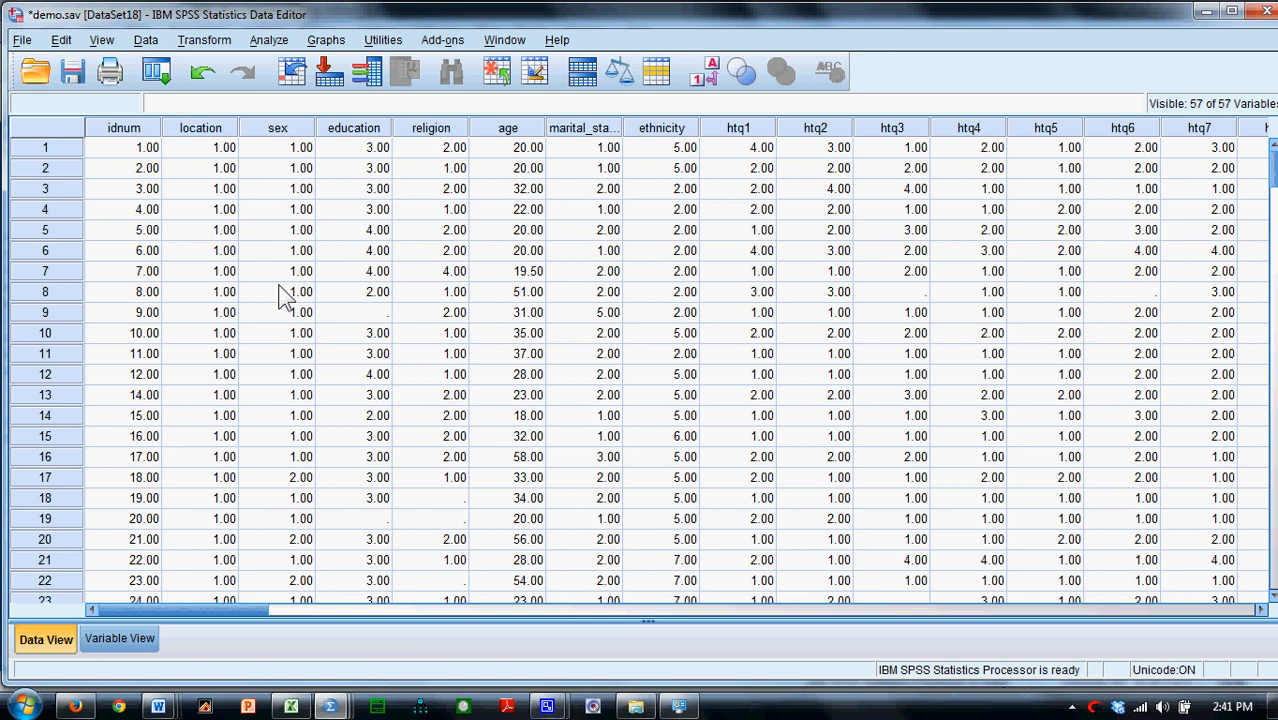
{"action": "mouse_move", "coordinate": [268, 393]}
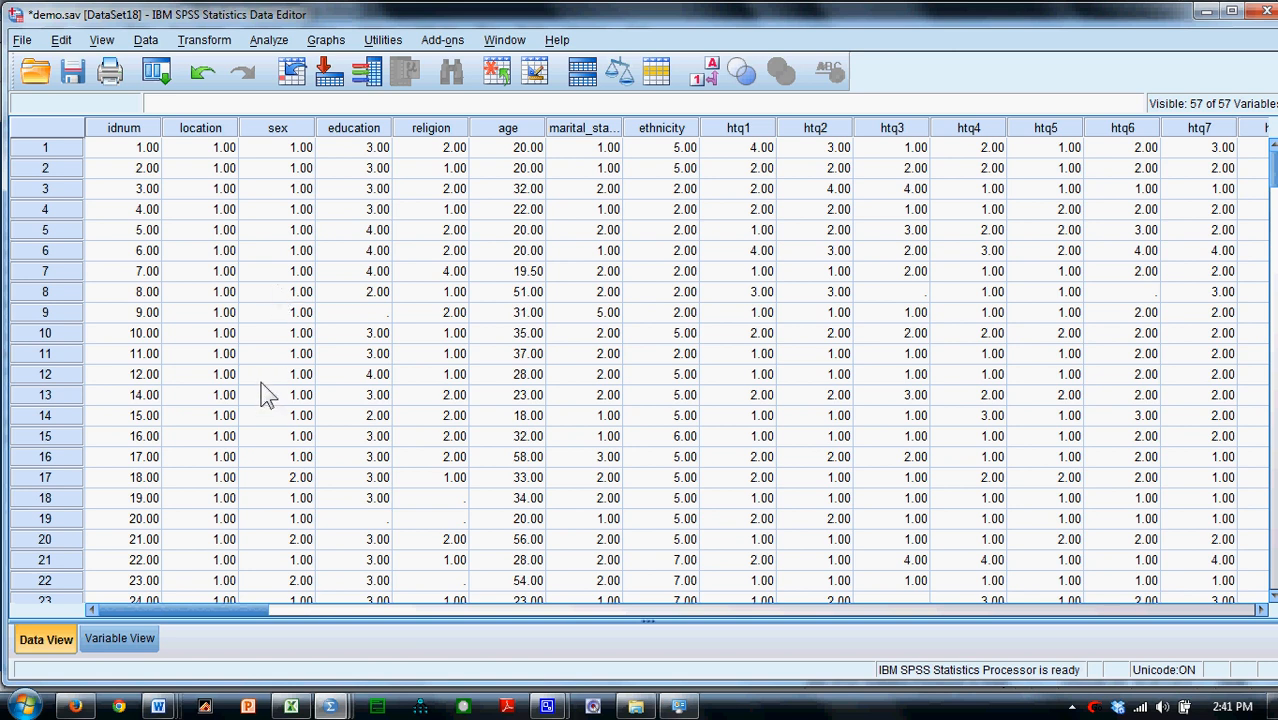
{"action": "mouse_move", "coordinate": [265, 375]}
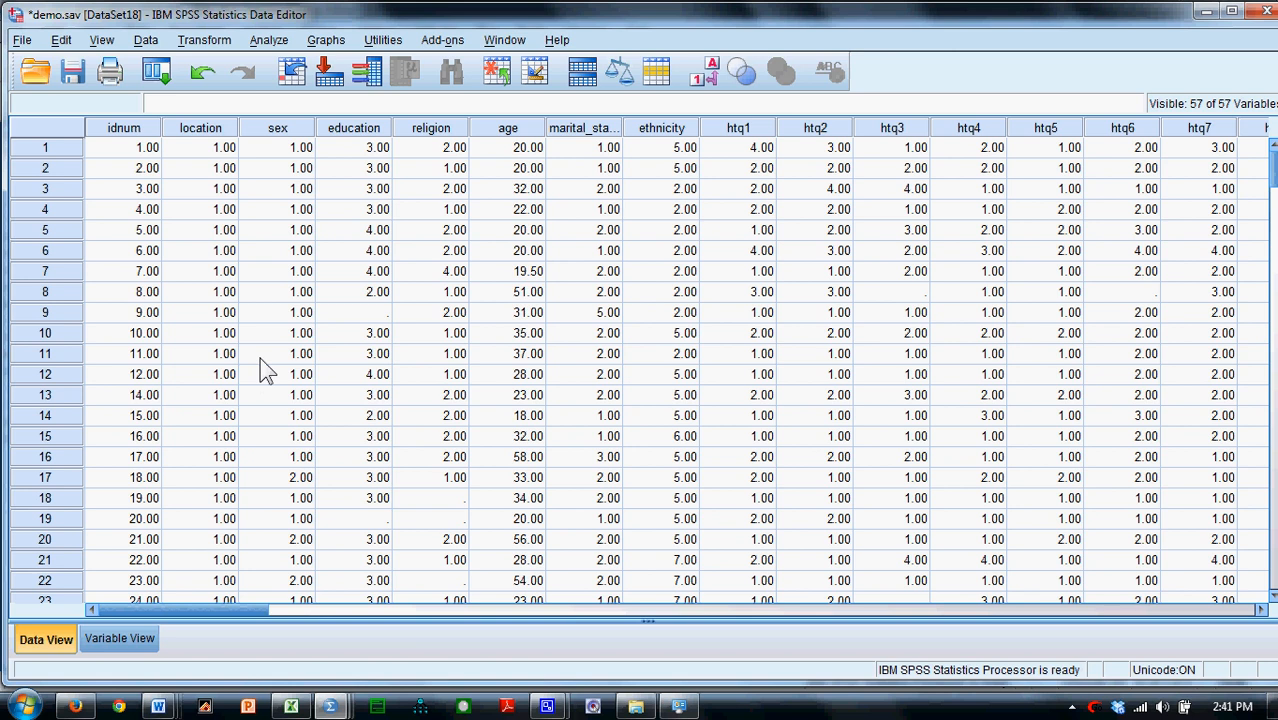
{"action": "mouse_move", "coordinate": [195, 613]}
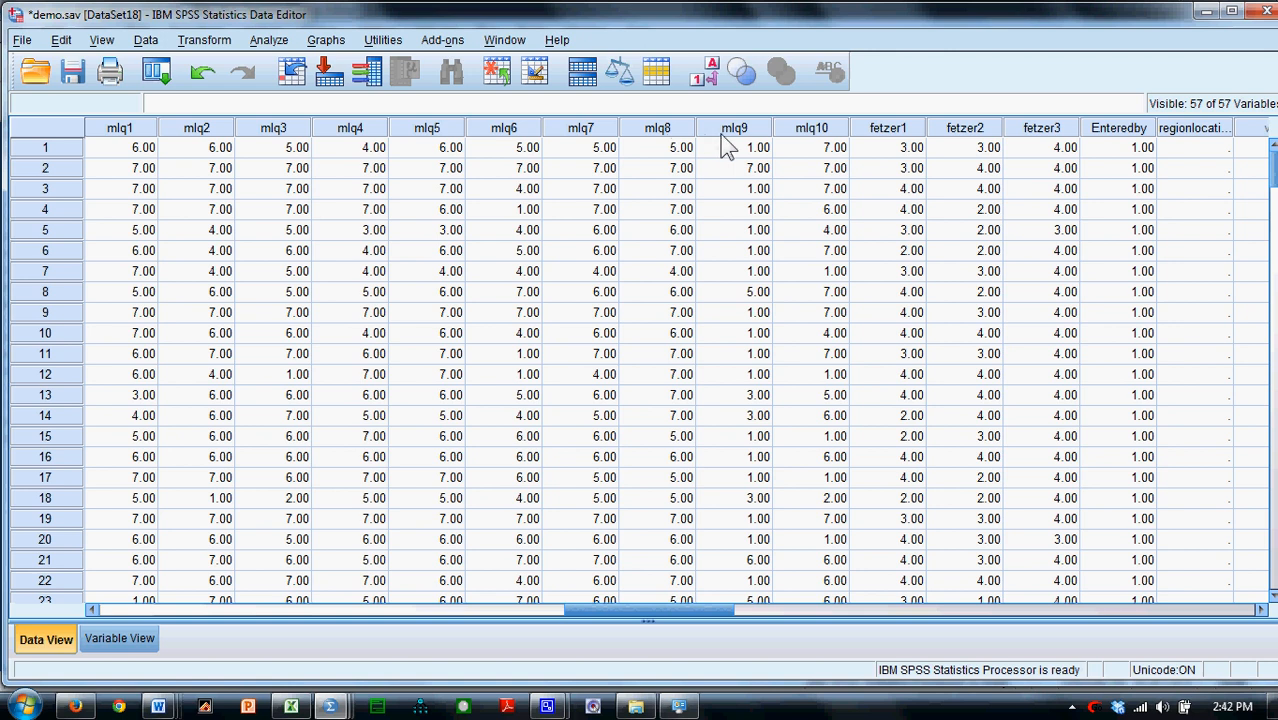
{"action": "mouse_move", "coordinate": [805, 148]}
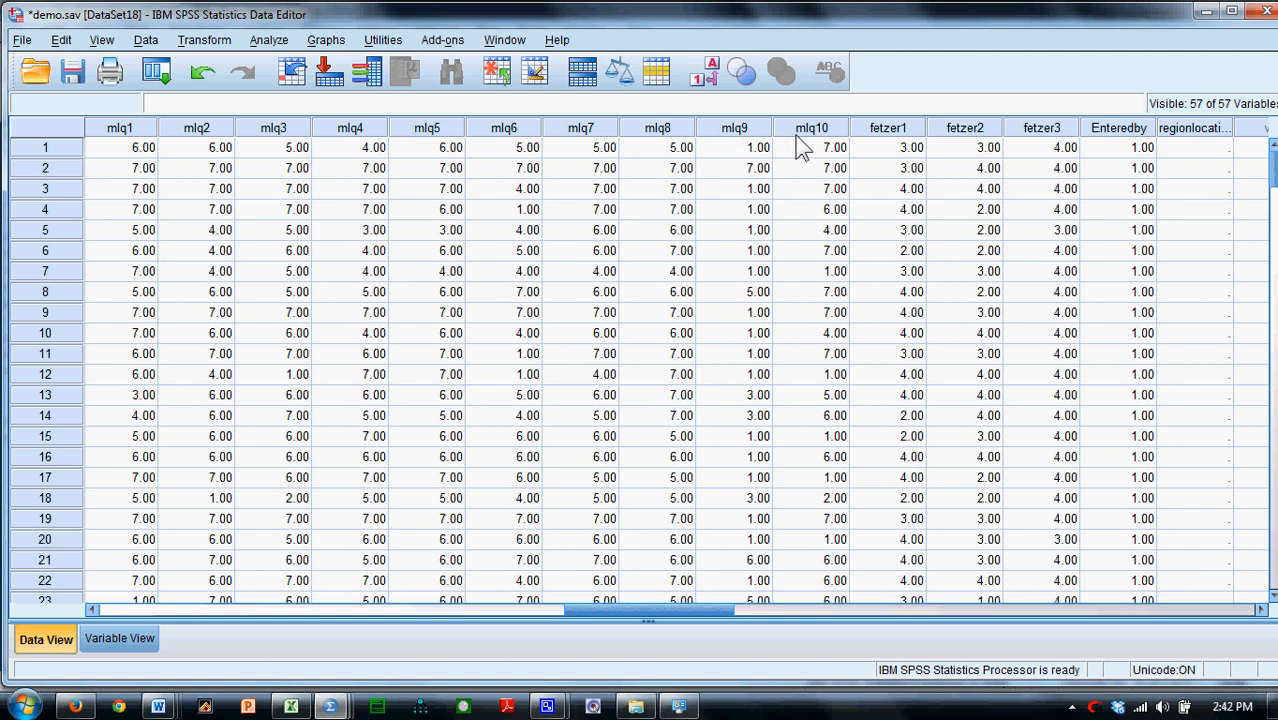
{"action": "mouse_move", "coordinate": [453, 270]}
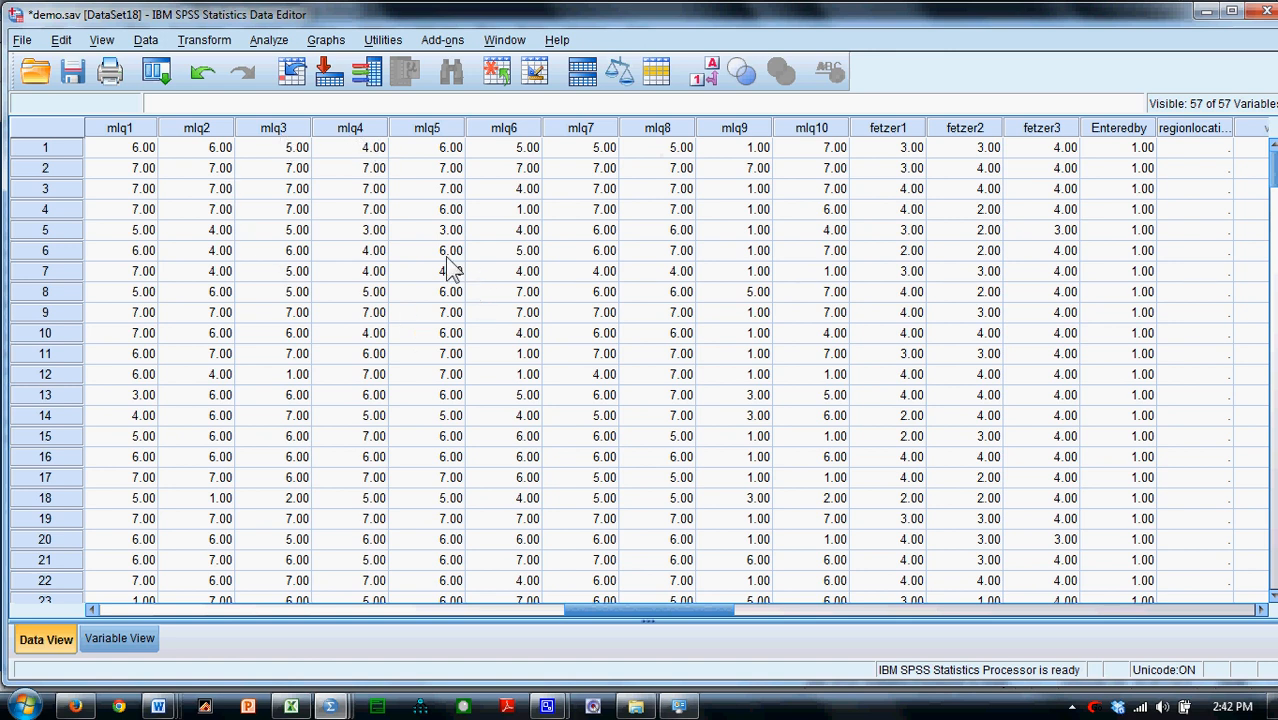
{"action": "mouse_move", "coordinate": [528, 415]}
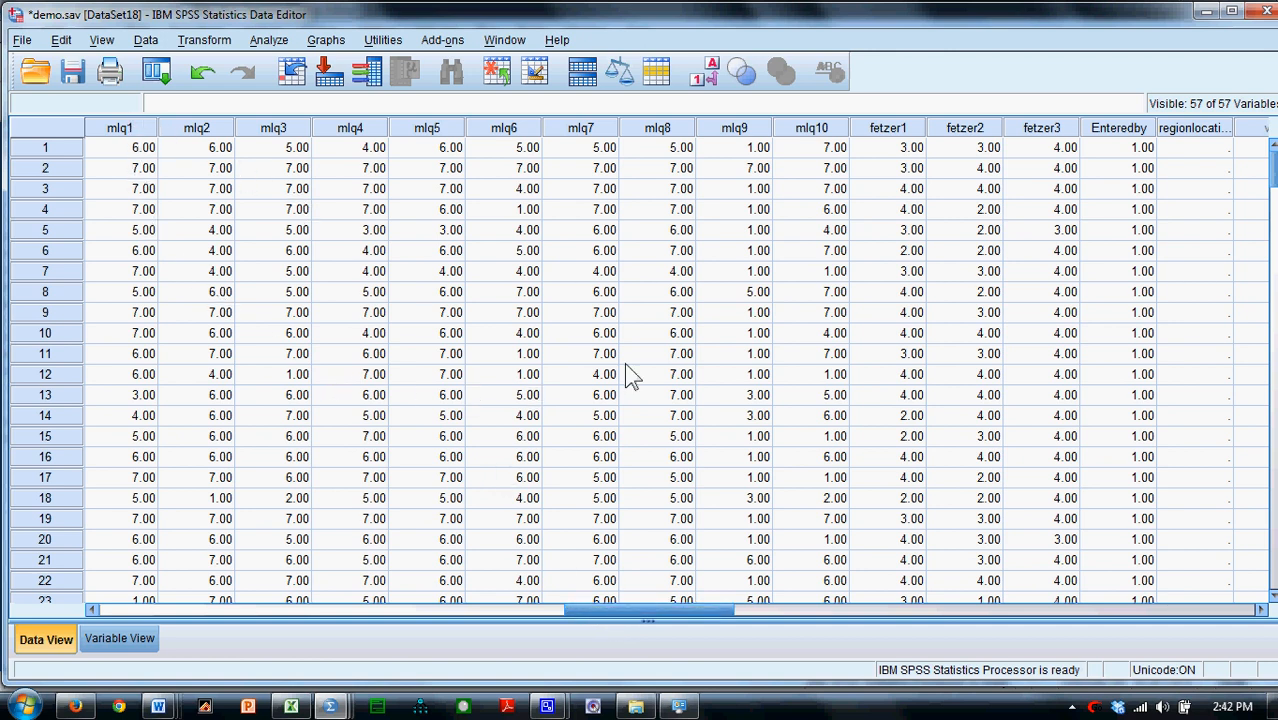
{"action": "mouse_move", "coordinate": [274, 278]}
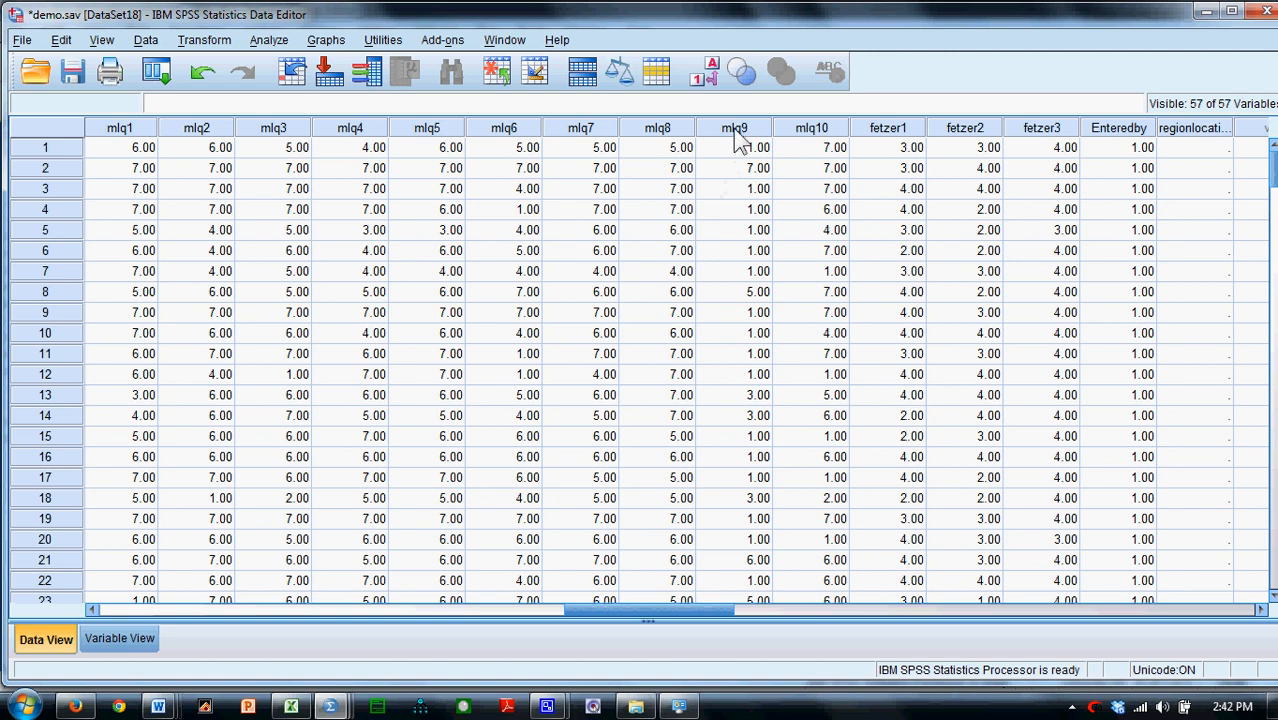
{"action": "mouse_move", "coordinate": [760, 160]}
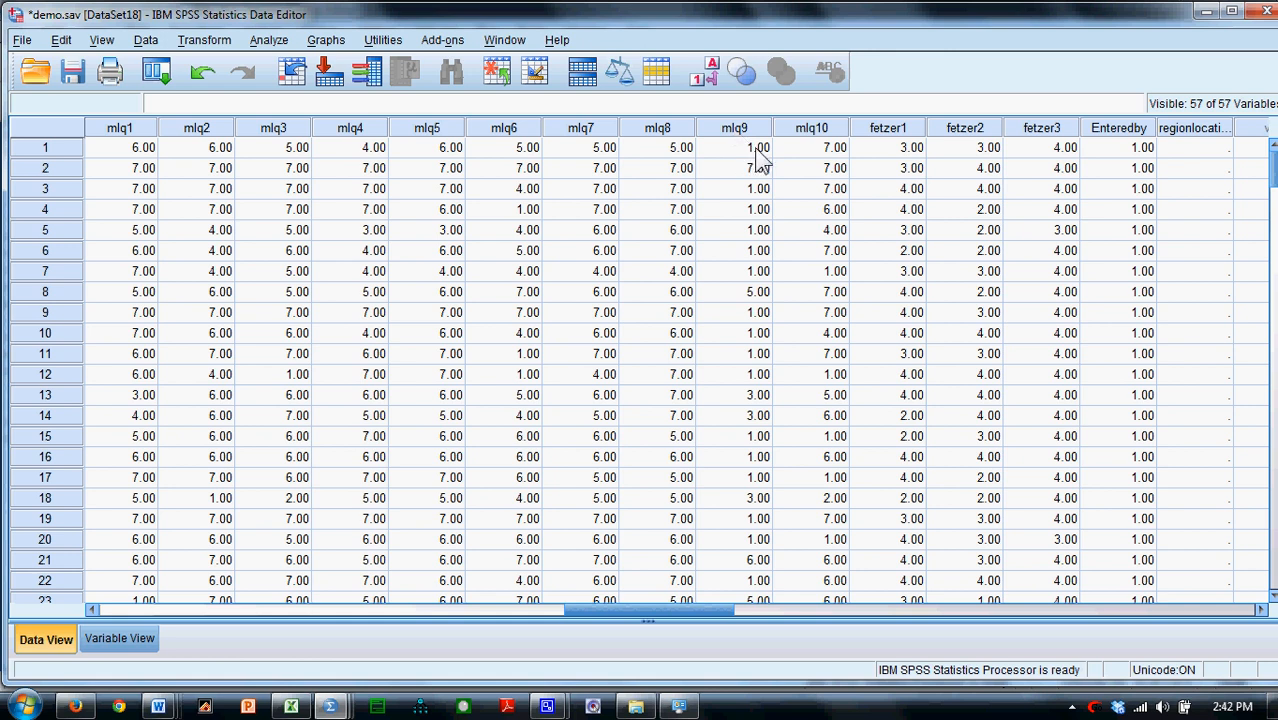
{"action": "mouse_move", "coordinate": [750, 158]}
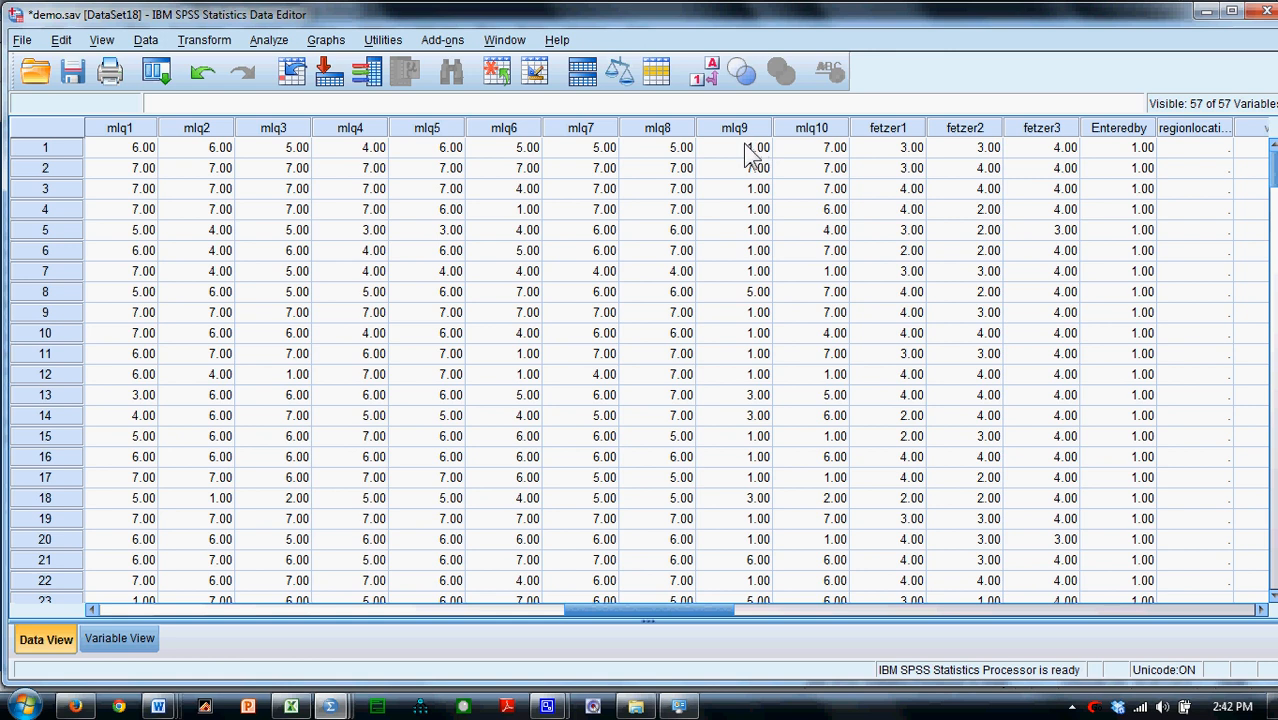
{"action": "mouse_move", "coordinate": [755, 168]}
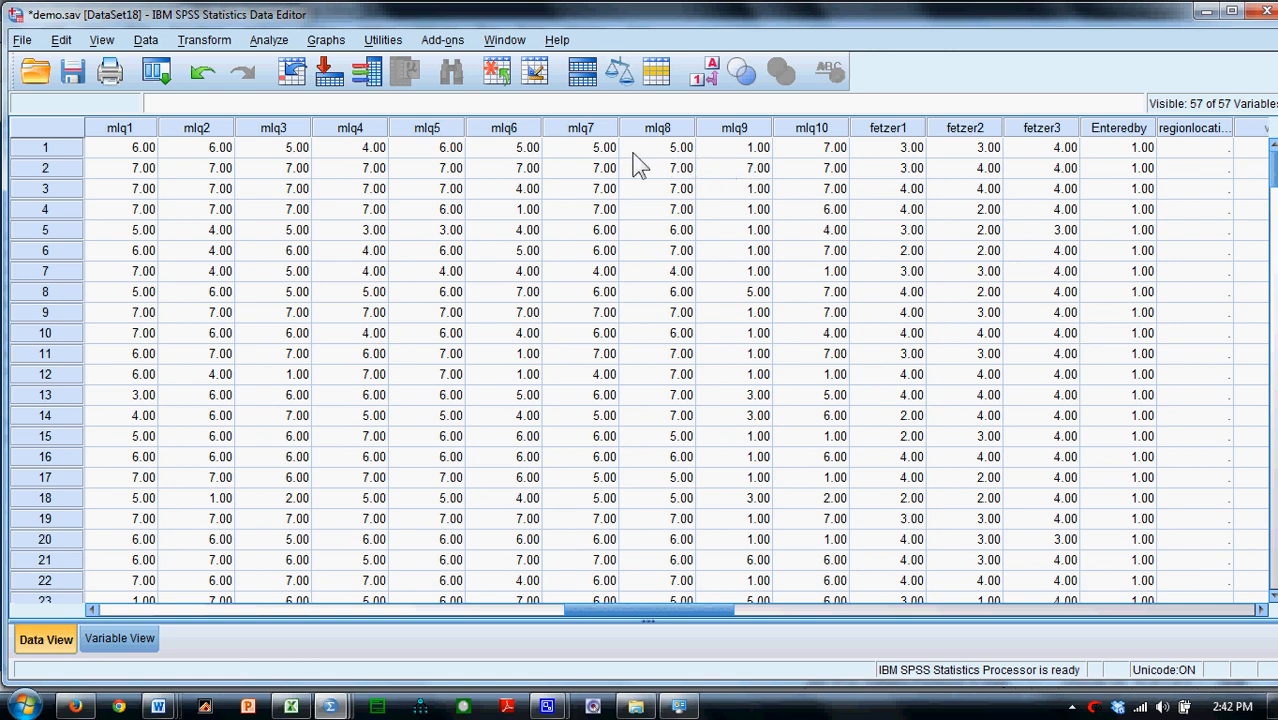
{"action": "mouse_move", "coordinate": [170, 168]}
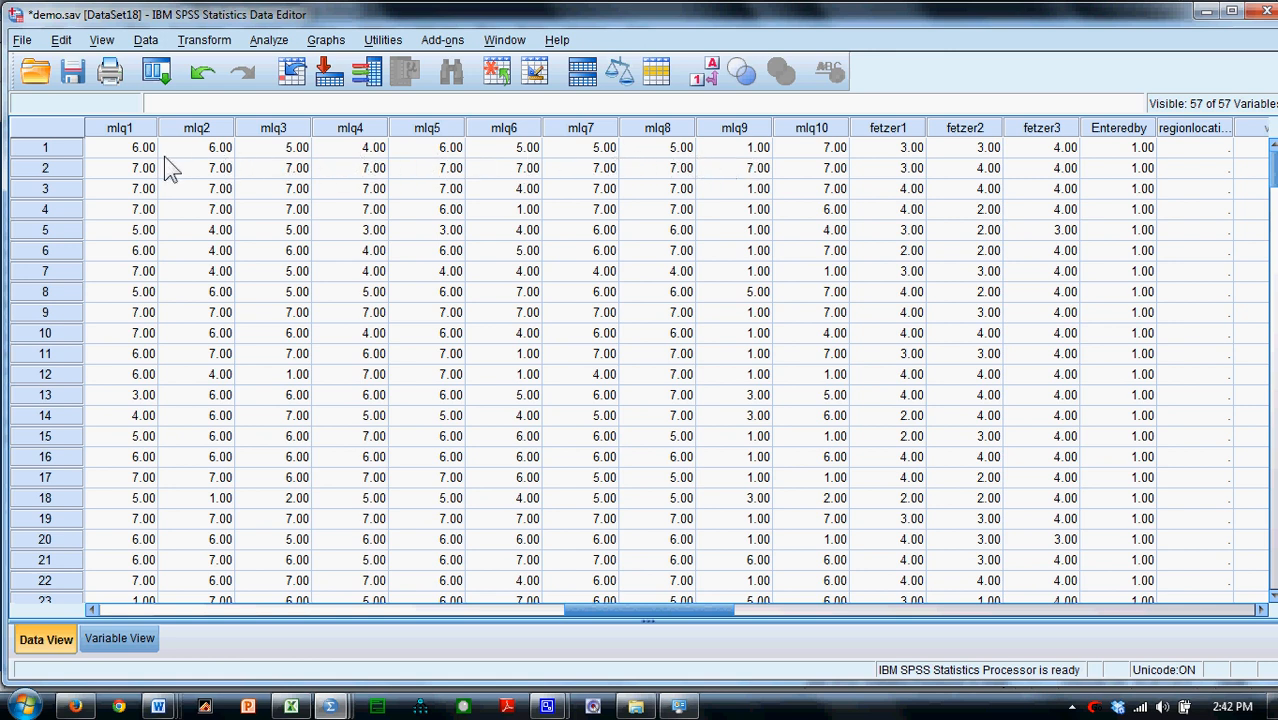
{"action": "mouse_move", "coordinate": [220, 168]}
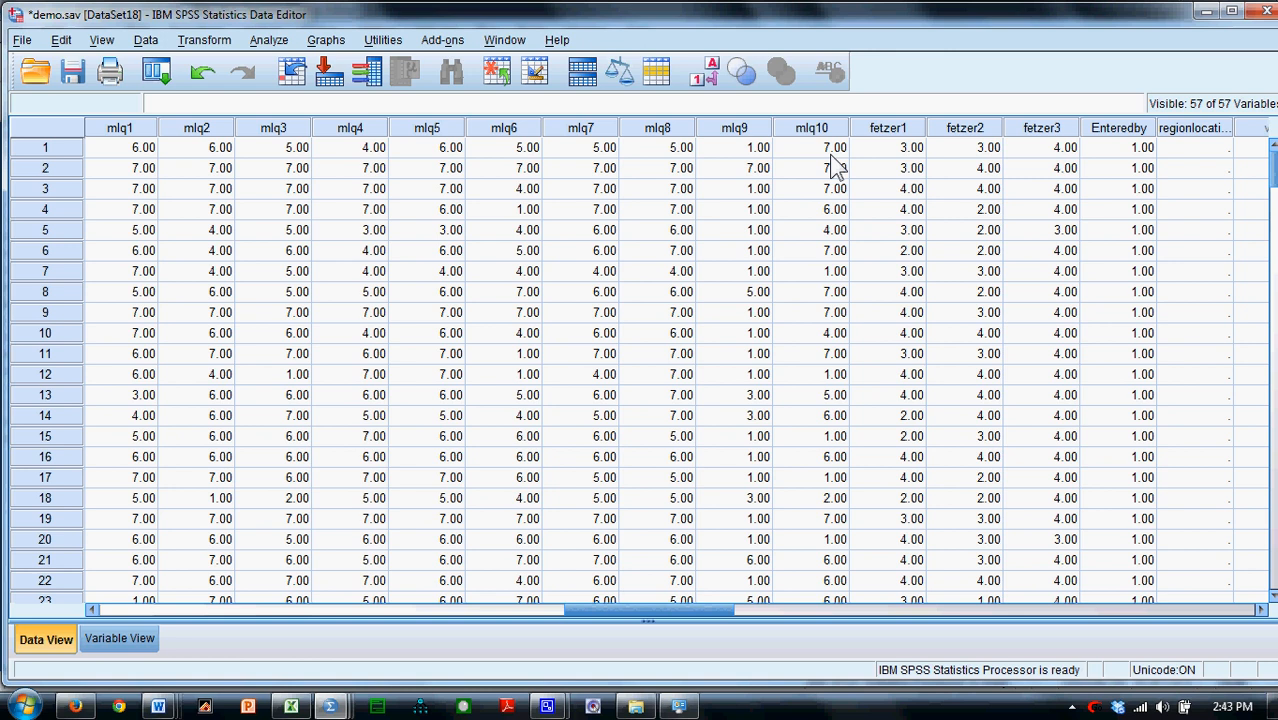
{"action": "mouse_move", "coordinate": [832, 165]}
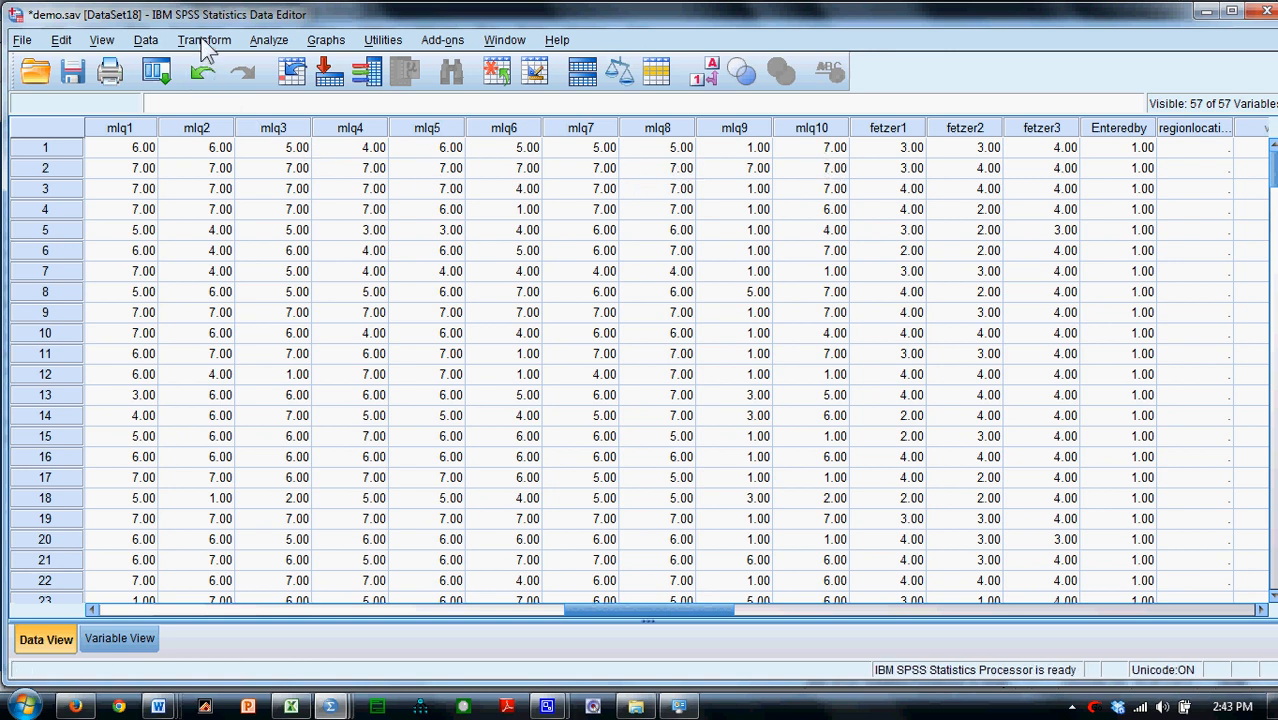
Set up Recode into Different Variables with mlq9 as input and output variable mlq9r.
{"action": "left_click", "coordinate": [204, 40]}
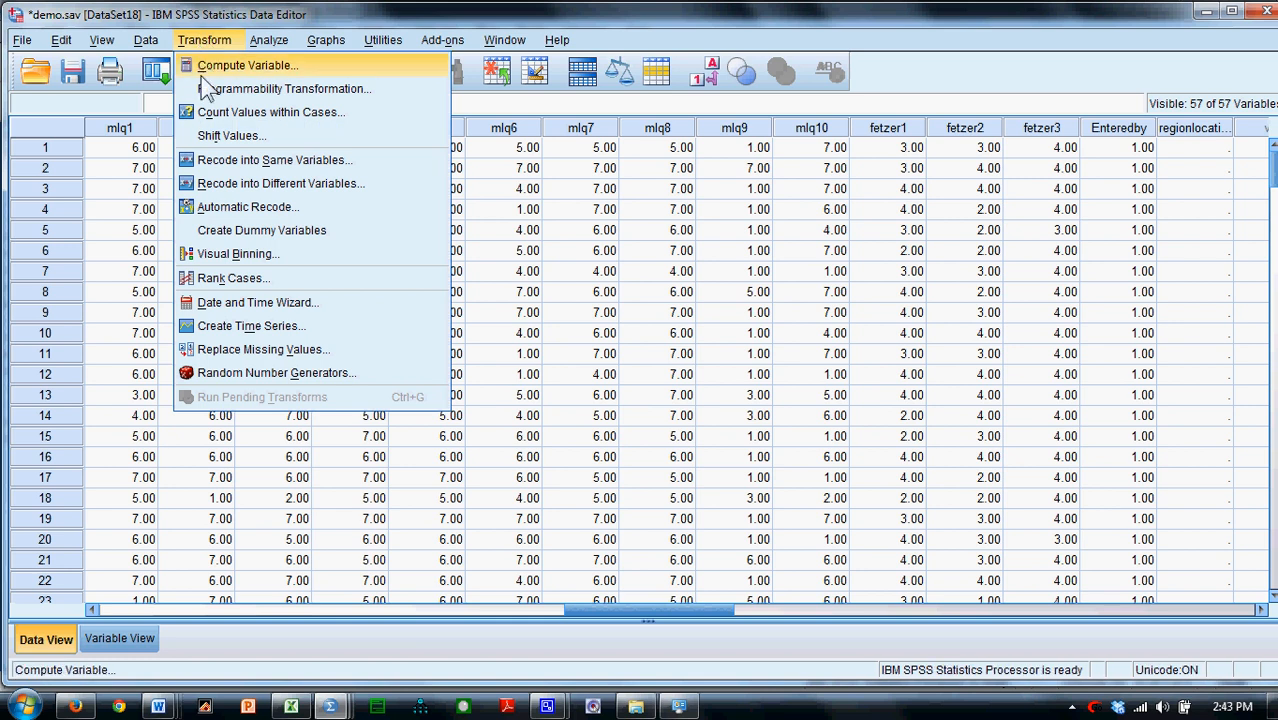
{"action": "left_click", "coordinate": [280, 183]}
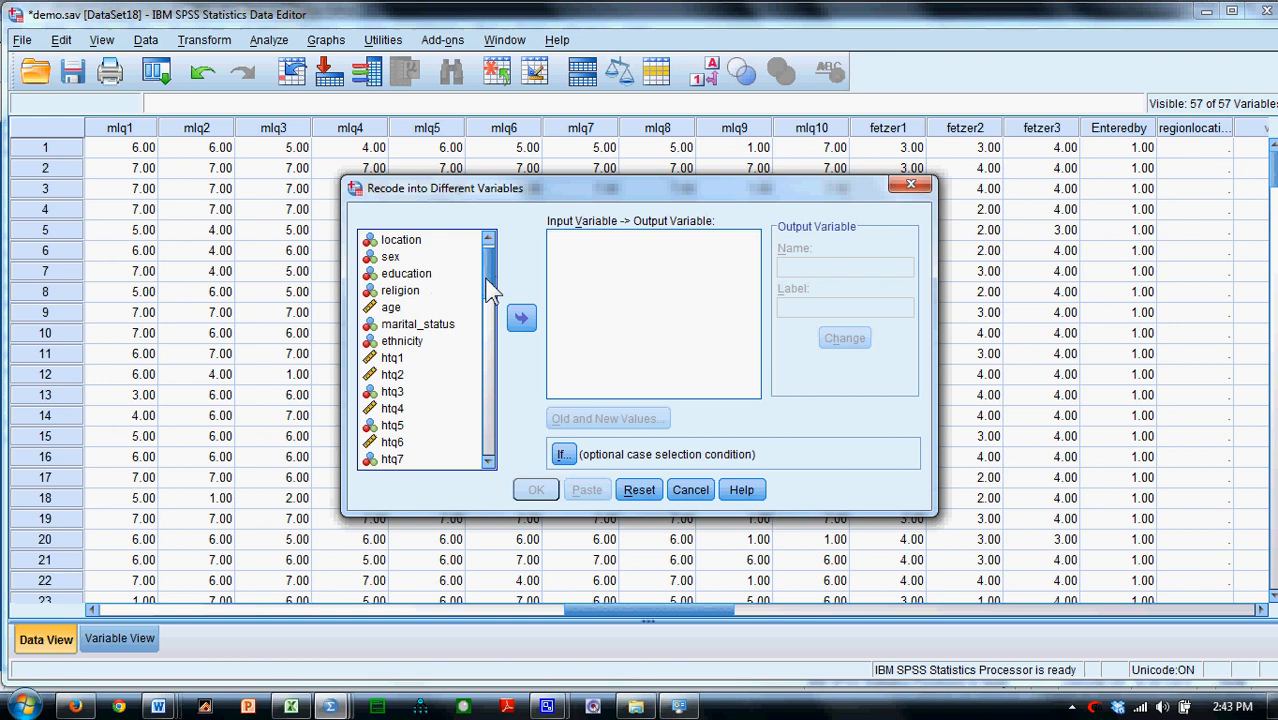
{"action": "scroll", "scroll_direction": "down", "scroll_amount": 3}
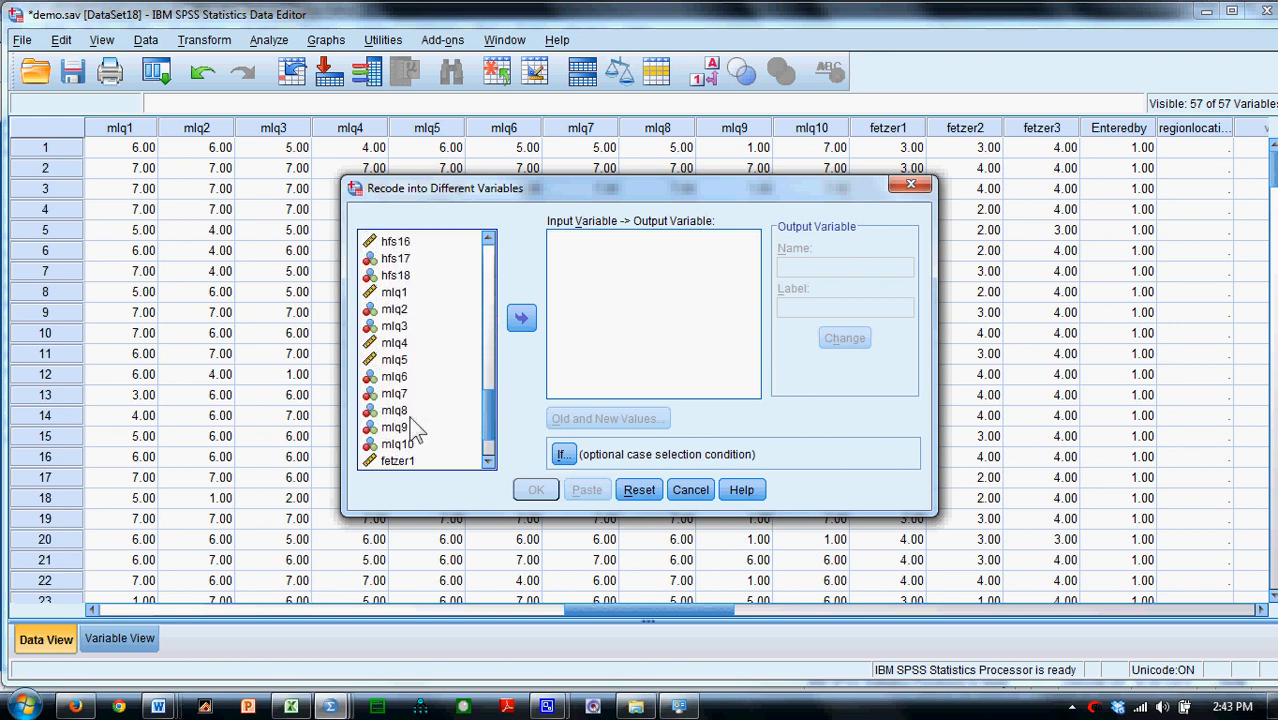
{"action": "left_click", "coordinate": [521, 317]}
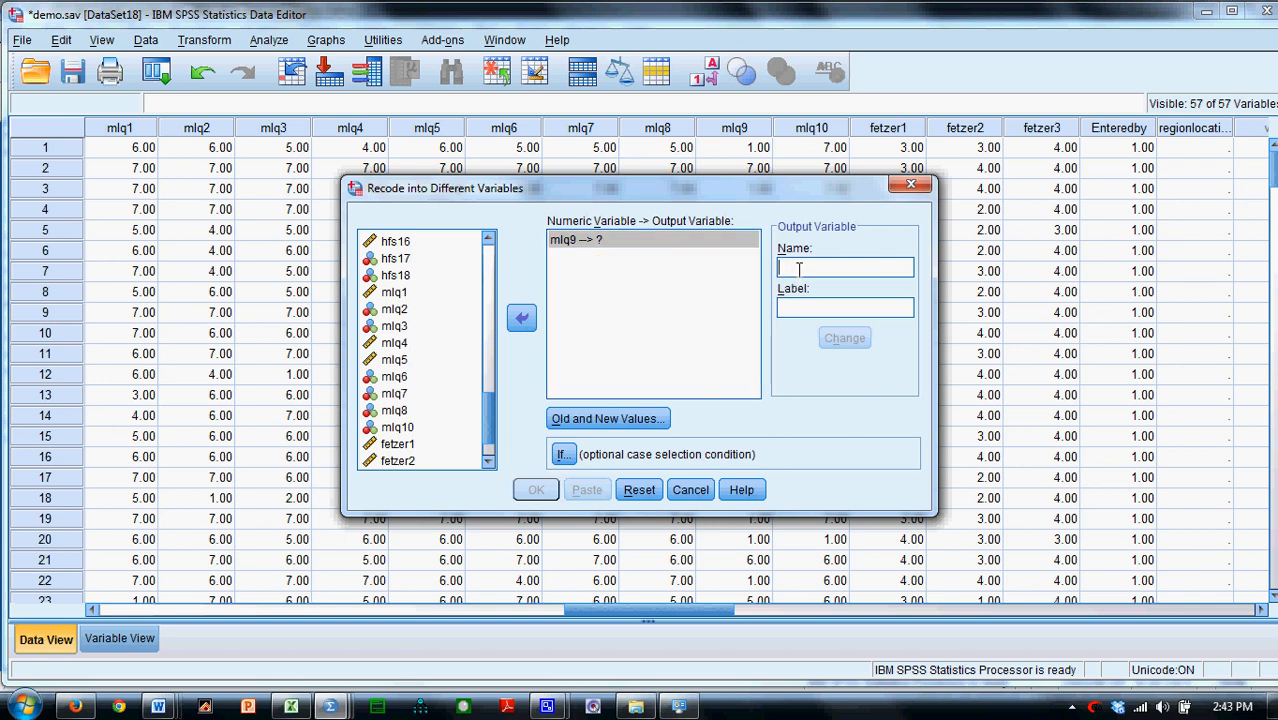
{"action": "type", "text": "mlq9"}
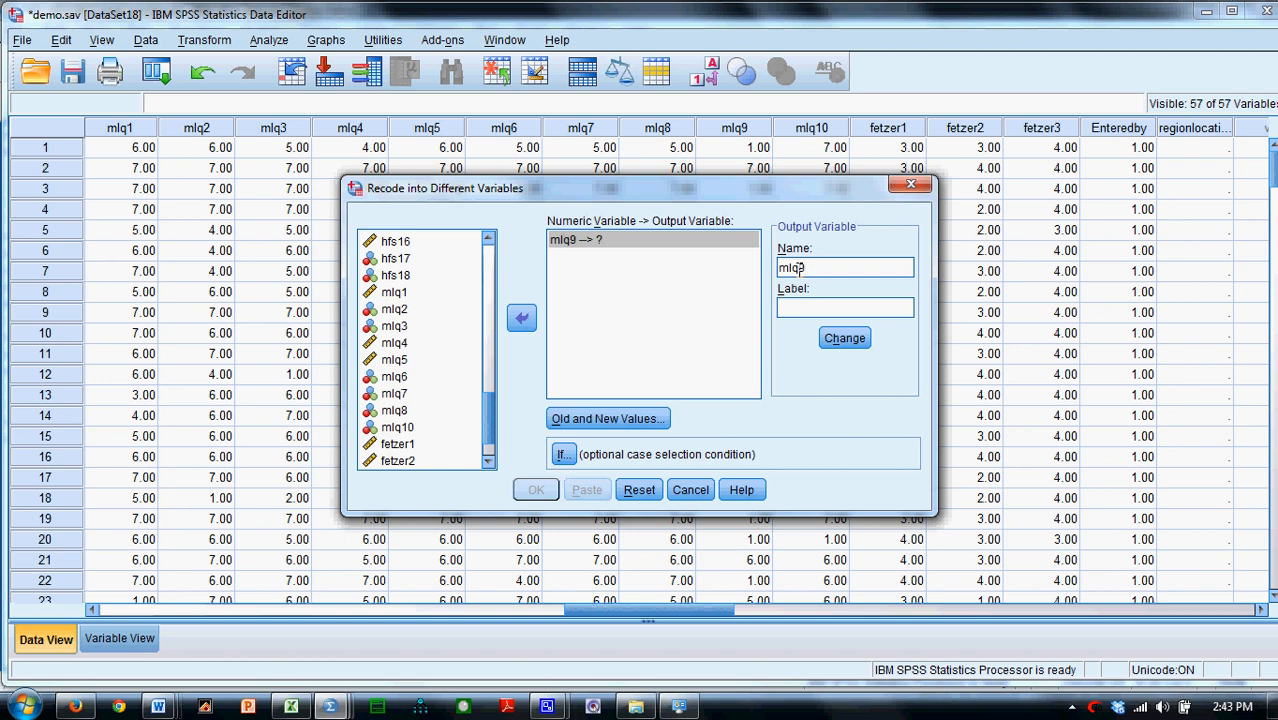
{"action": "type", "text": "r"}
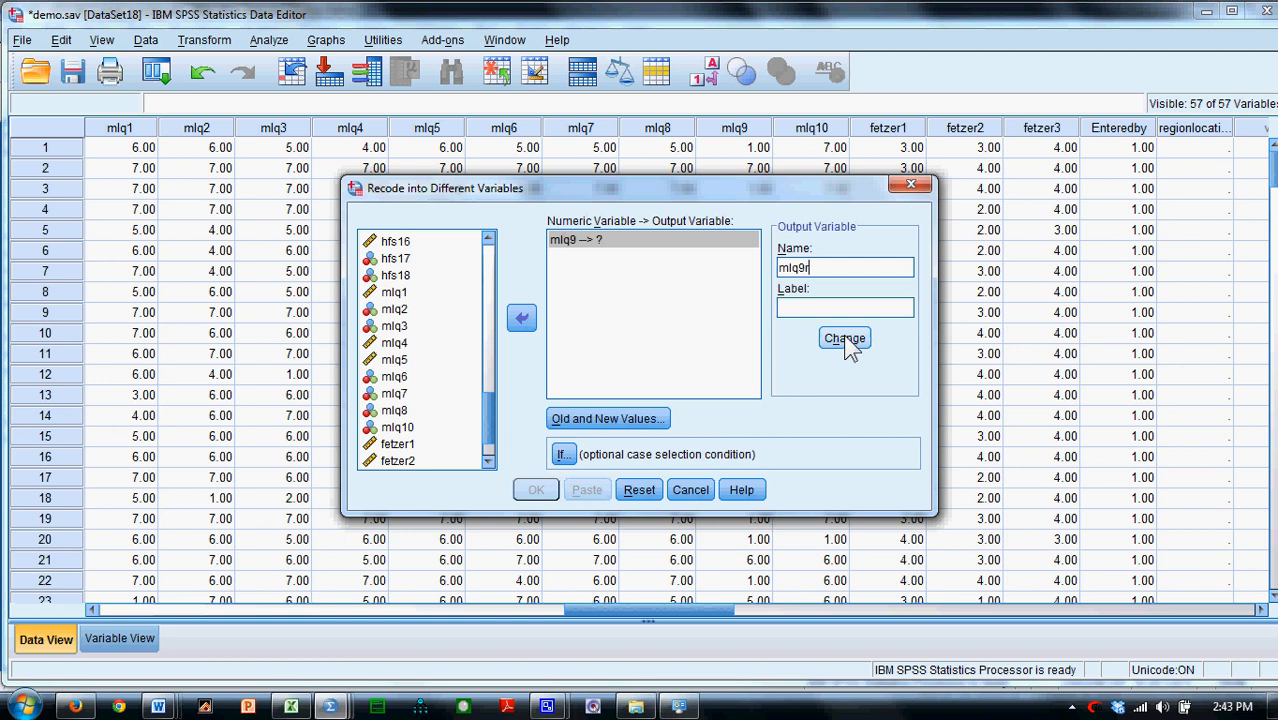
{"action": "left_click", "coordinate": [844, 338]}
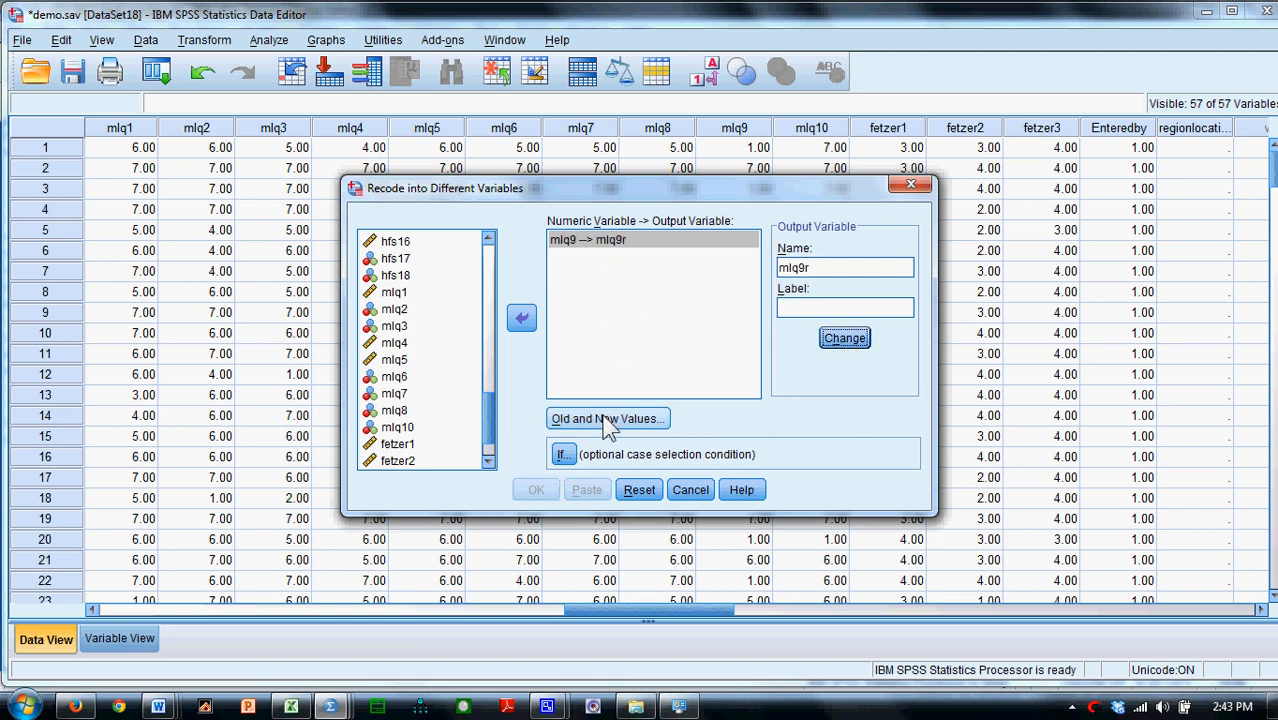
{"action": "left_click", "coordinate": [607, 418]}
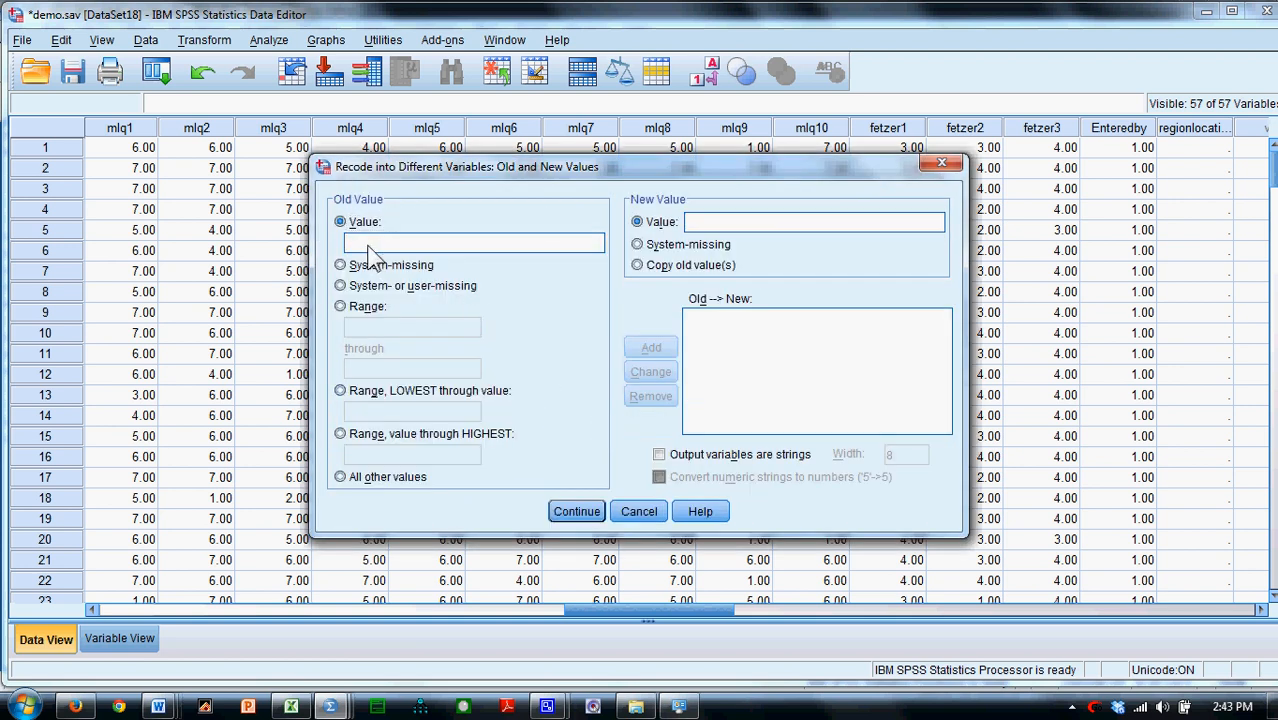
Add the reverse-coding mappings 1→7, 2→6, 3→5 and 4→4.
{"action": "type", "text": "1"}
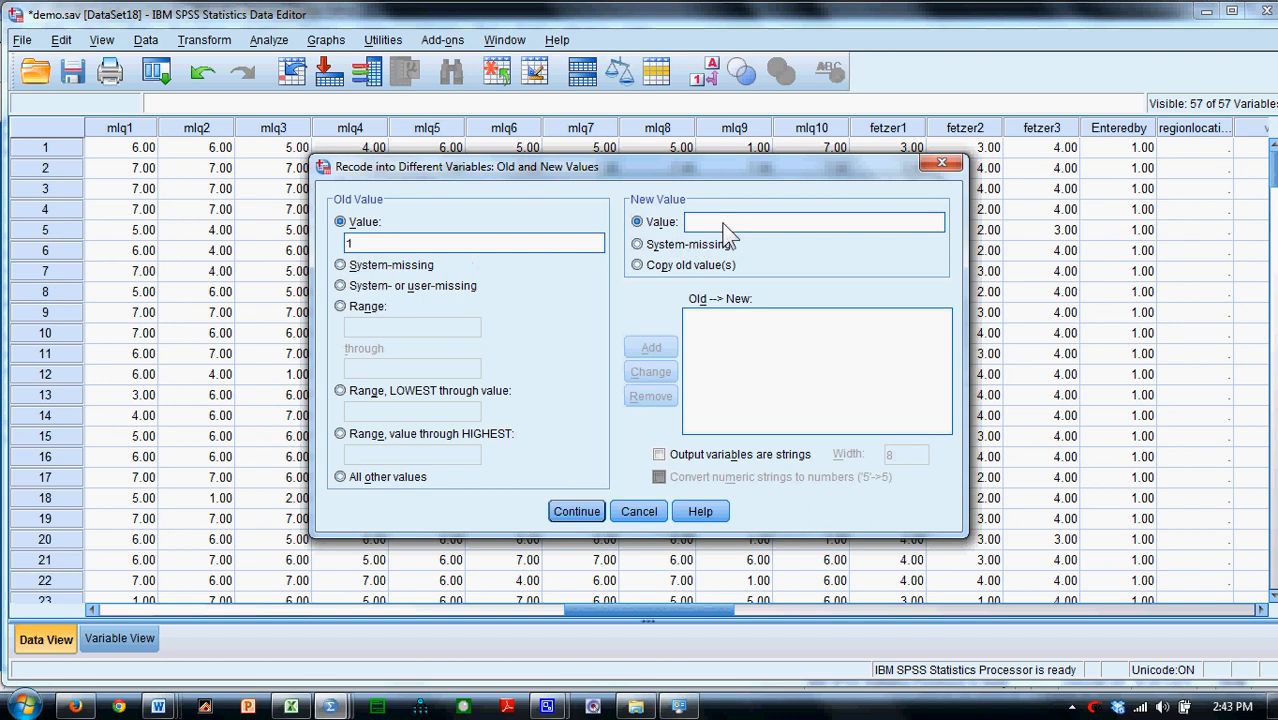
{"action": "type", "text": "7"}
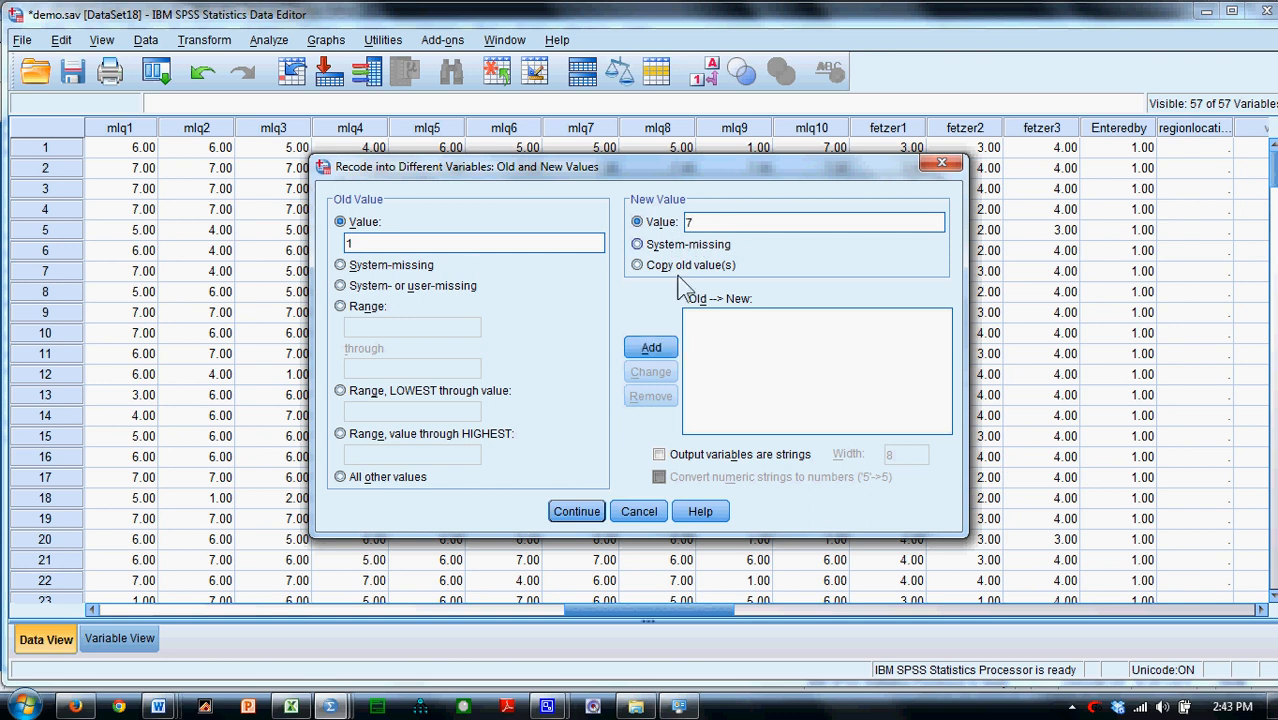
{"action": "left_click", "coordinate": [651, 347]}
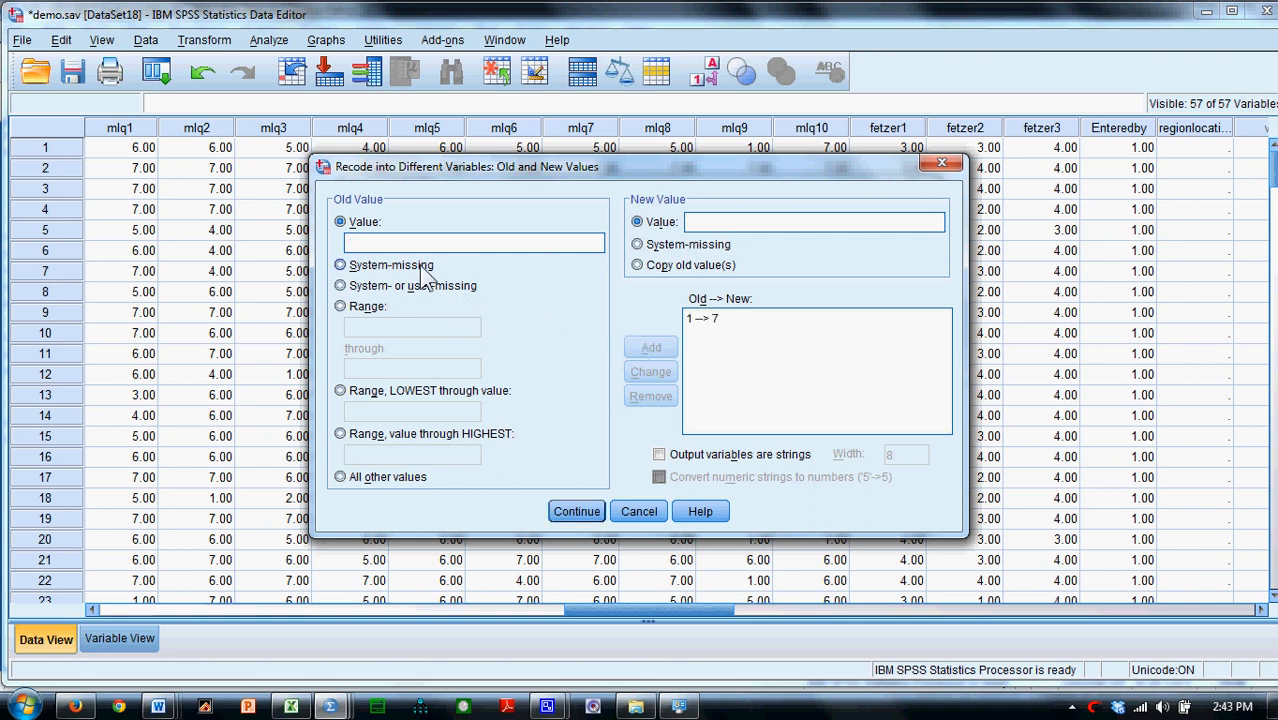
{"action": "type", "text": "2"}
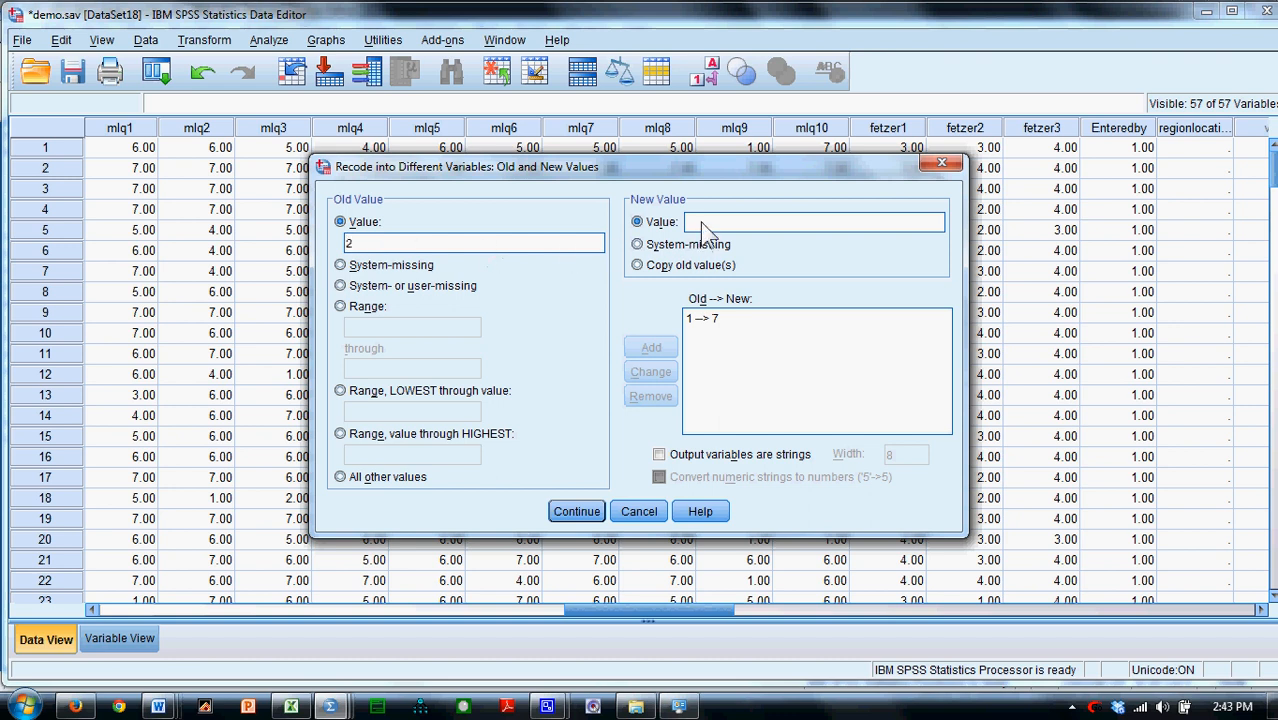
{"action": "left_click", "coordinate": [650, 347]}
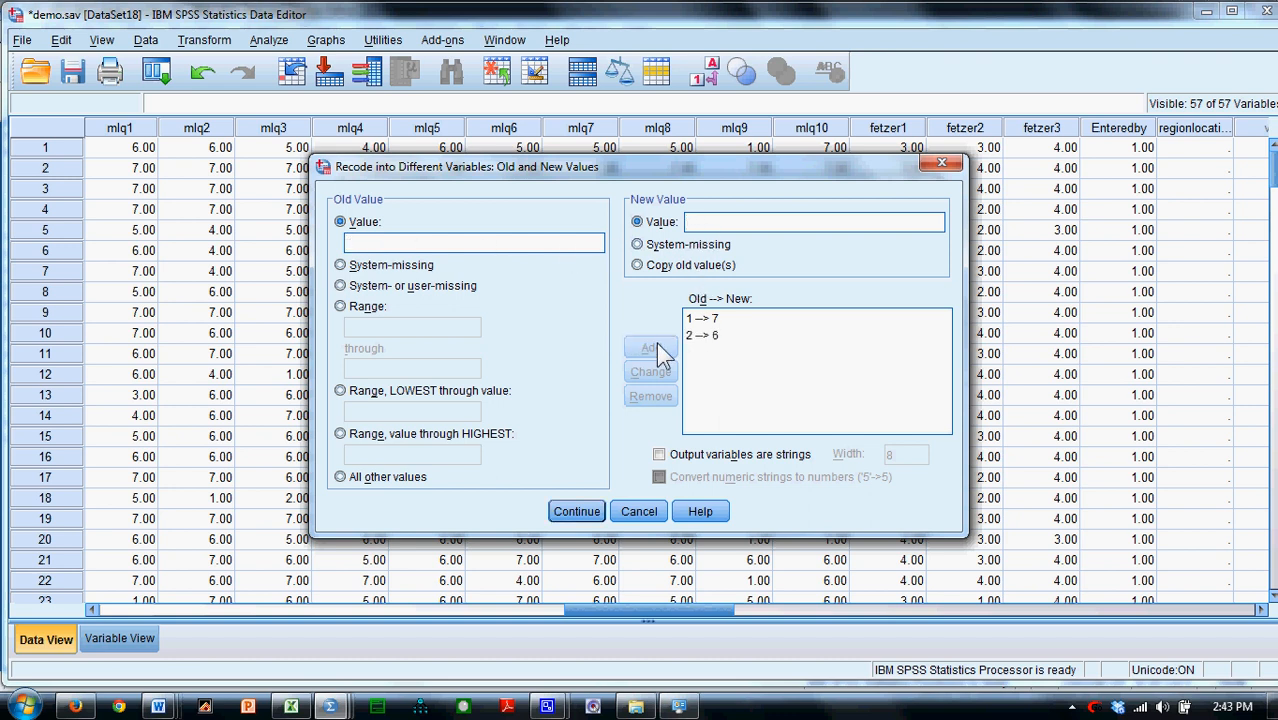
{"action": "type", "text": "3"}
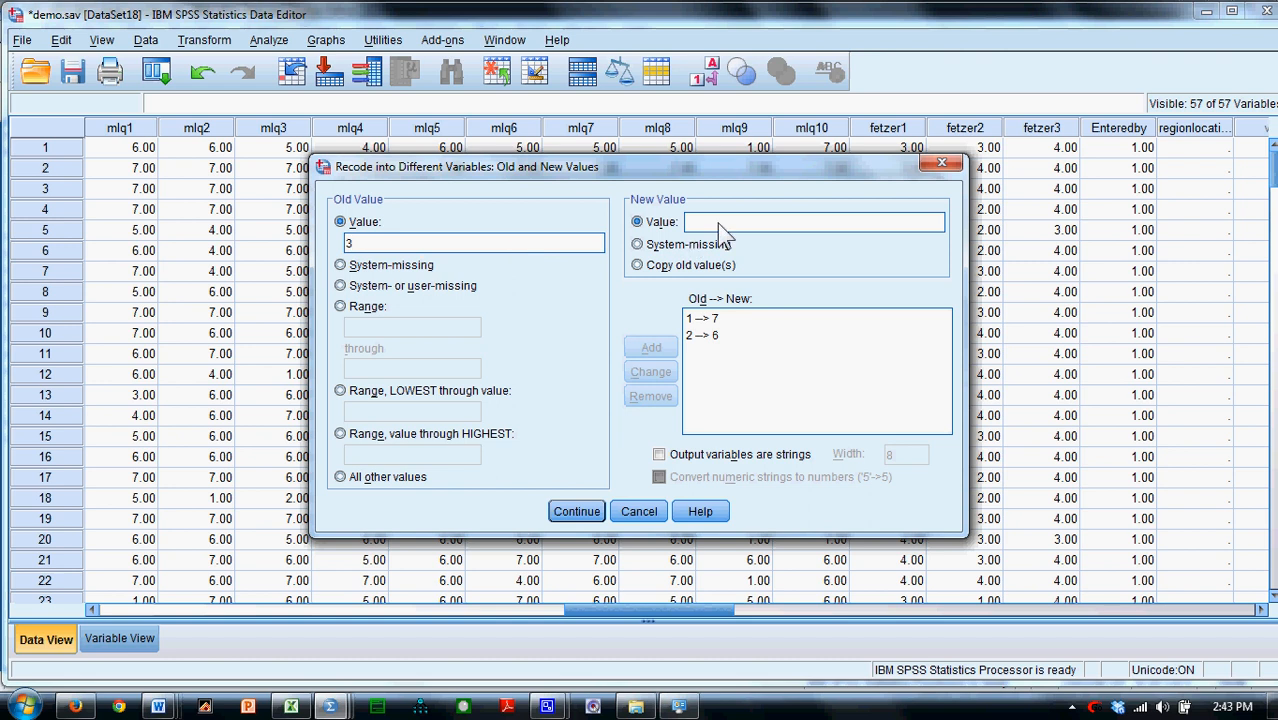
{"action": "type", "text": "4"}
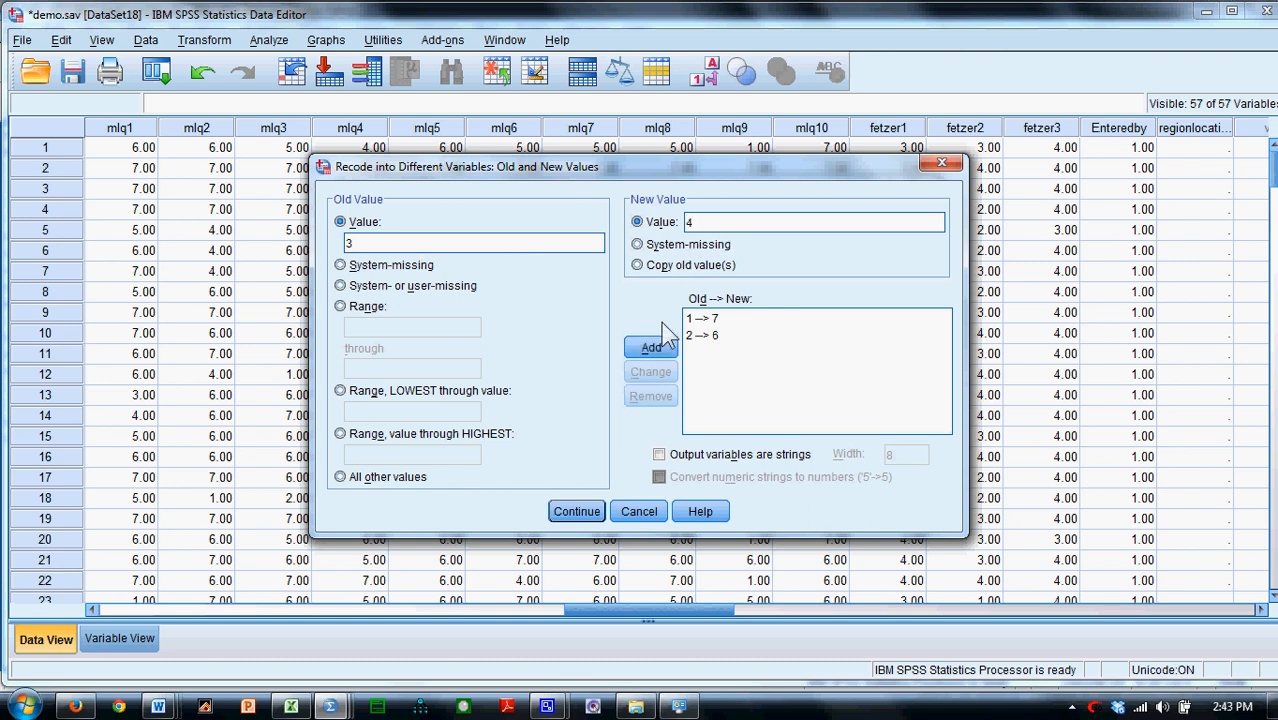
{"action": "type", "text": "5"}
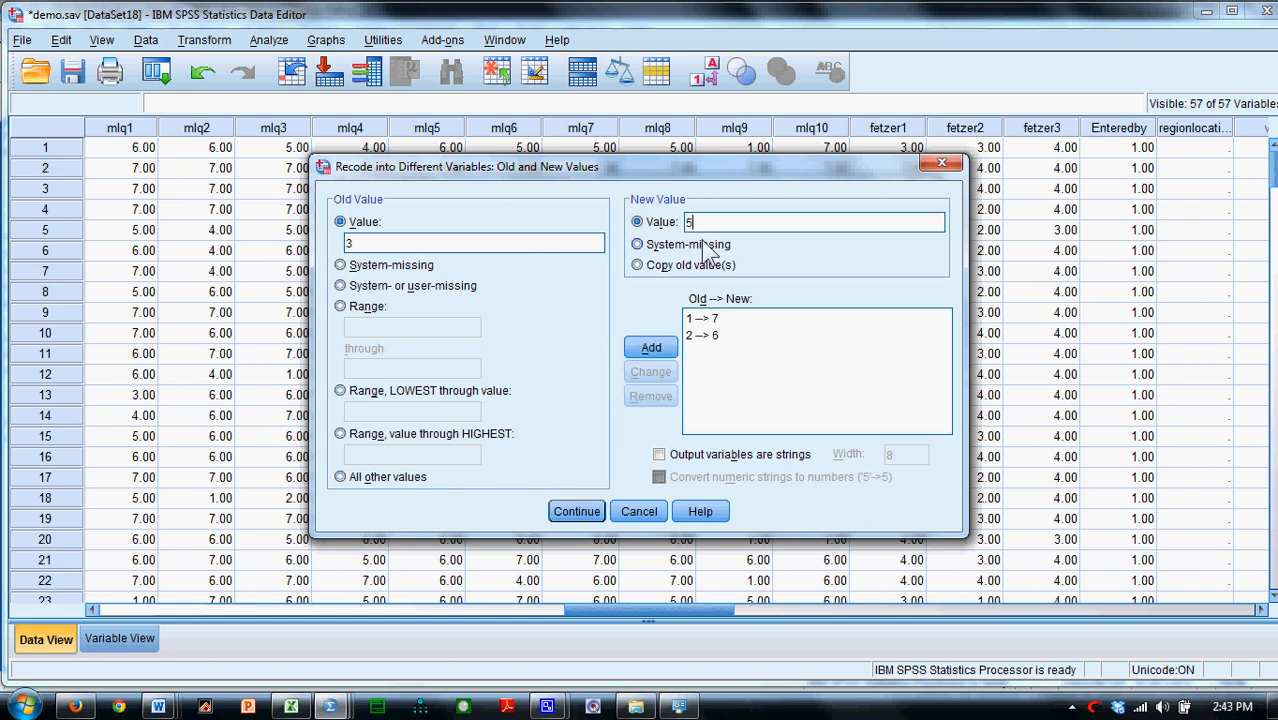
{"action": "left_click", "coordinate": [650, 347]}
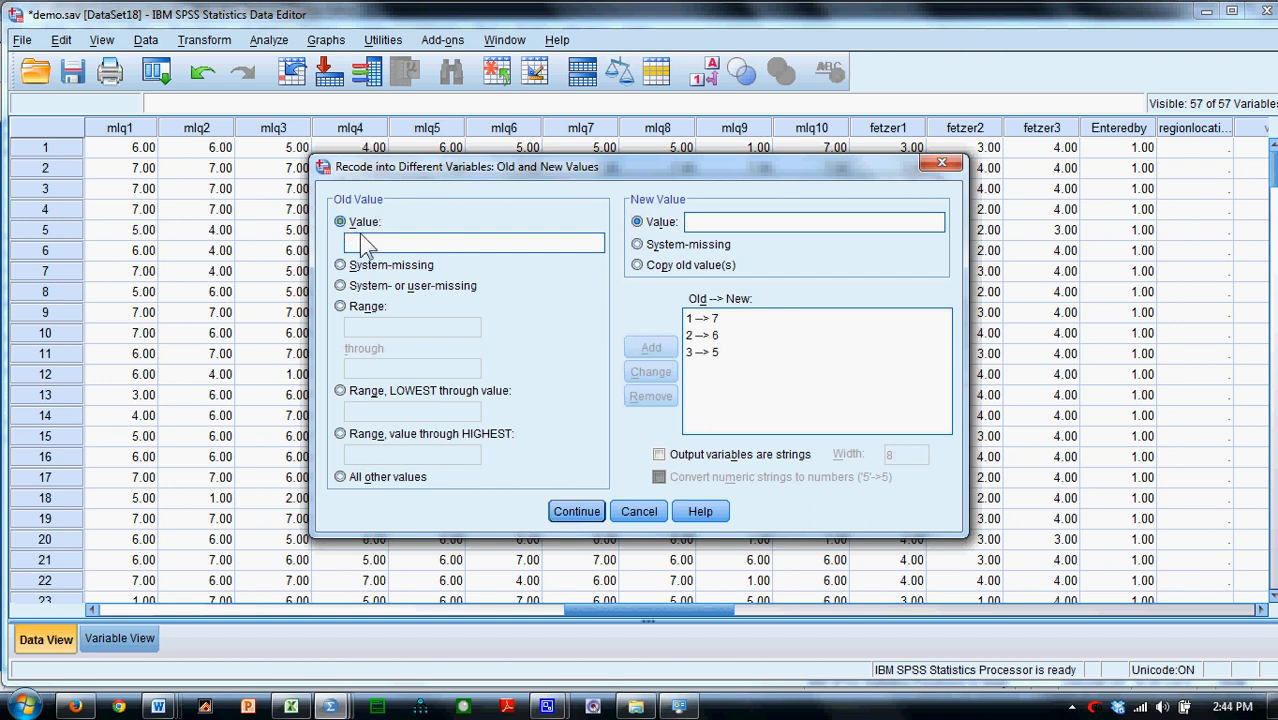
{"action": "type", "text": "4"}
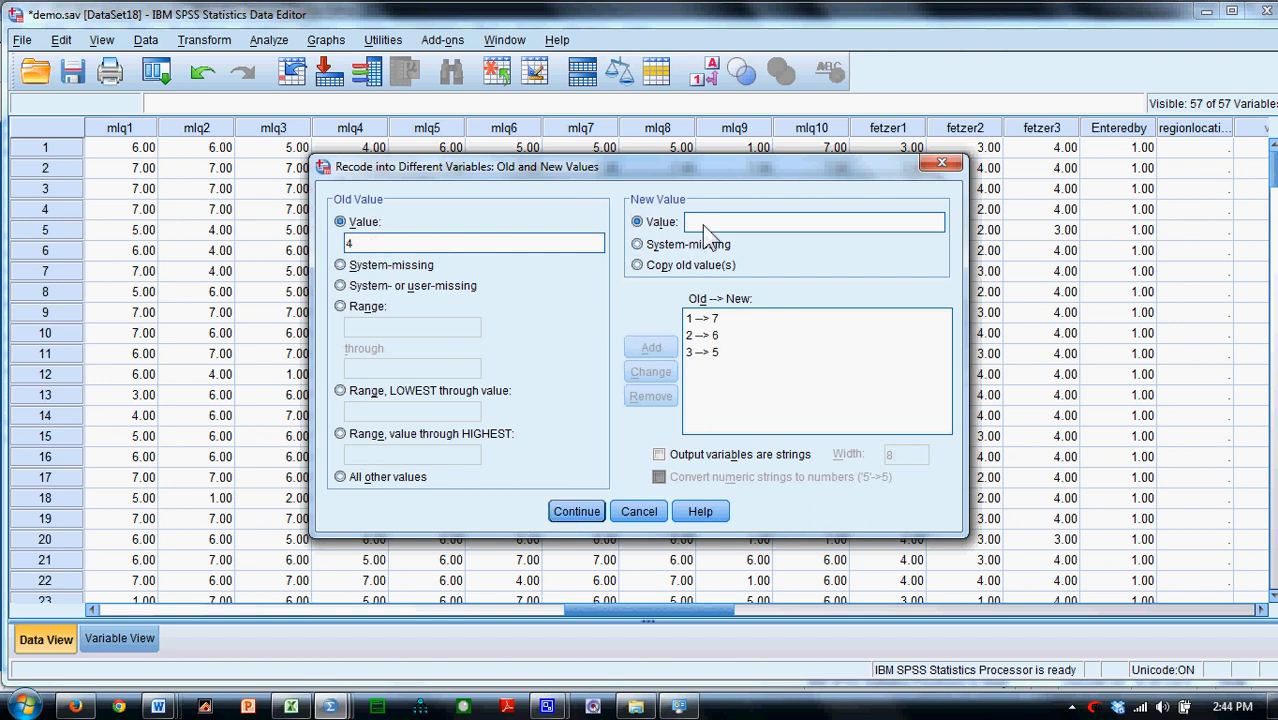
{"action": "left_click", "coordinate": [650, 347]}
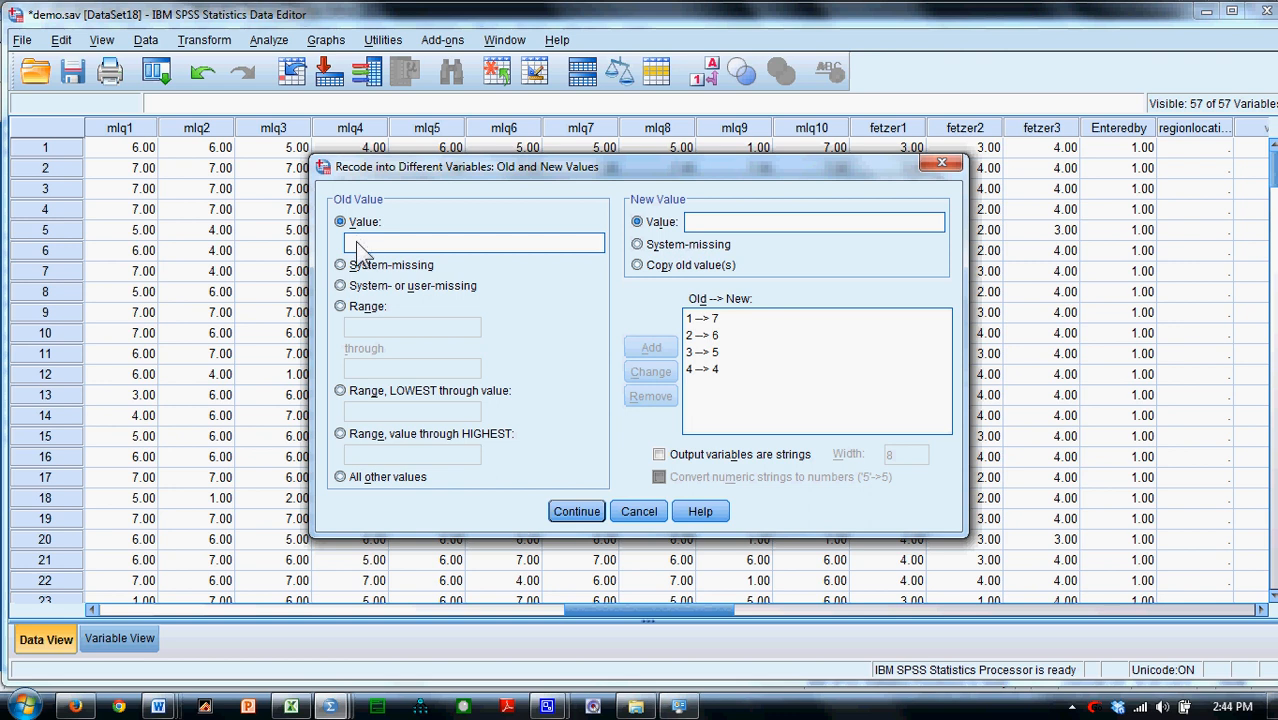
Add mappings 5→3, 6→2 and 7→1, check the list, and confirm.
{"action": "type", "text": "5"}
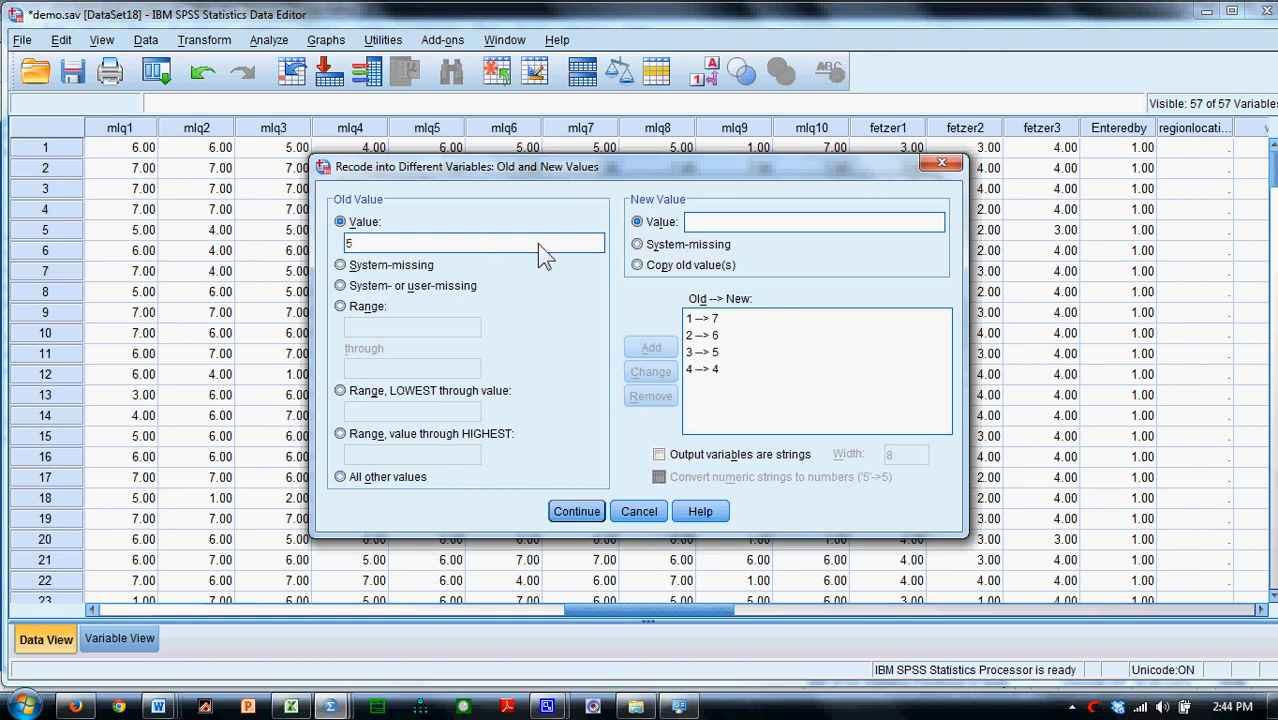
{"action": "type", "text": "3"}
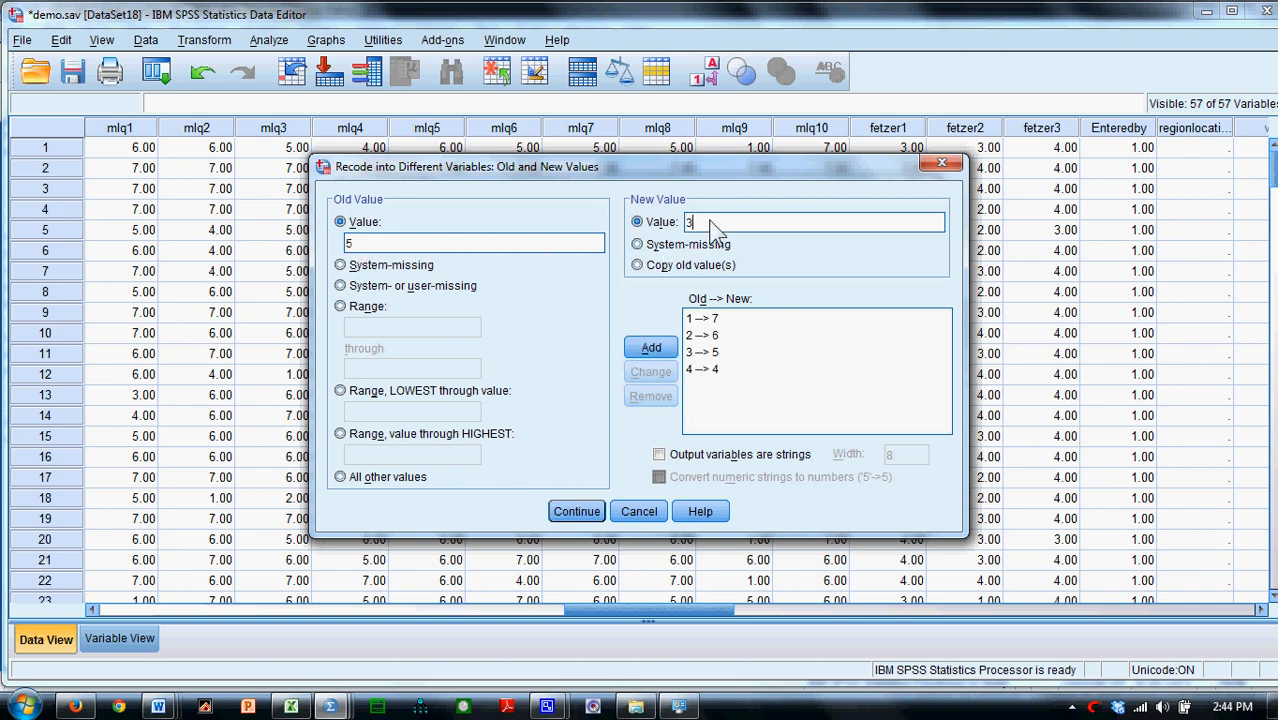
{"action": "left_click", "coordinate": [651, 347]}
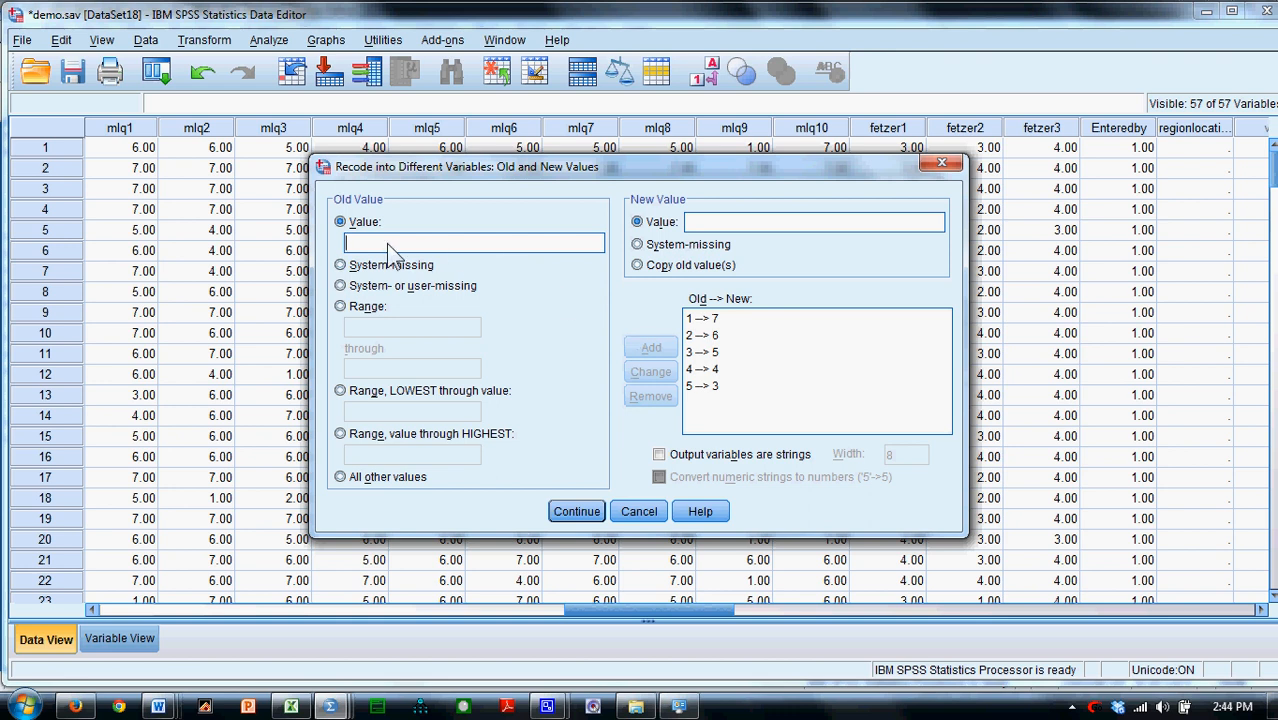
{"action": "type", "text": "2"}
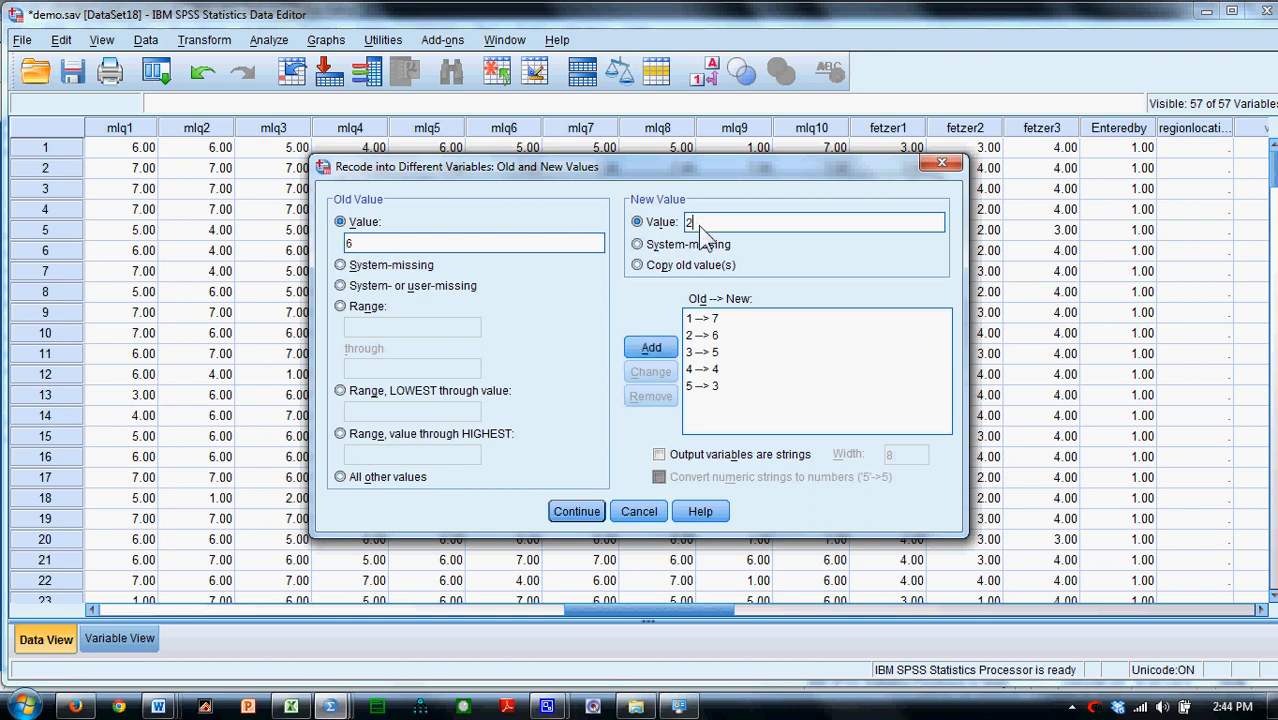
{"action": "left_click", "coordinate": [650, 347]}
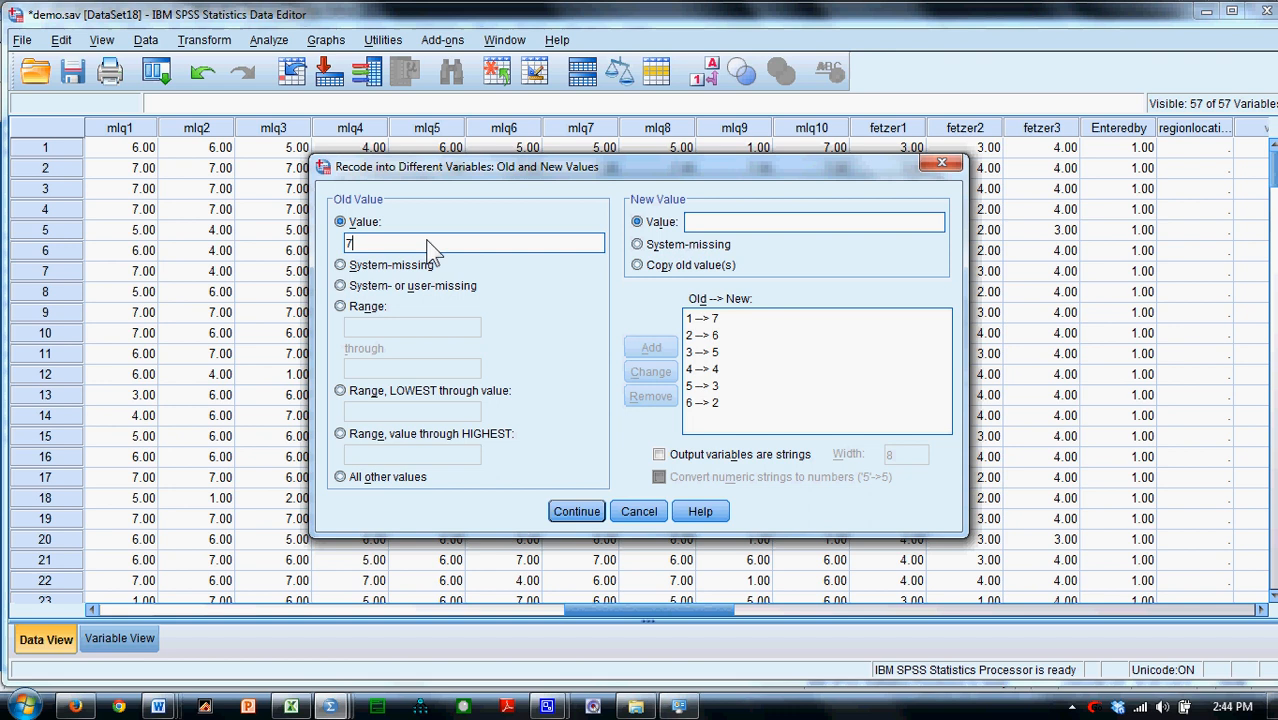
{"action": "left_click", "coordinate": [650, 347]}
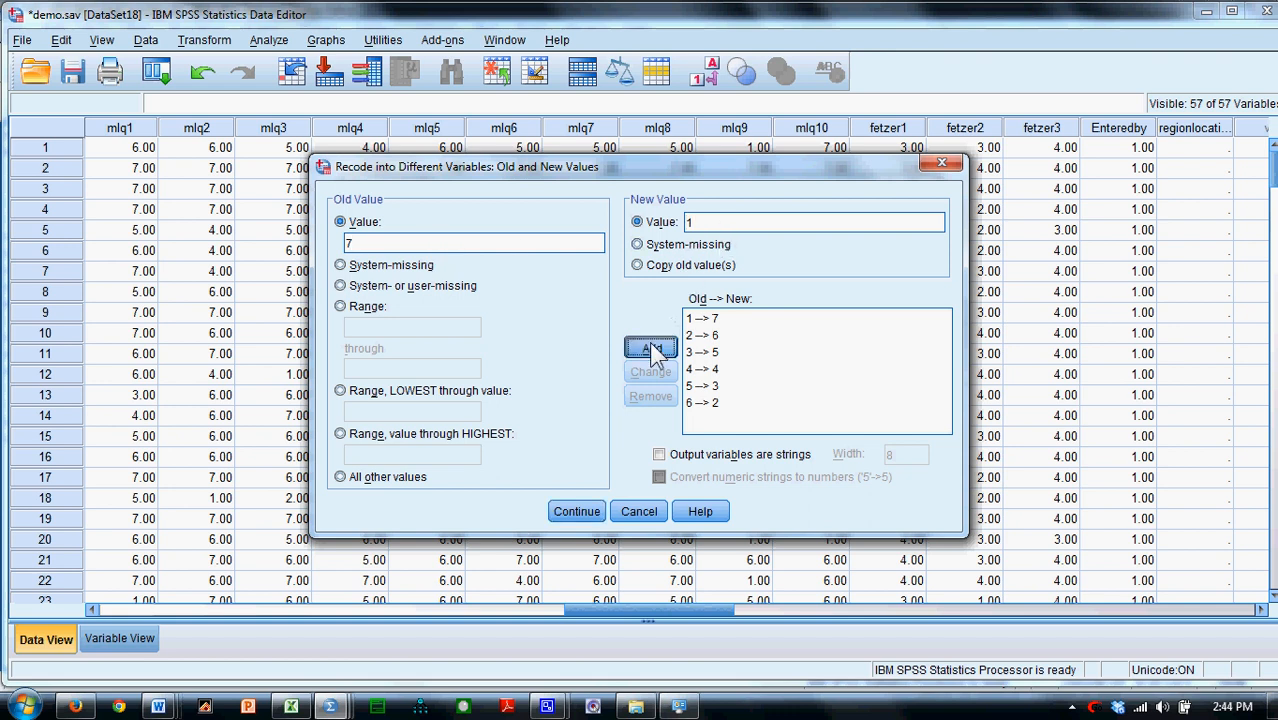
{"action": "left_click", "coordinate": [650, 347]}
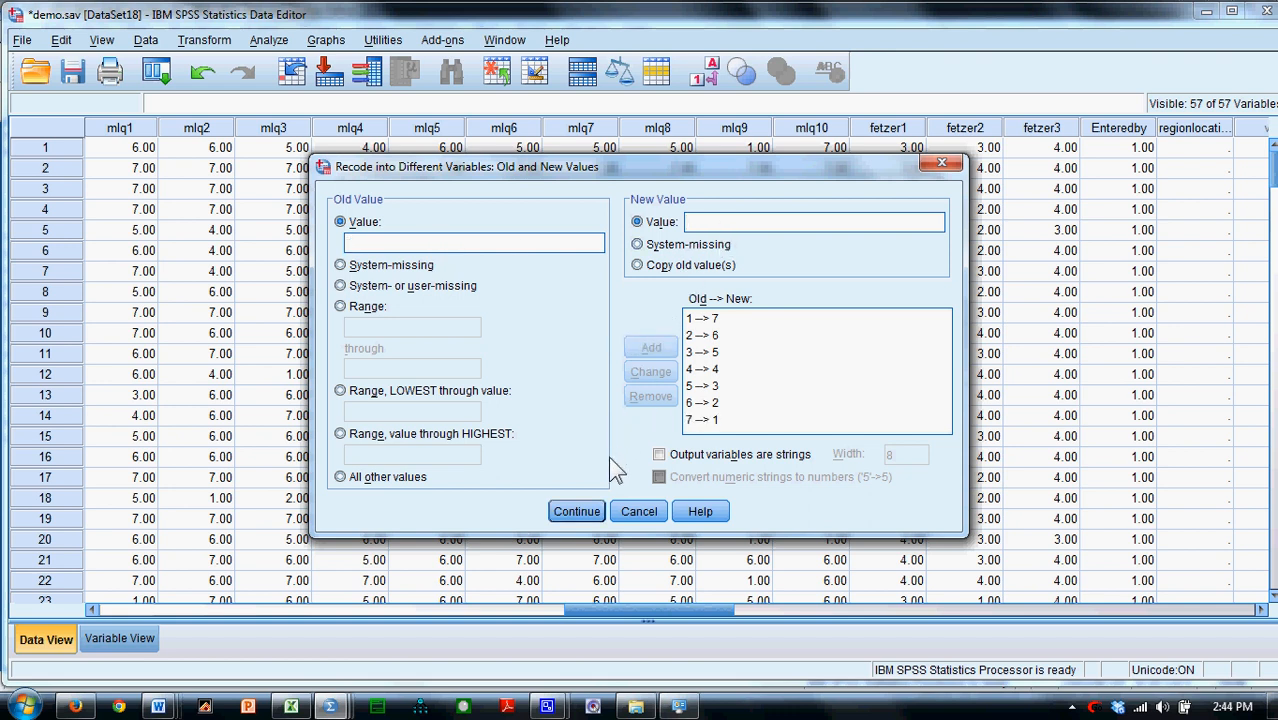
{"action": "mouse_move", "coordinate": [700, 330]}
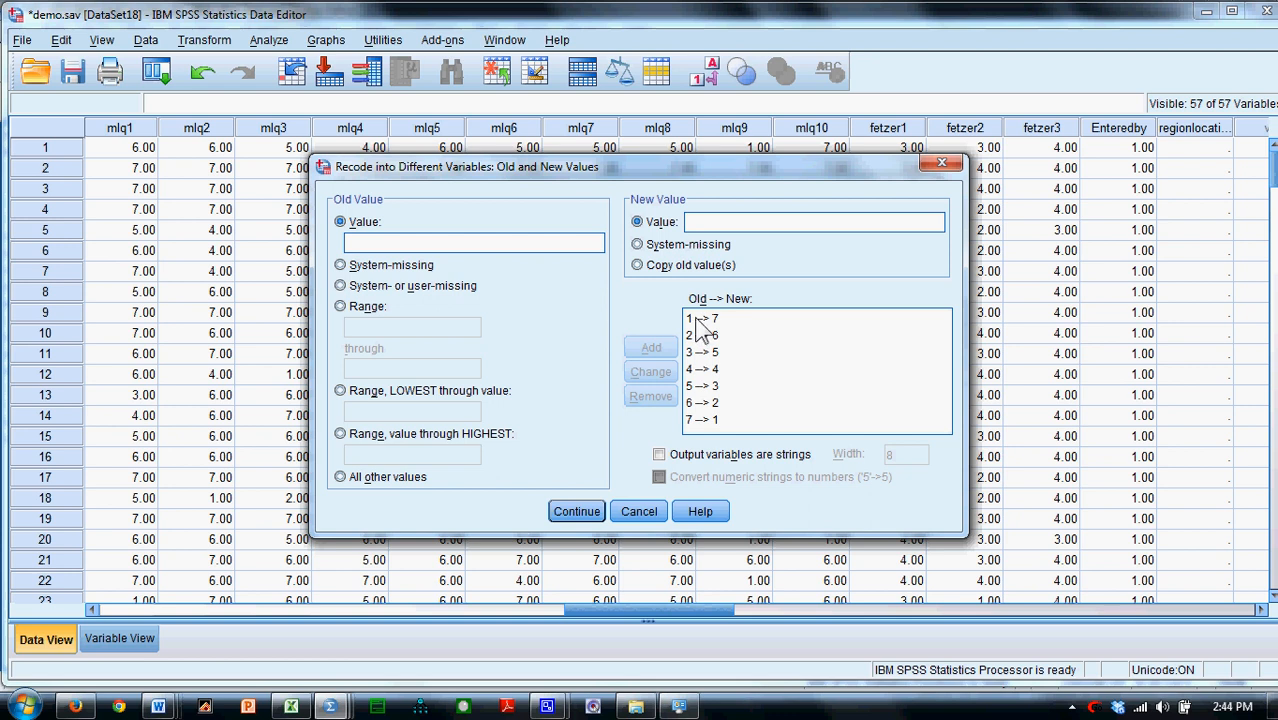
{"action": "left_click", "coordinate": [701, 318]}
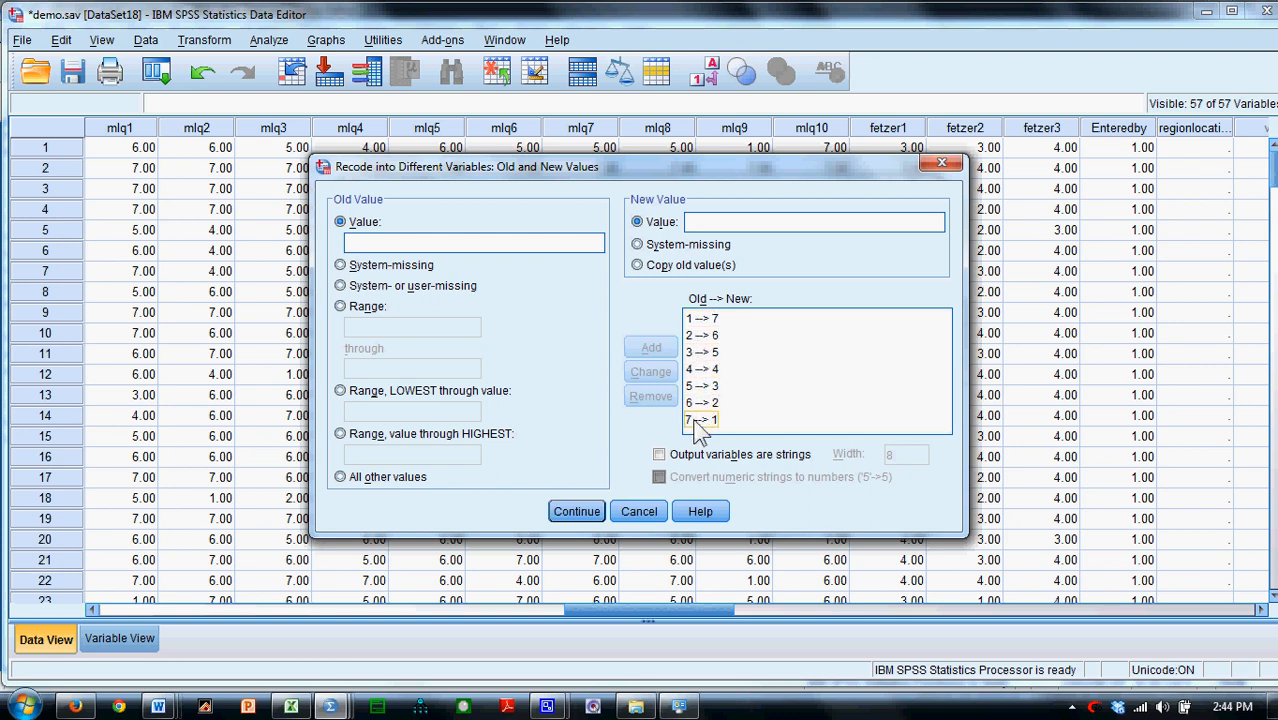
{"action": "left_click", "coordinate": [701, 351]}
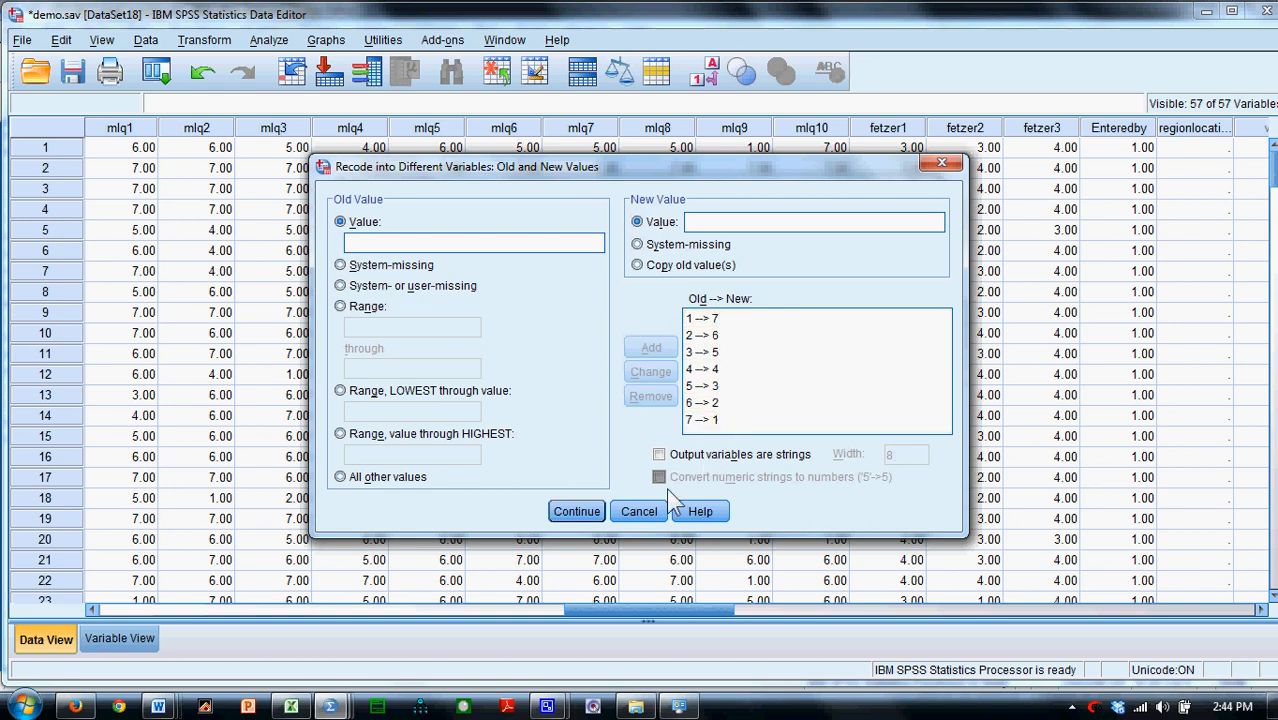
{"action": "left_click", "coordinate": [576, 511]}
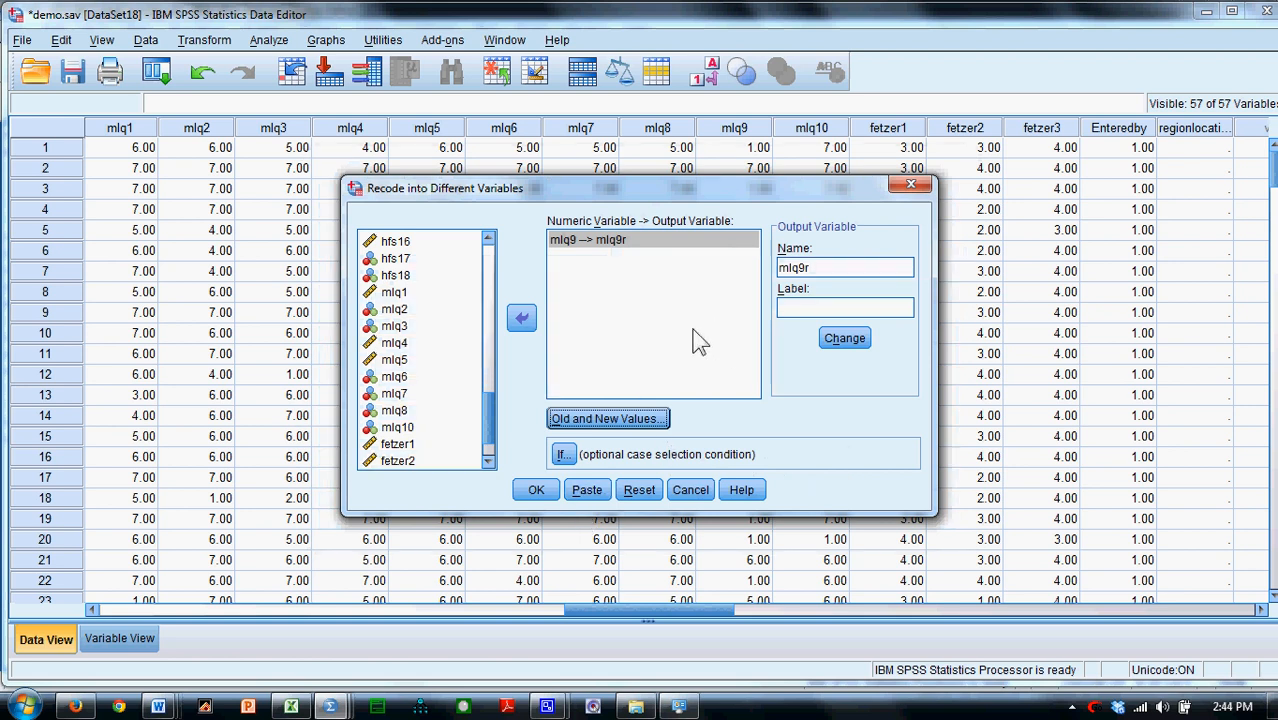
Run the recode creating mlq9r, check the RECODE syntax, and return to the data.
{"action": "left_click", "coordinate": [535, 489]}
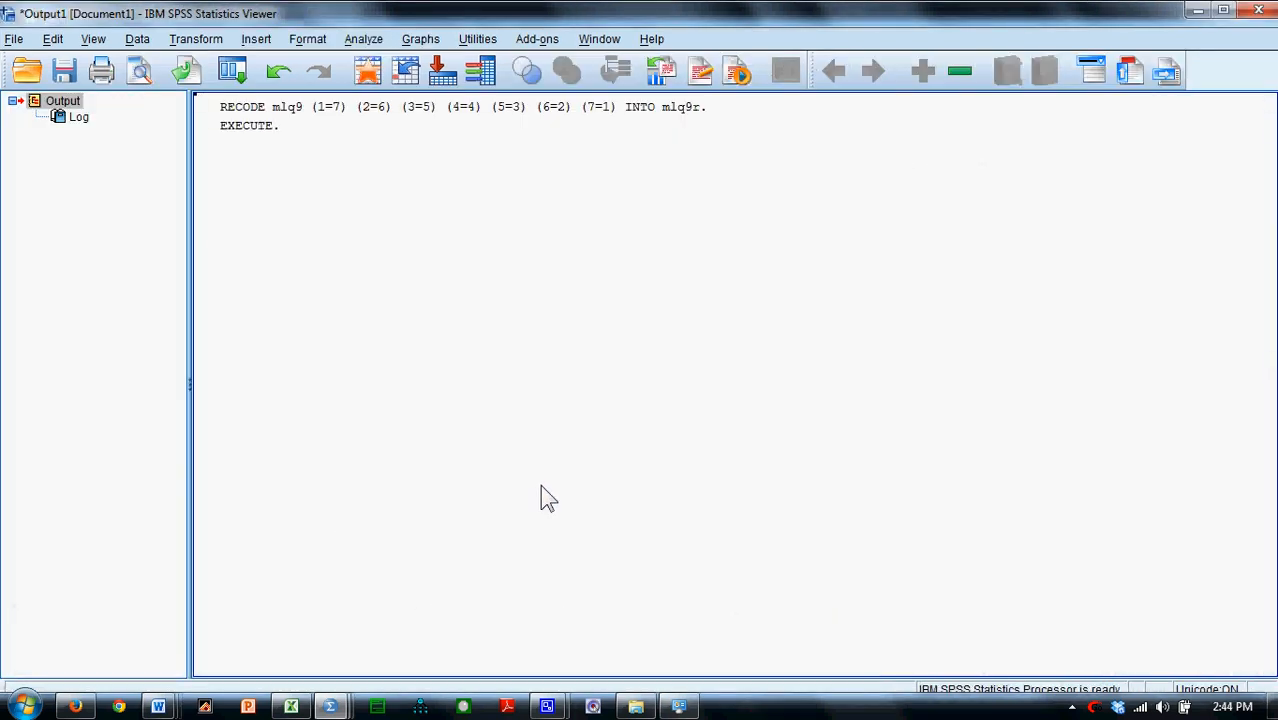
{"action": "left_click", "coordinate": [328, 115]}
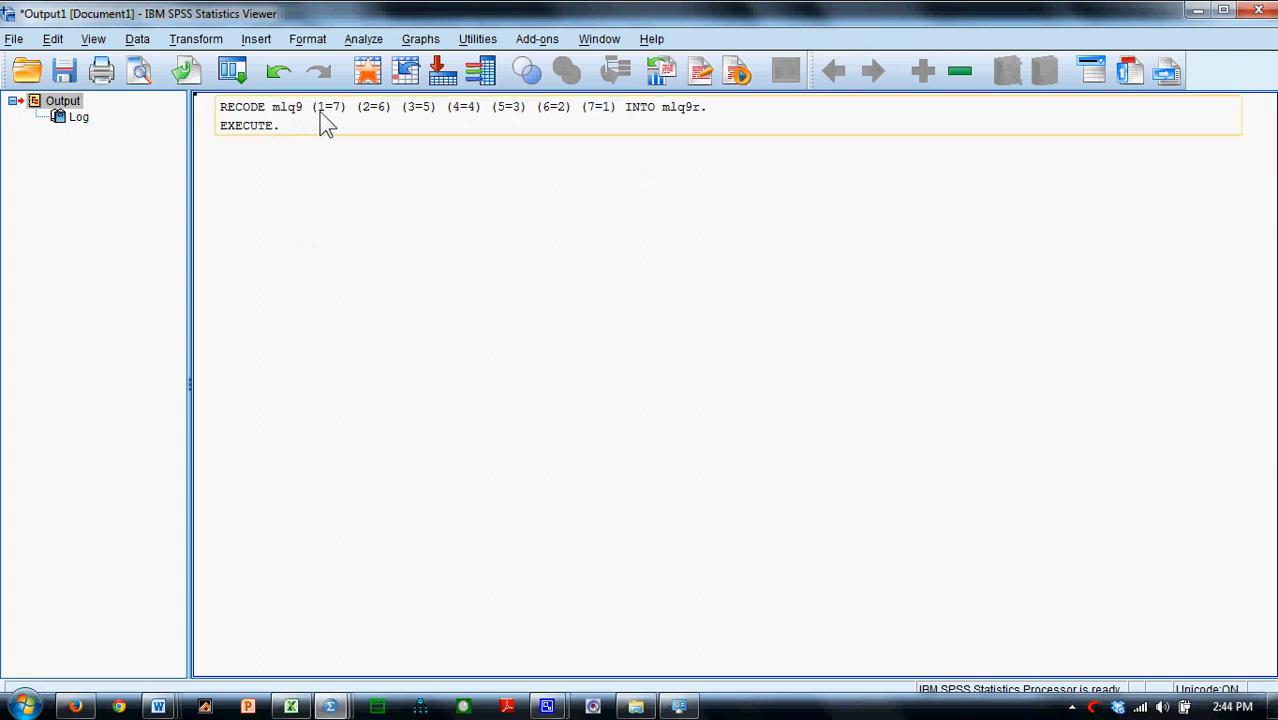
{"action": "left_click", "coordinate": [359, 583]}
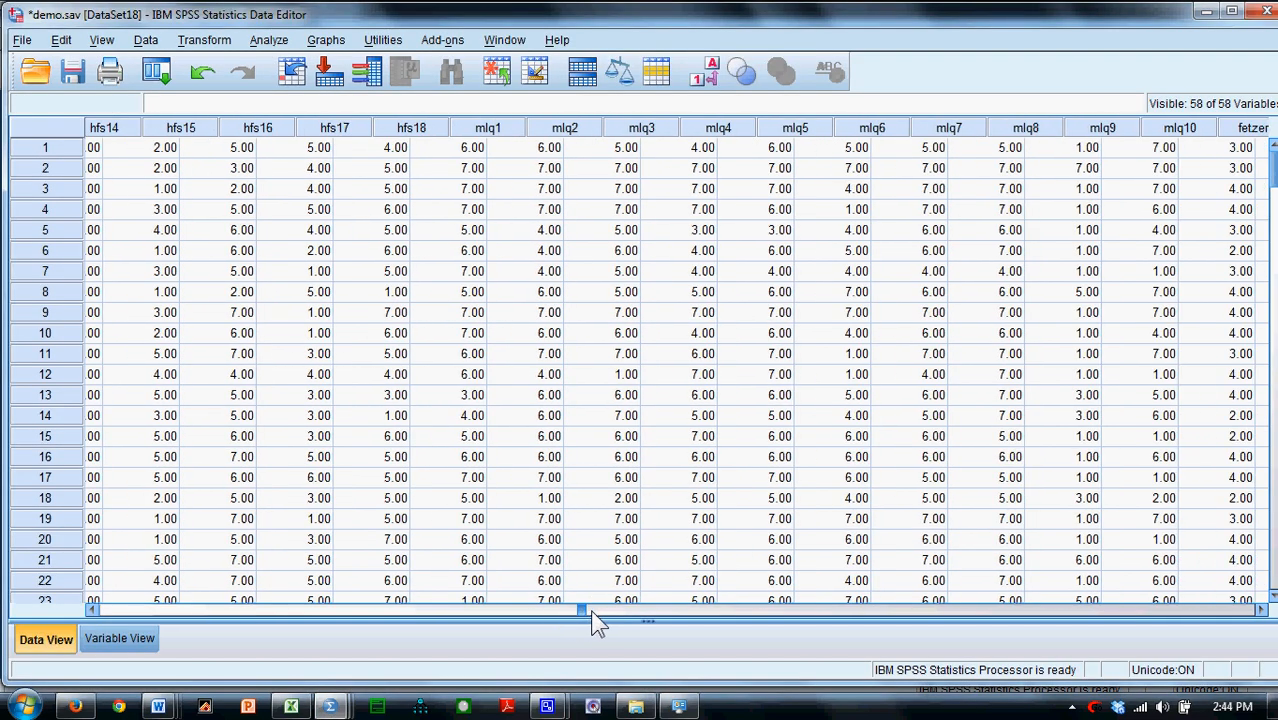
Scroll the data grid right to the new mlq9r column and open the Analyze menu.
{"action": "left_click_drag", "start_coordinate": [580, 609], "coordinate": [825, 609]}
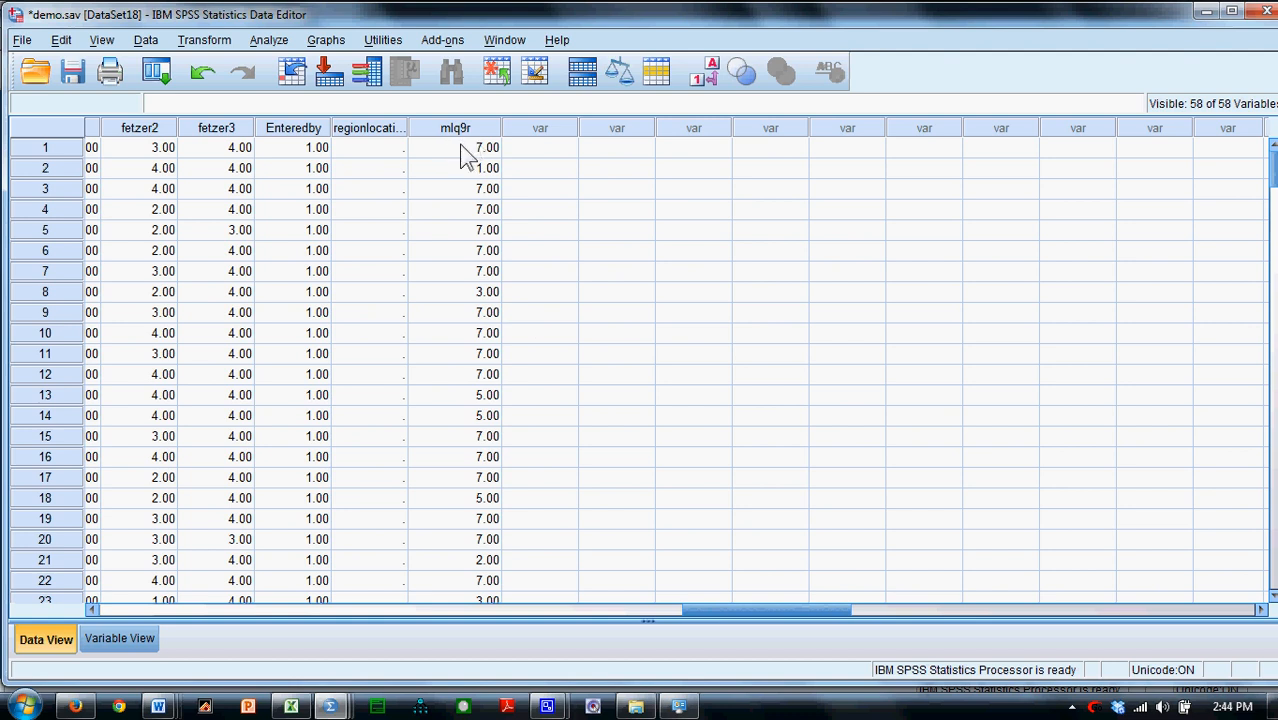
{"action": "left_click", "coordinate": [268, 40]}
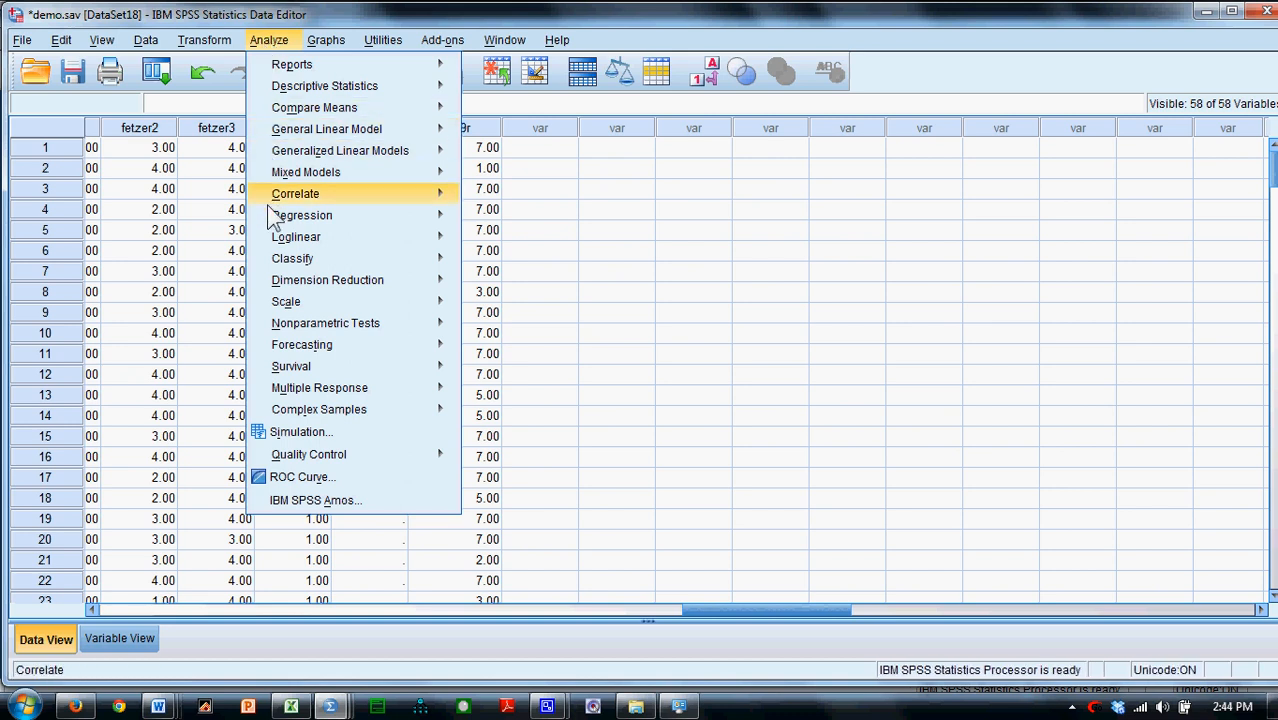
{"action": "mouse_move", "coordinate": [286, 301]}
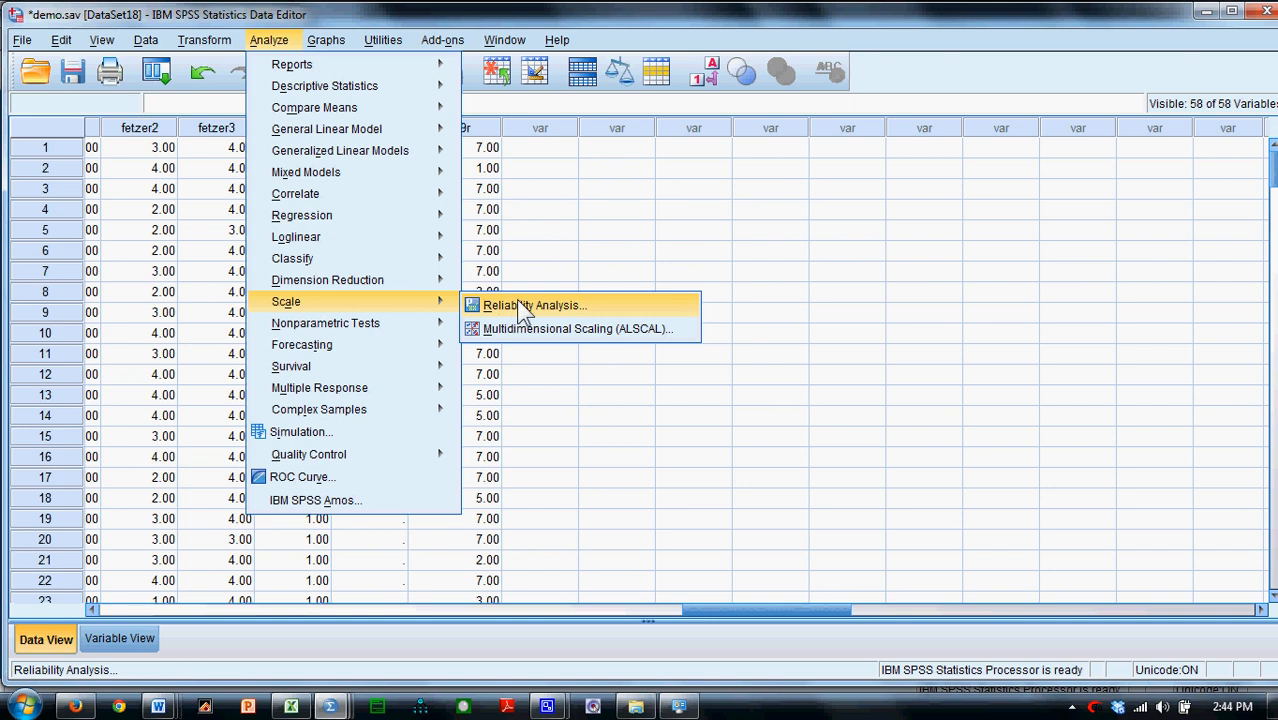
Start a Reliability Analysis using mlq1–mlq8, mlq9r and mlq10 as items.
{"action": "left_click", "coordinate": [534, 305]}
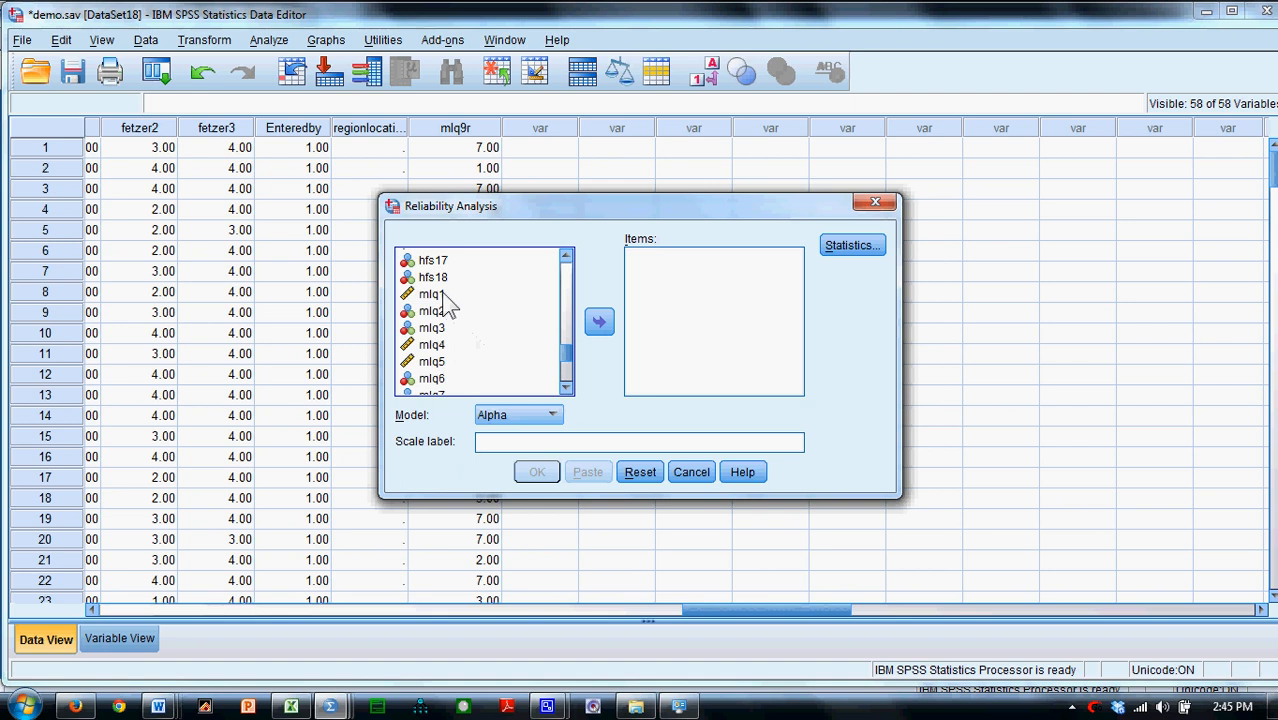
{"action": "scroll", "scroll_direction": "down", "scroll_amount": 3}
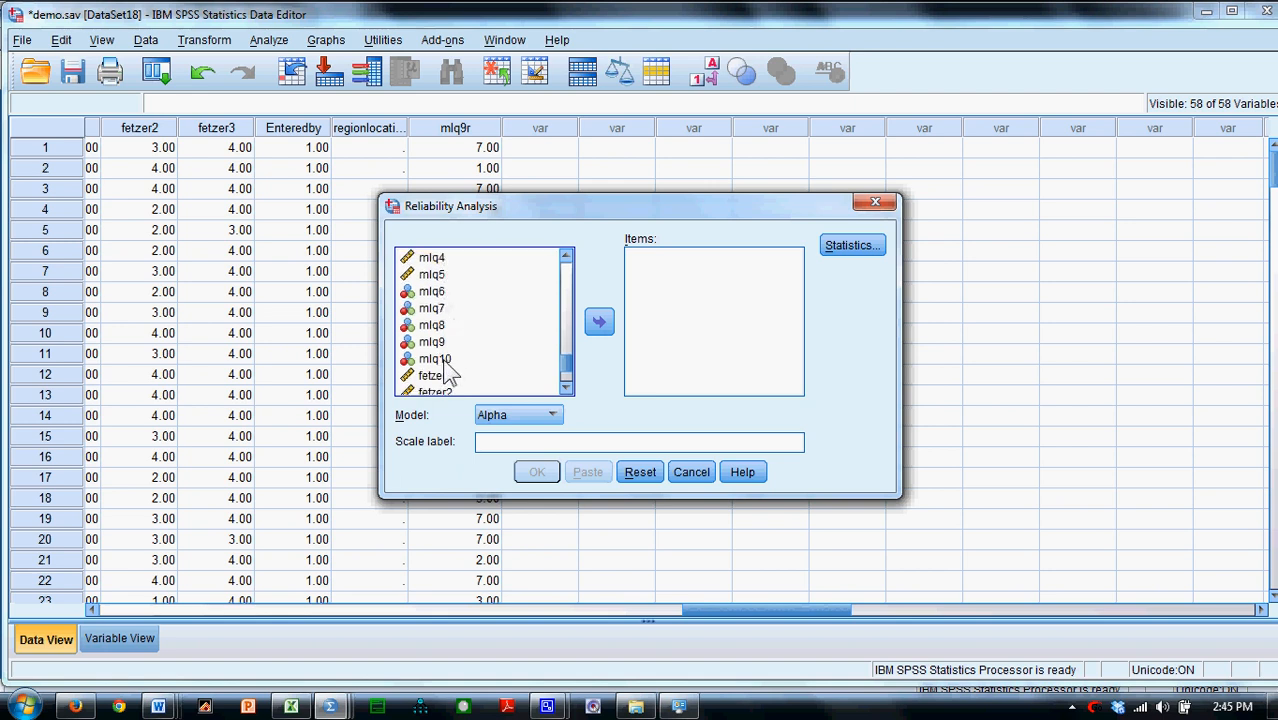
{"action": "left_click", "coordinate": [599, 322]}
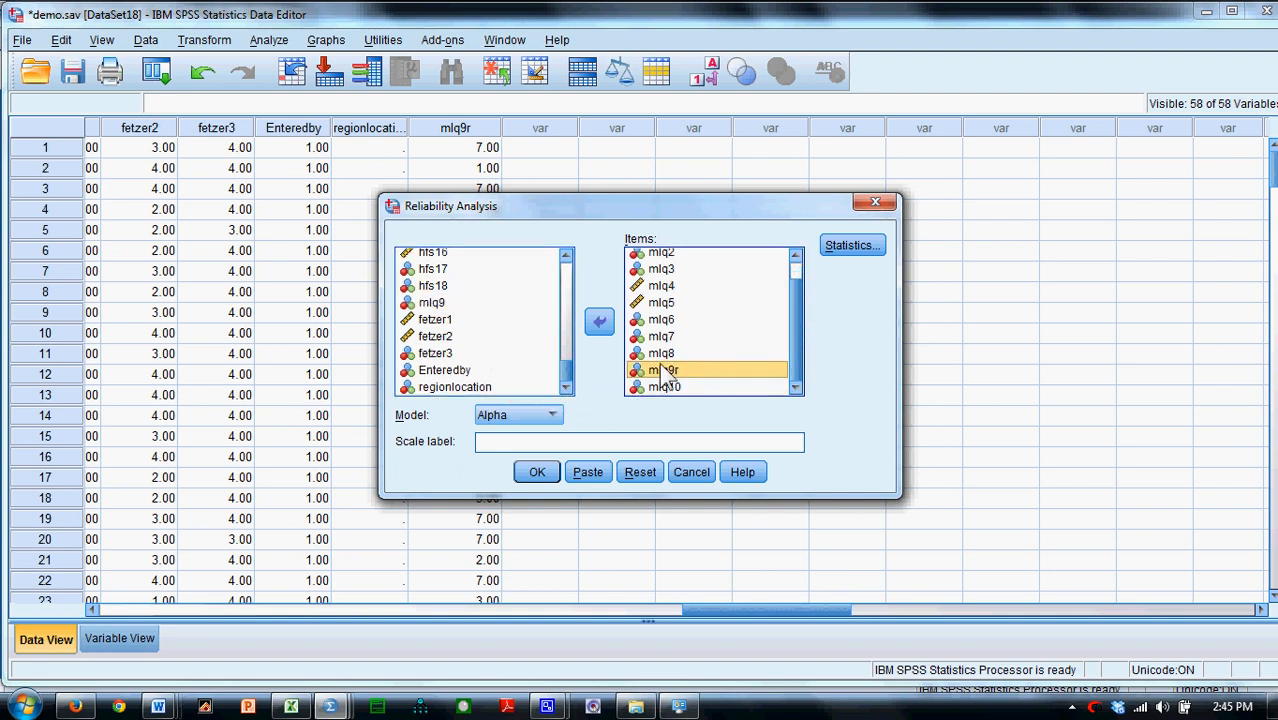
Request Item and Scale-if-item-deleted statistics, then run the reliability analysis.
{"action": "left_click", "coordinate": [851, 245]}
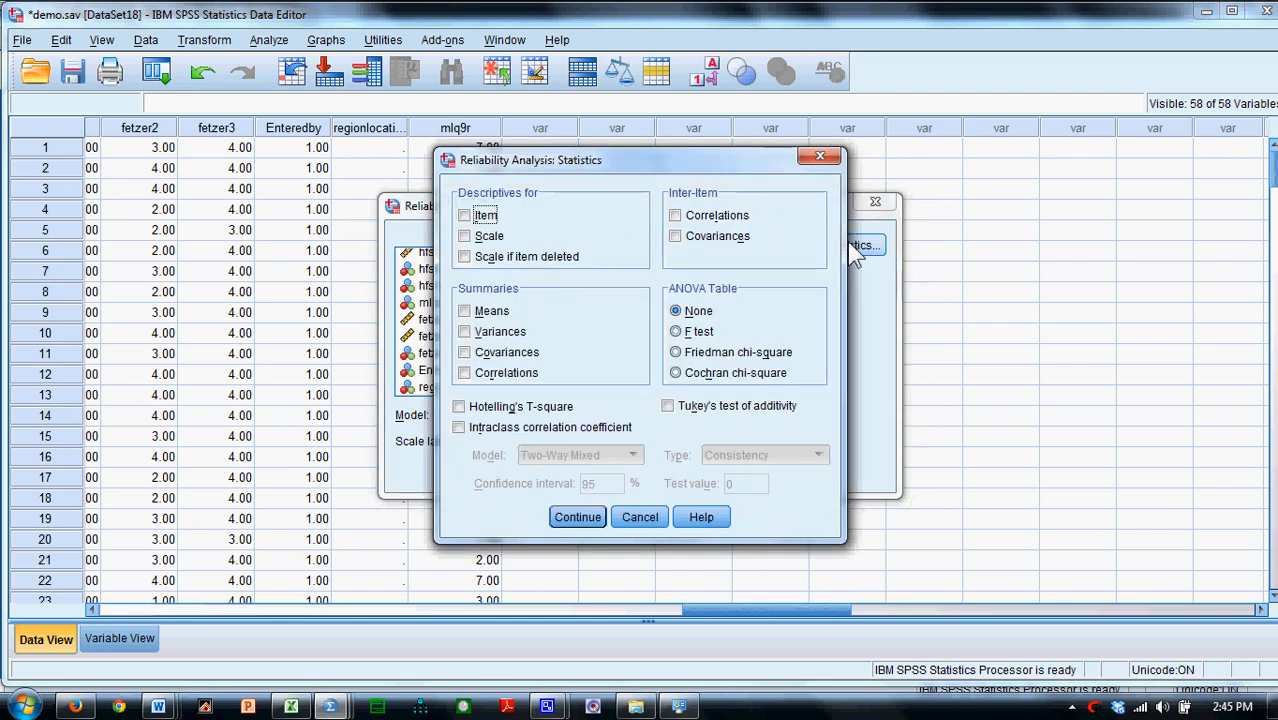
{"action": "left_click", "coordinate": [464, 236]}
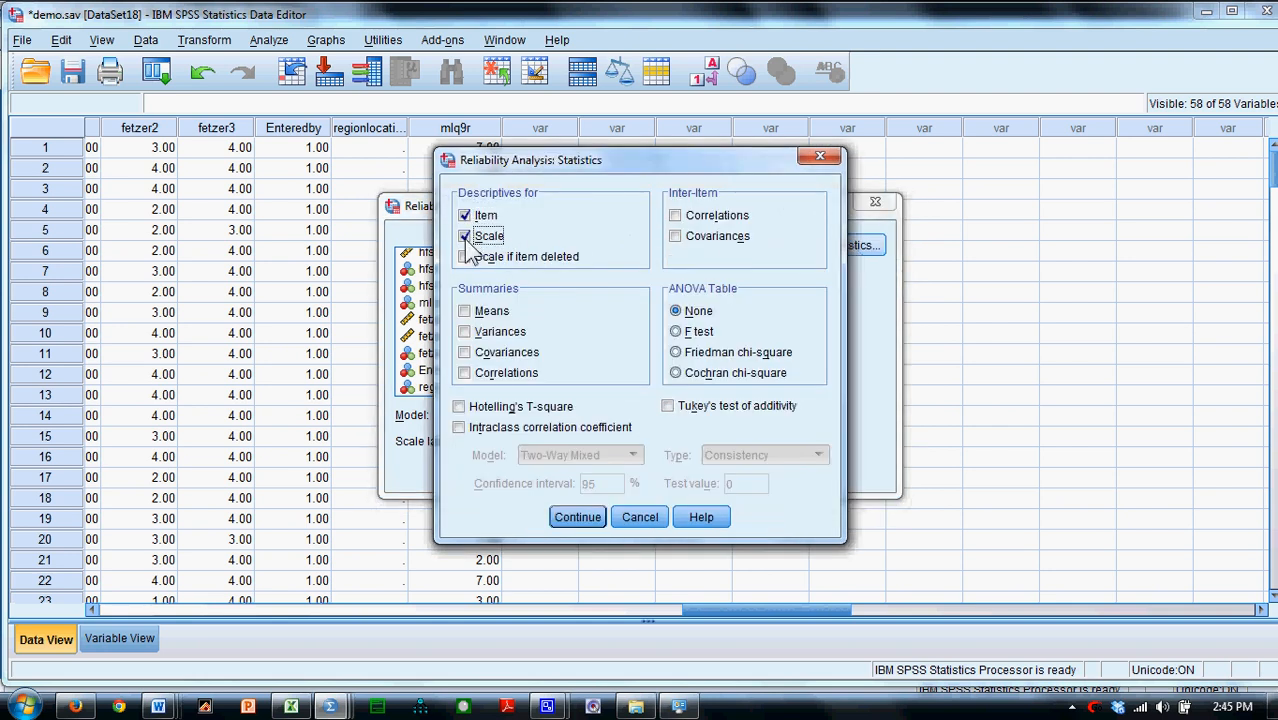
{"action": "left_click", "coordinate": [577, 516]}
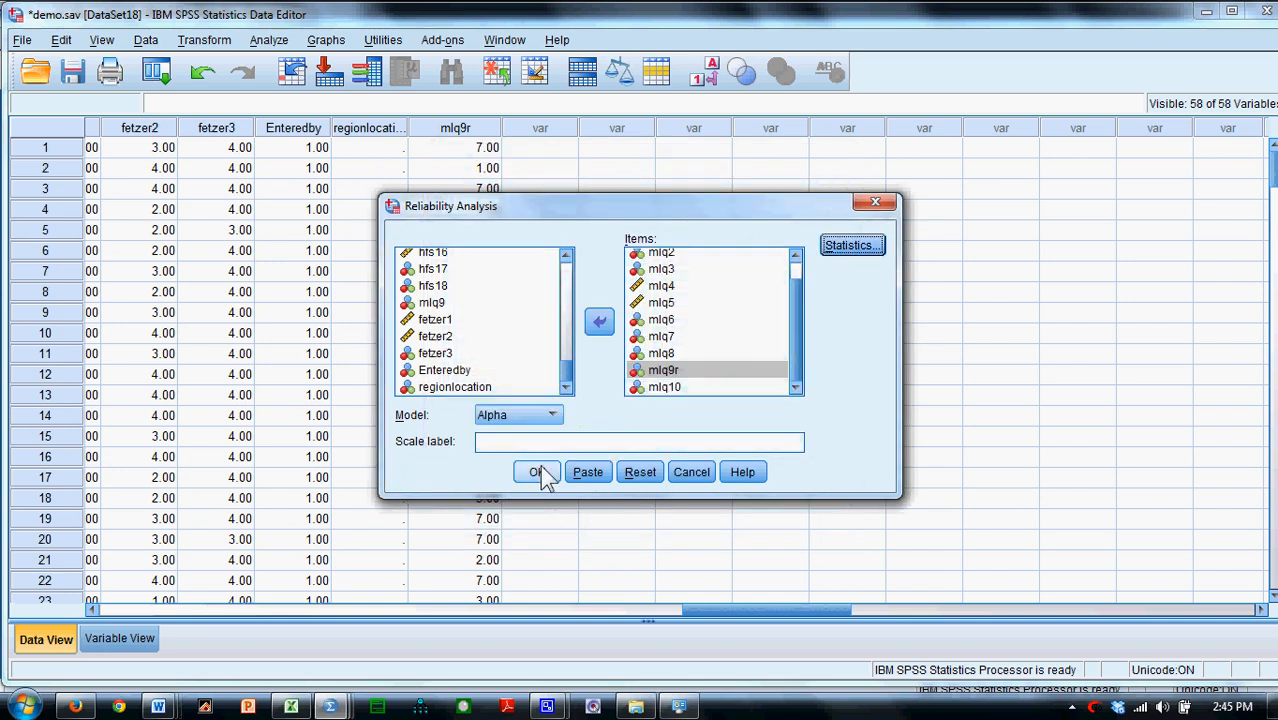
{"action": "left_click", "coordinate": [536, 471]}
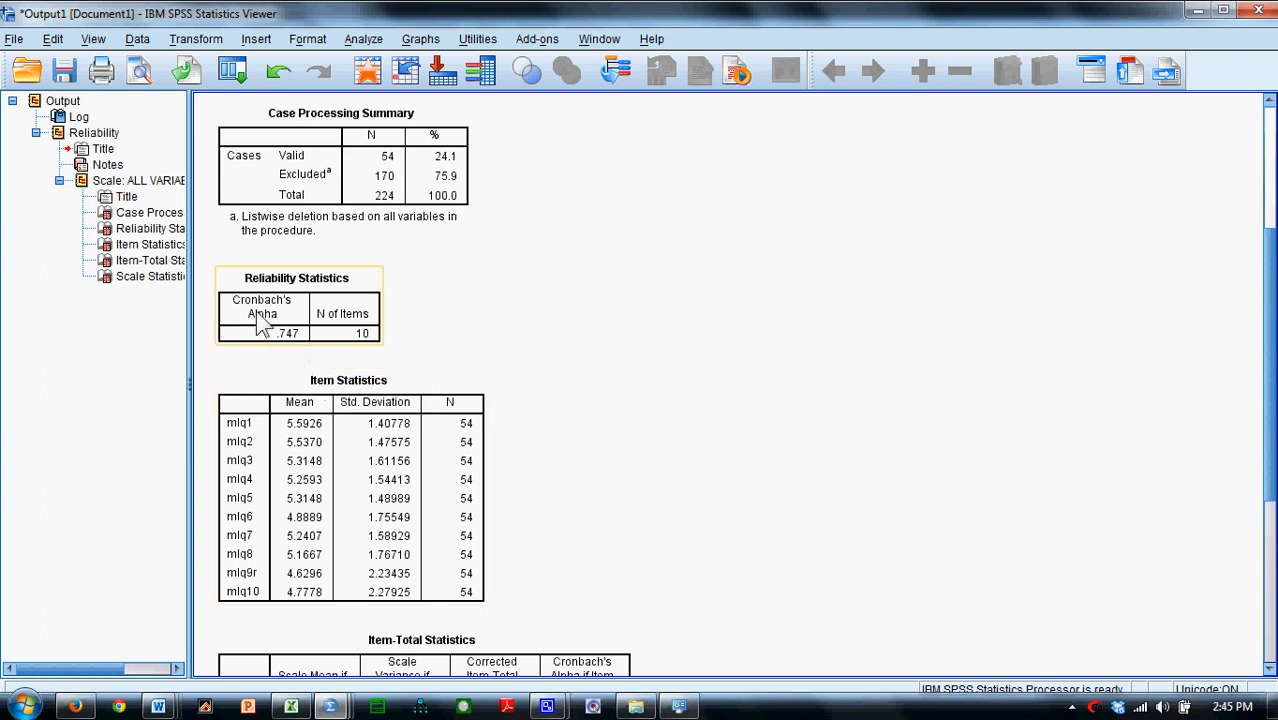
{"action": "mouse_move", "coordinate": [300, 350]}
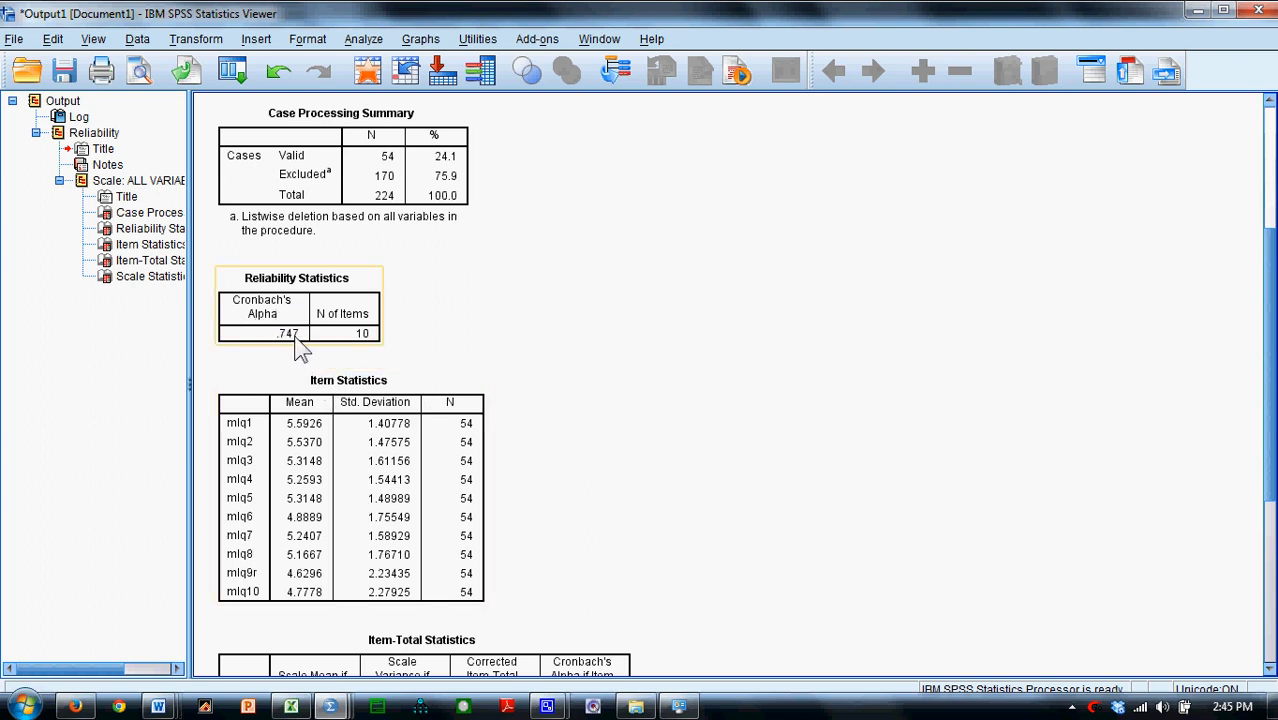
{"action": "mouse_move", "coordinate": [295, 345]}
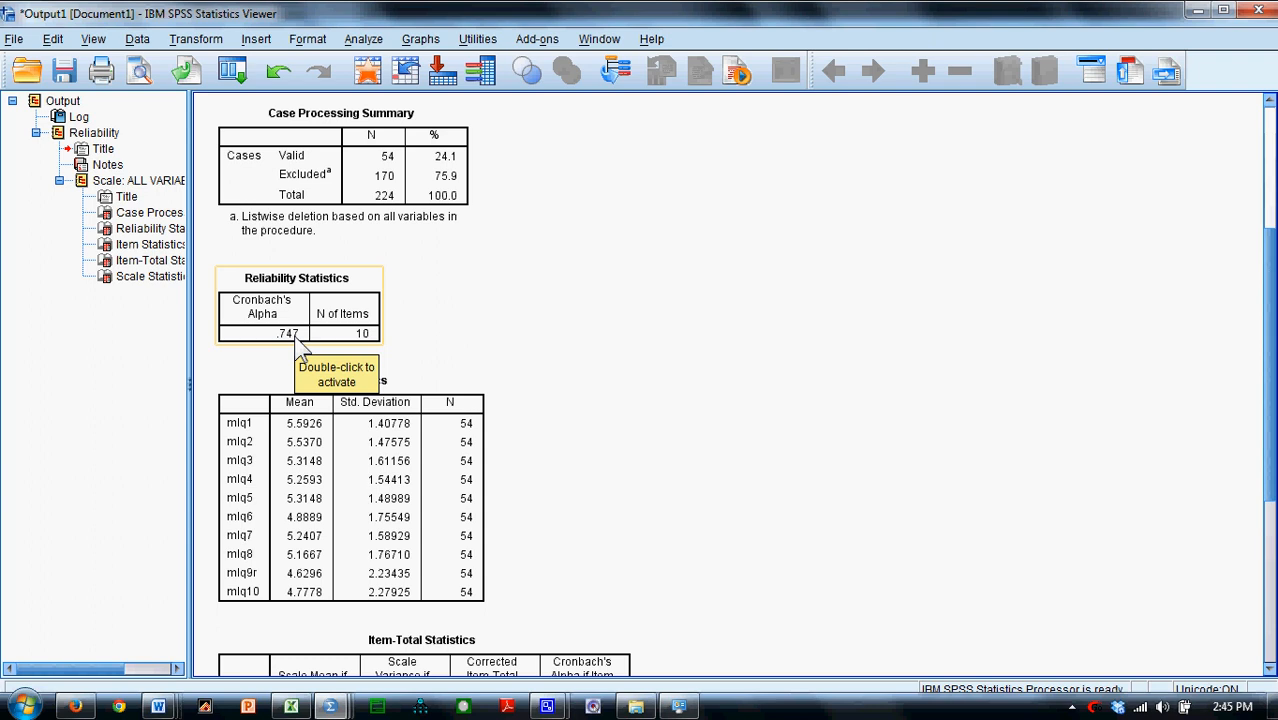
{"action": "mouse_move", "coordinate": [353, 347]}
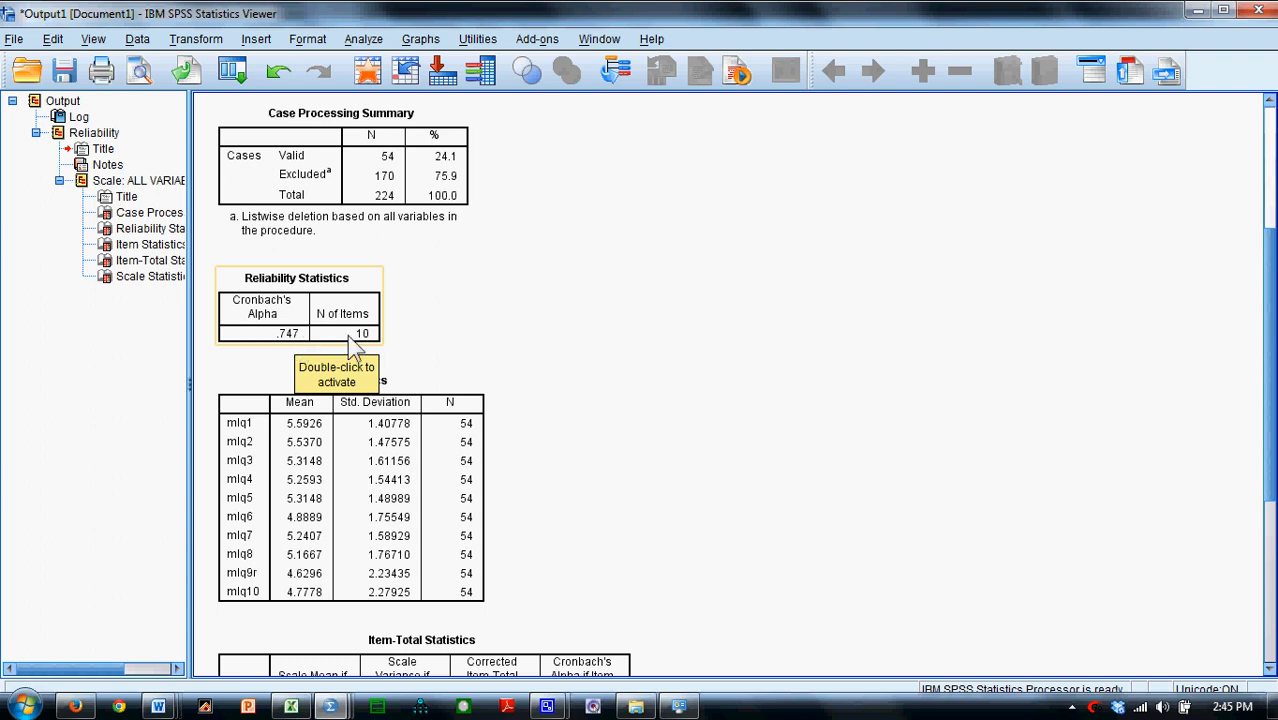
Review the Item Statistics and Item-Total Statistics tables, then start Compute Variable.
{"action": "scroll", "scroll_direction": "down", "scroll_amount": 3}
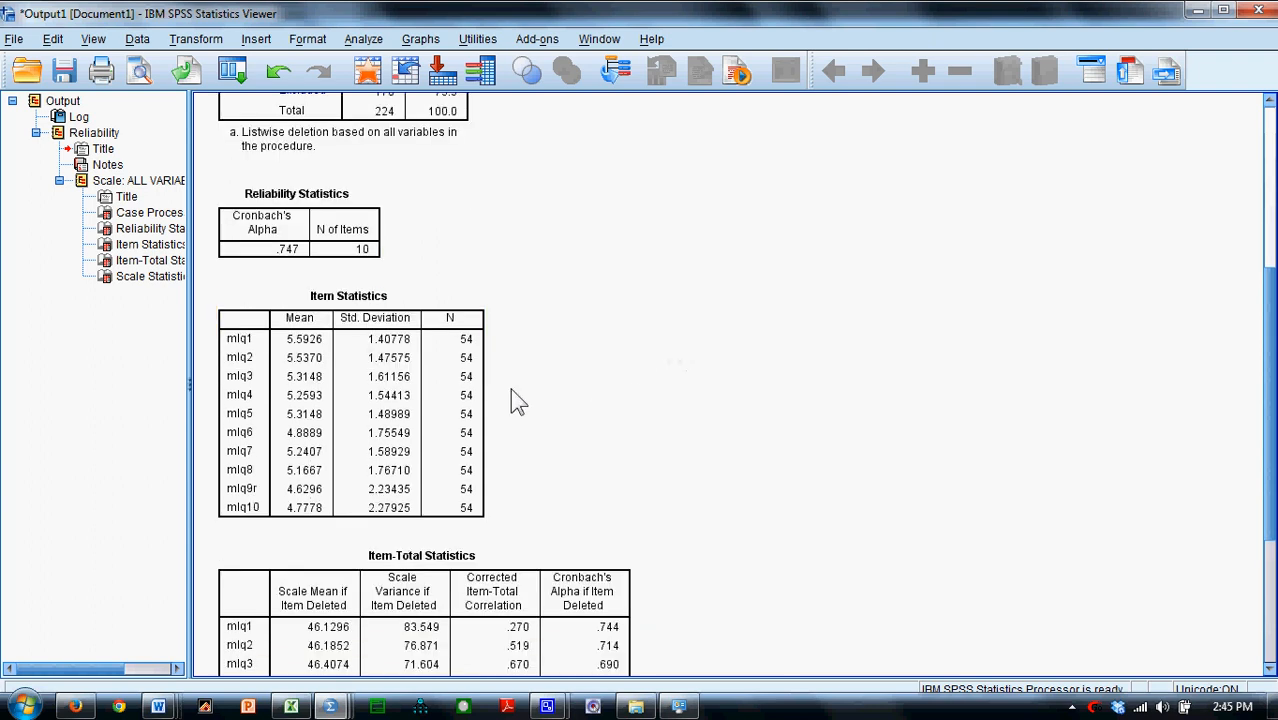
{"action": "left_click", "coordinate": [360, 489]}
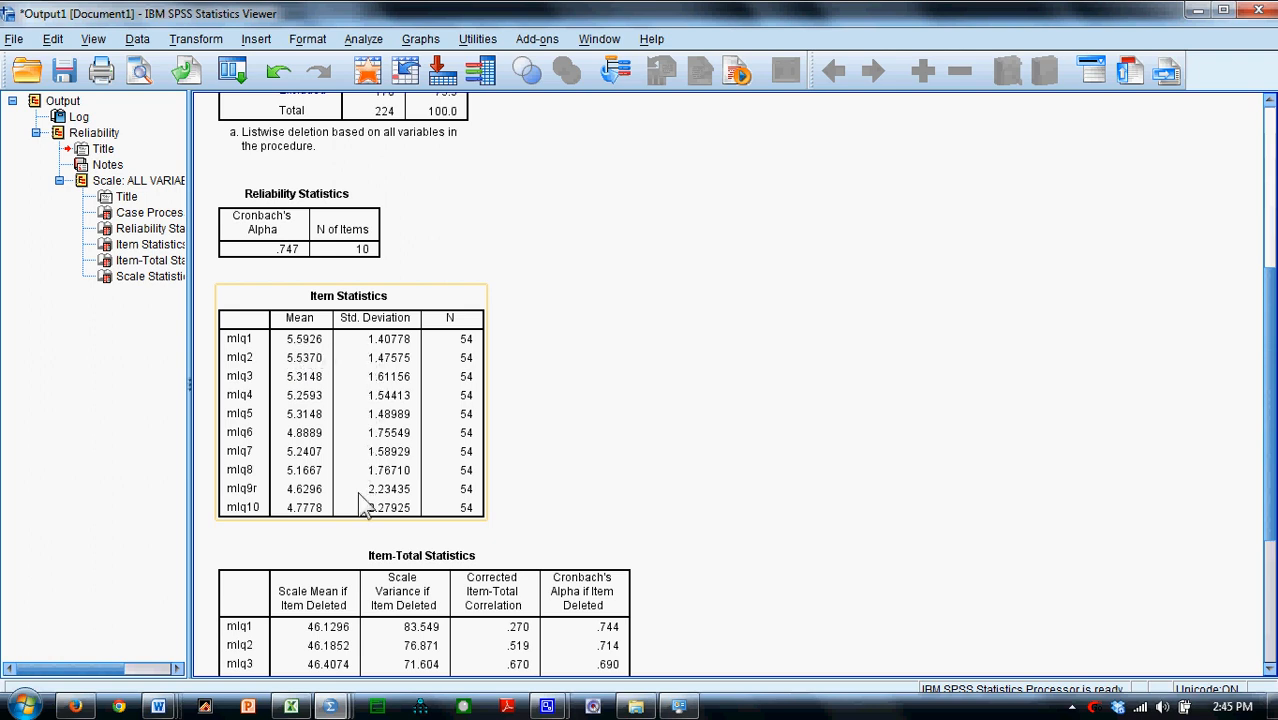
{"action": "scroll", "scroll_direction": "down", "scroll_amount": 3}
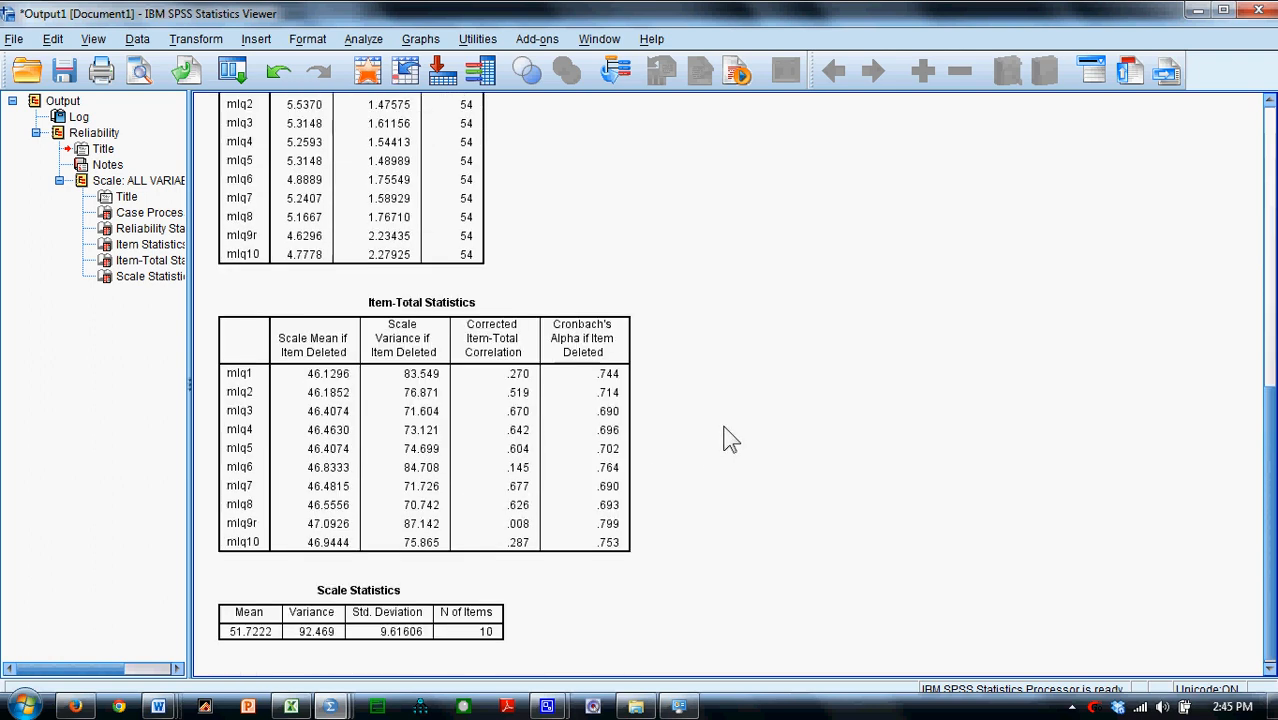
{"action": "left_click", "coordinate": [400, 420]}
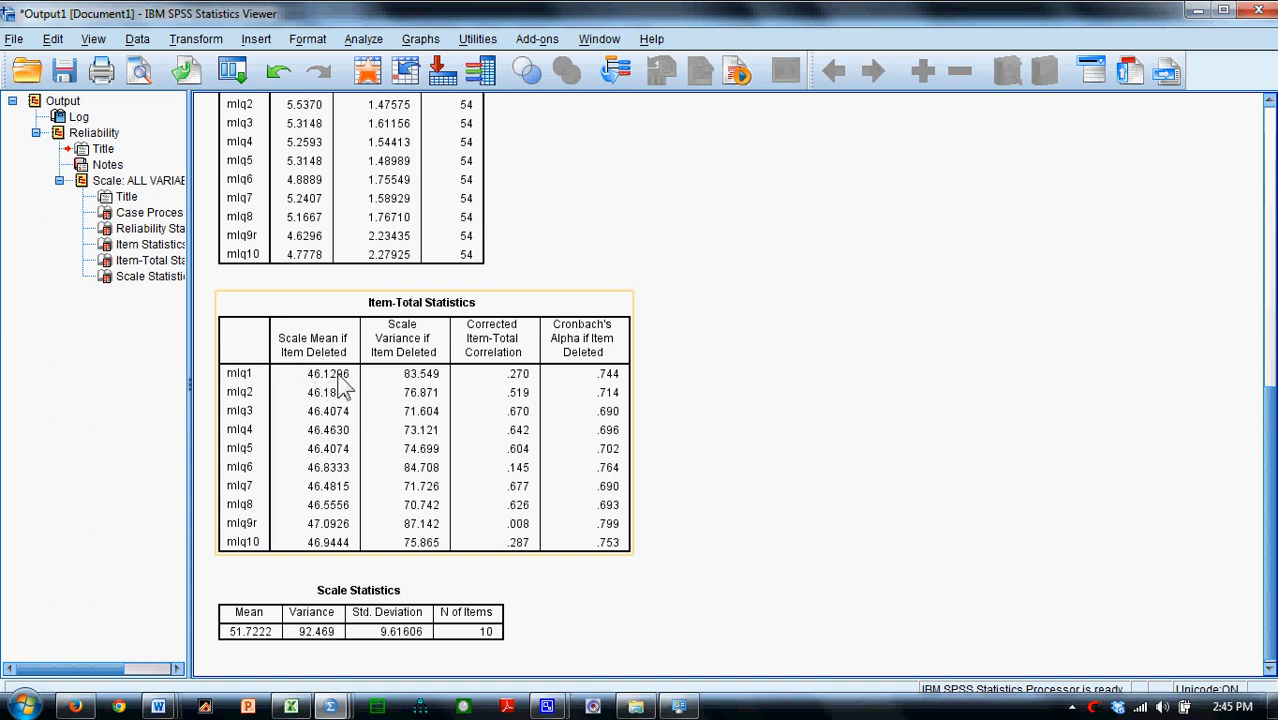
{"action": "mouse_move", "coordinate": [343, 390]}
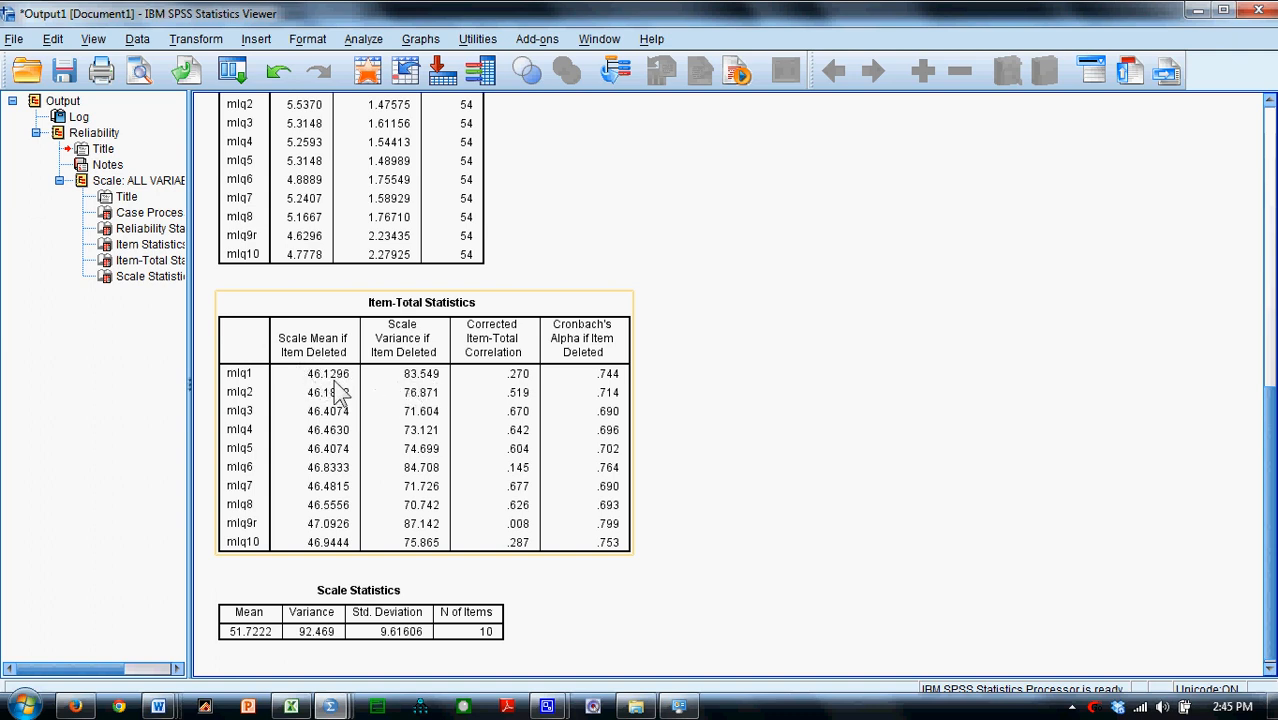
{"action": "mouse_move", "coordinate": [340, 393]}
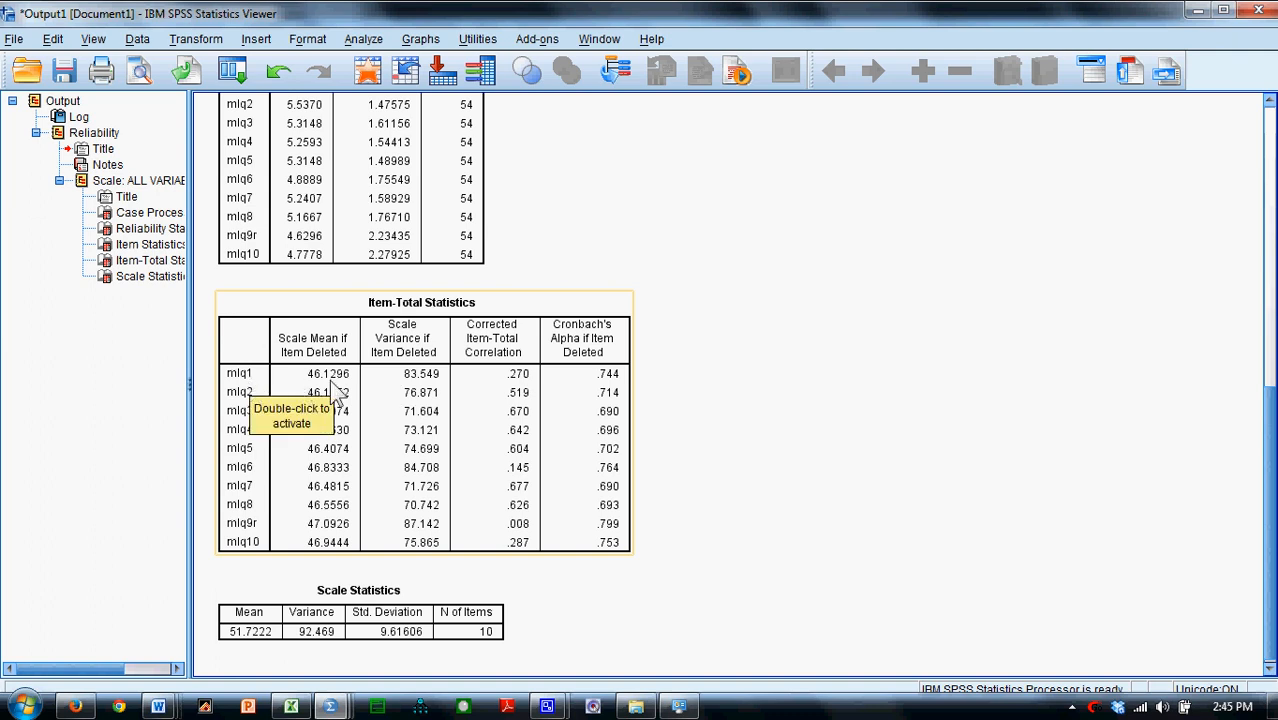
{"action": "mouse_move", "coordinate": [330, 390]}
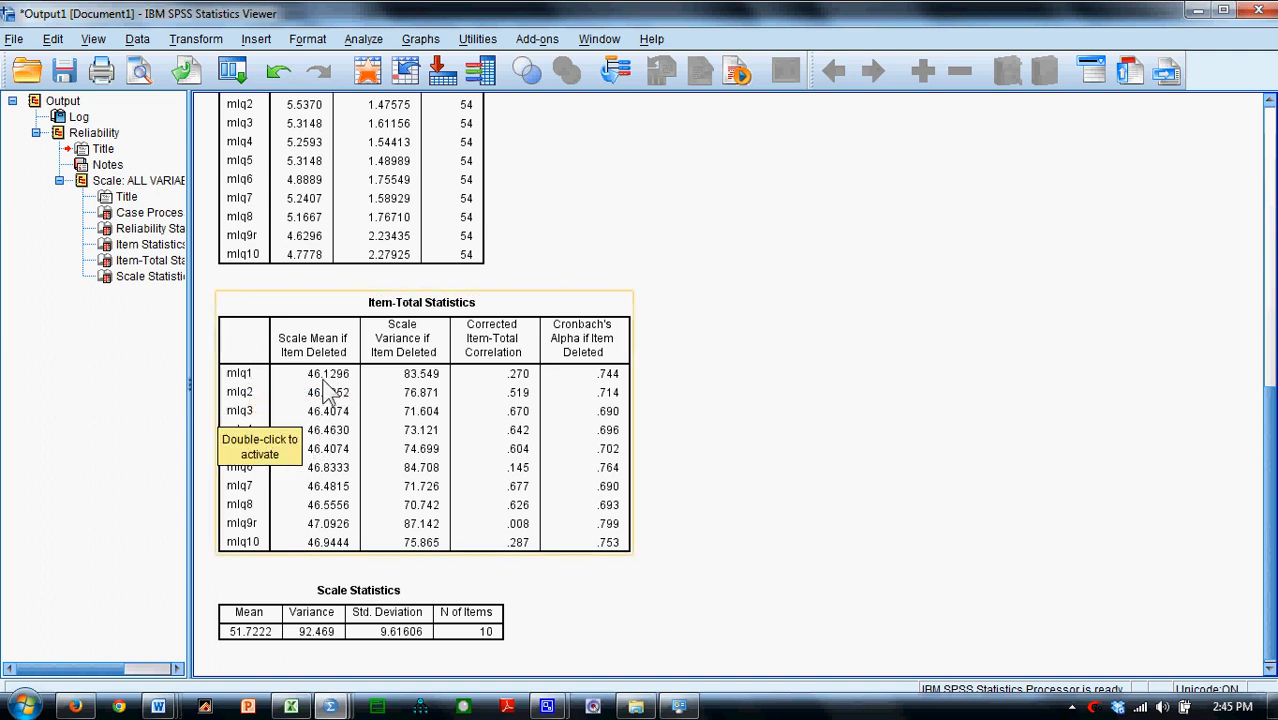
{"action": "mouse_move", "coordinate": [413, 410]}
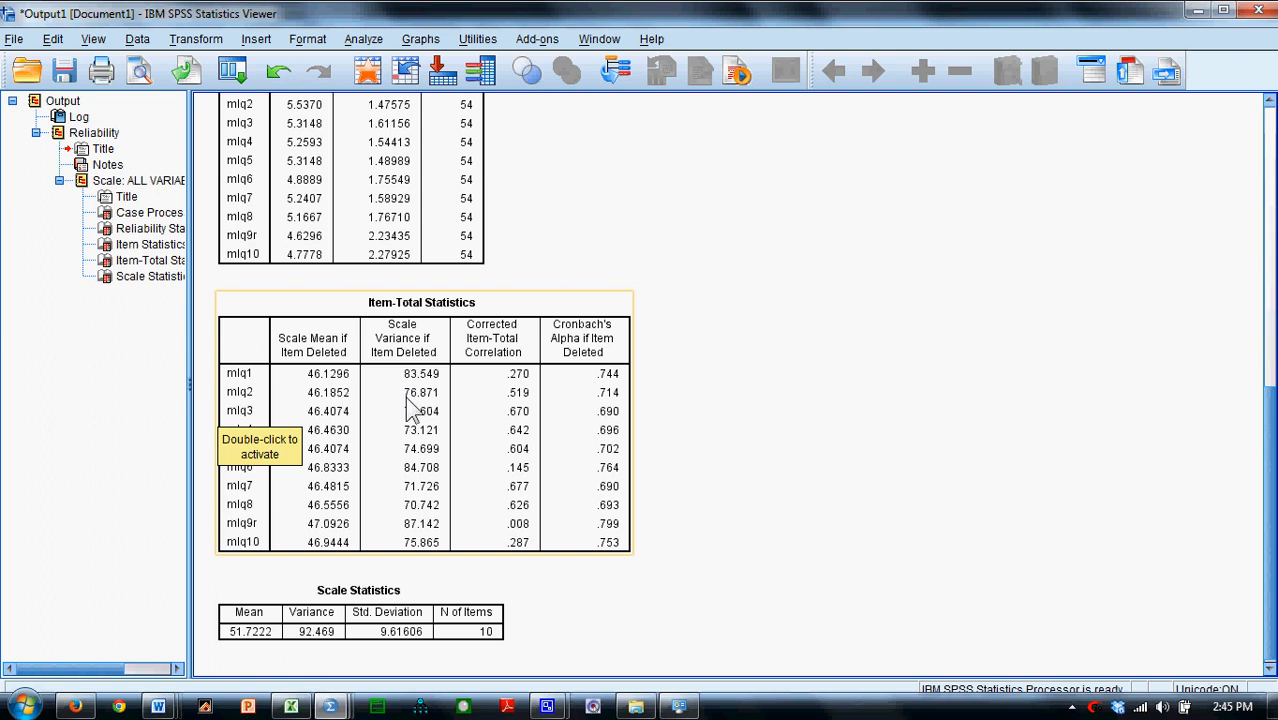
{"action": "mouse_move", "coordinate": [403, 527]}
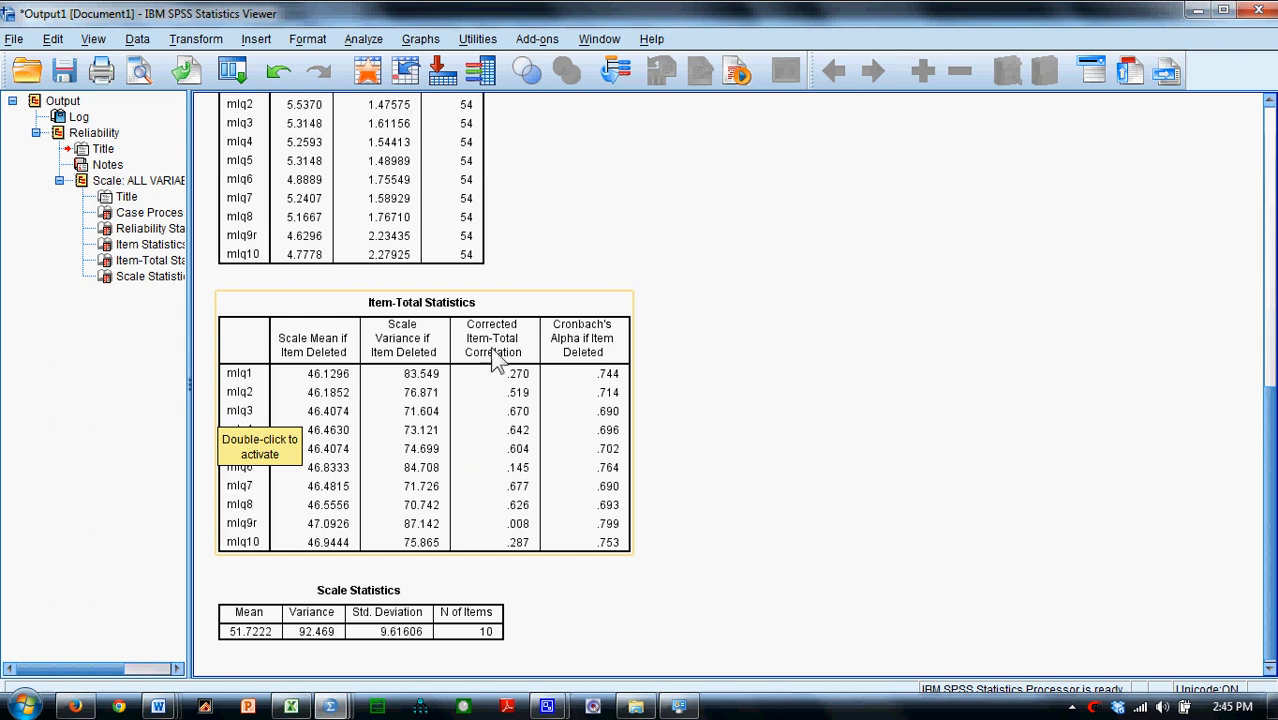
{"action": "mouse_move", "coordinate": [505, 358]}
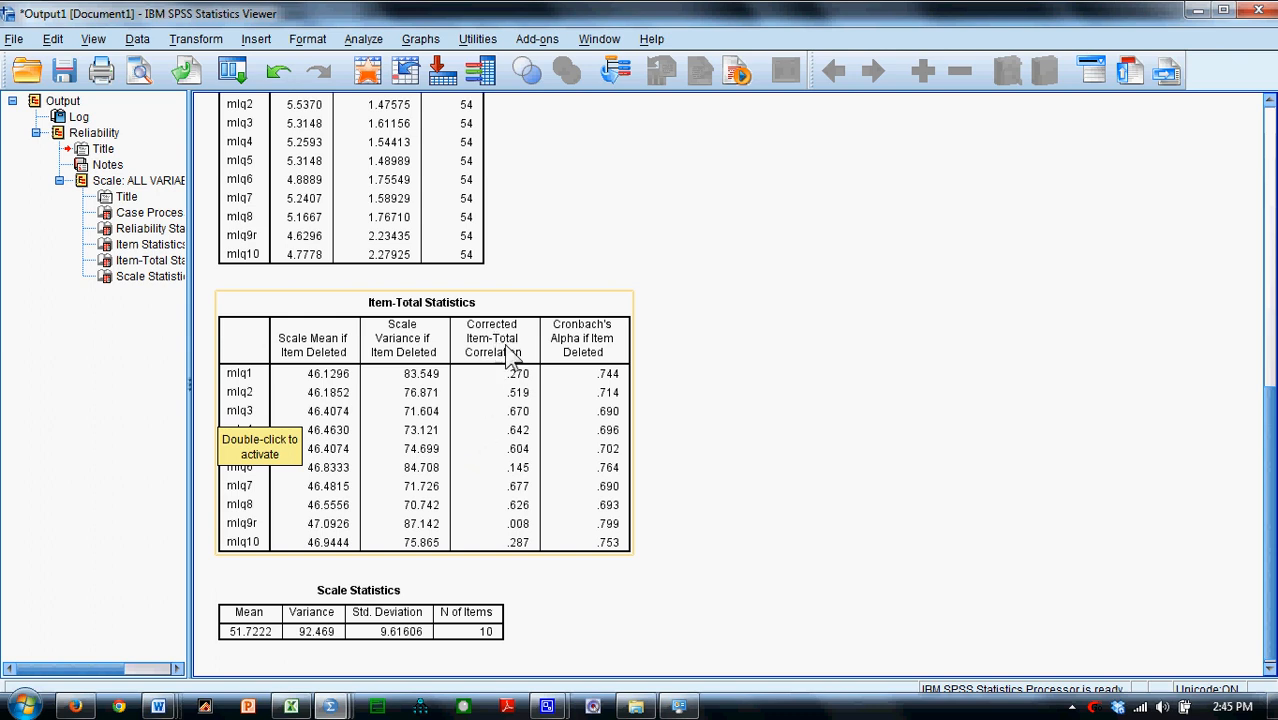
{"action": "mouse_move", "coordinate": [540, 368]}
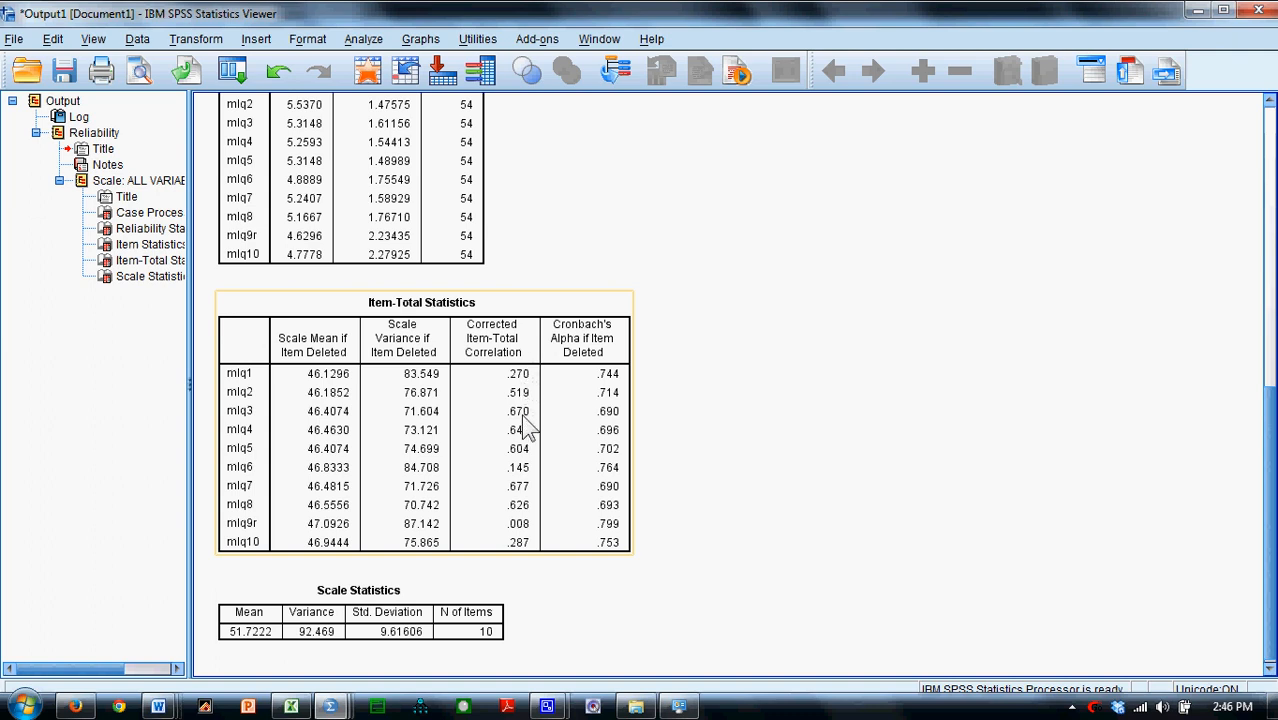
{"action": "mouse_move", "coordinate": [525, 521]}
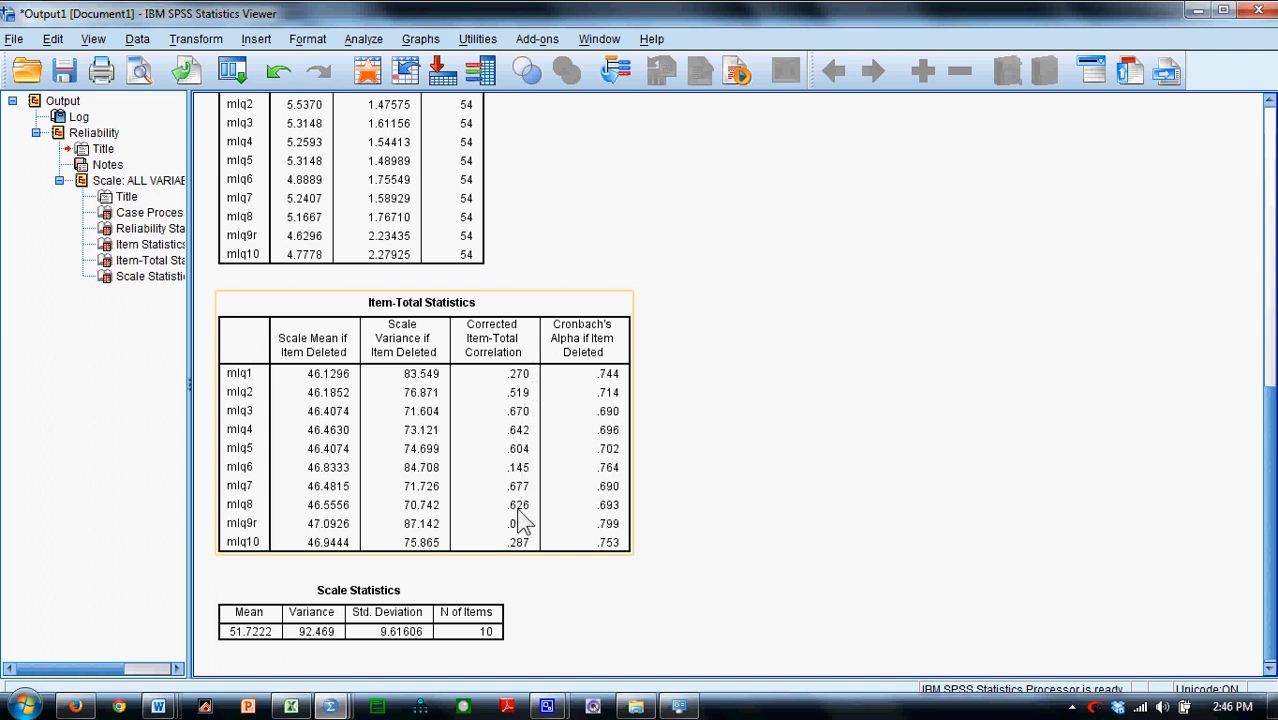
{"action": "mouse_move", "coordinate": [520, 550]}
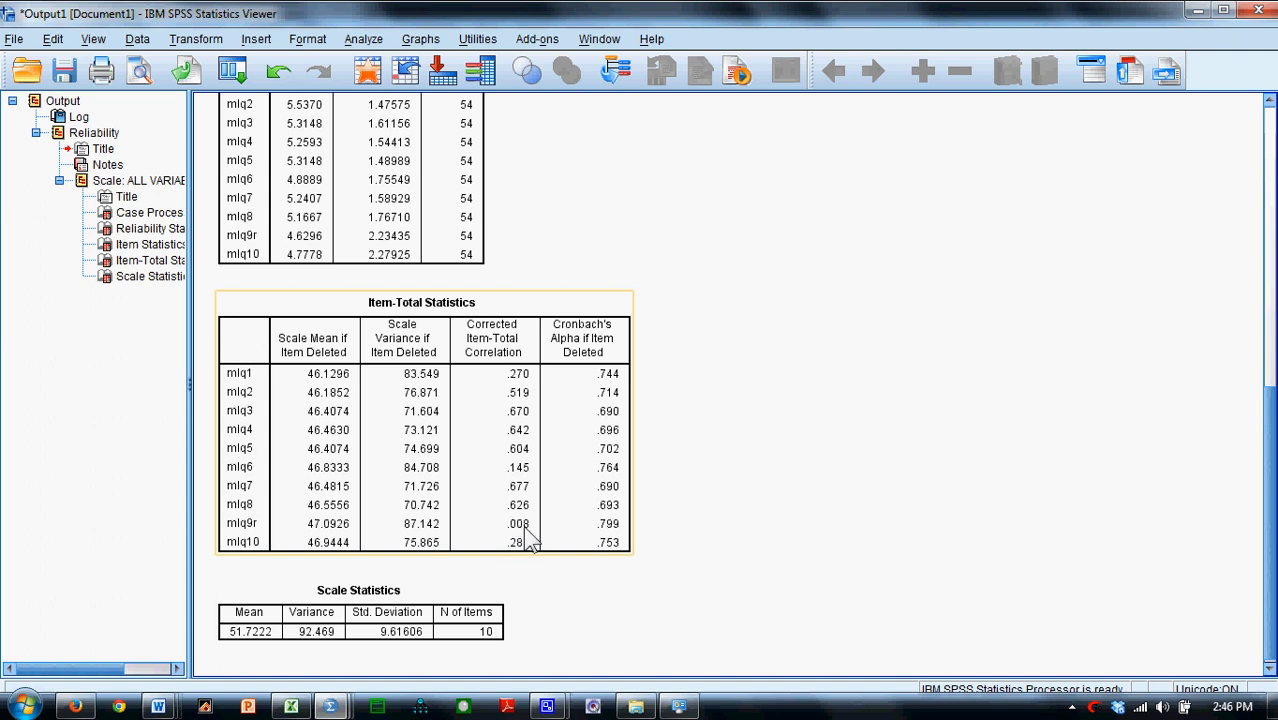
{"action": "mouse_move", "coordinate": [547, 552]}
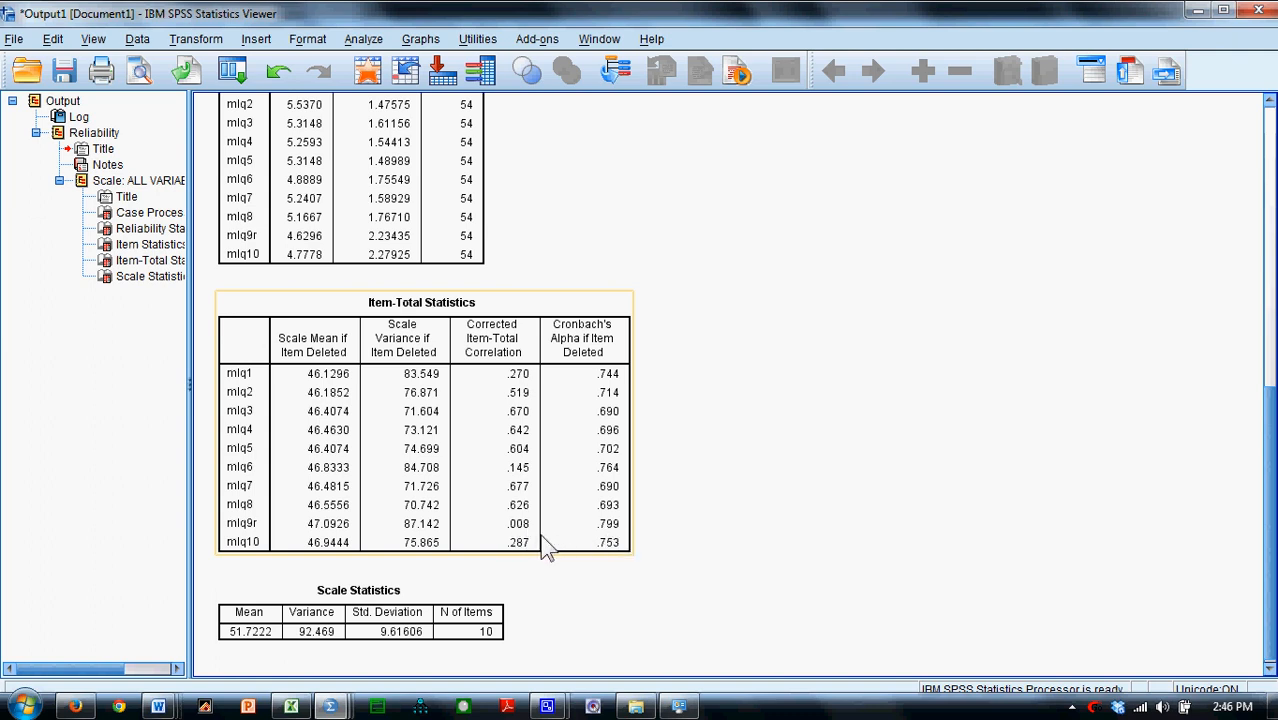
{"action": "mouse_move", "coordinate": [232, 533]}
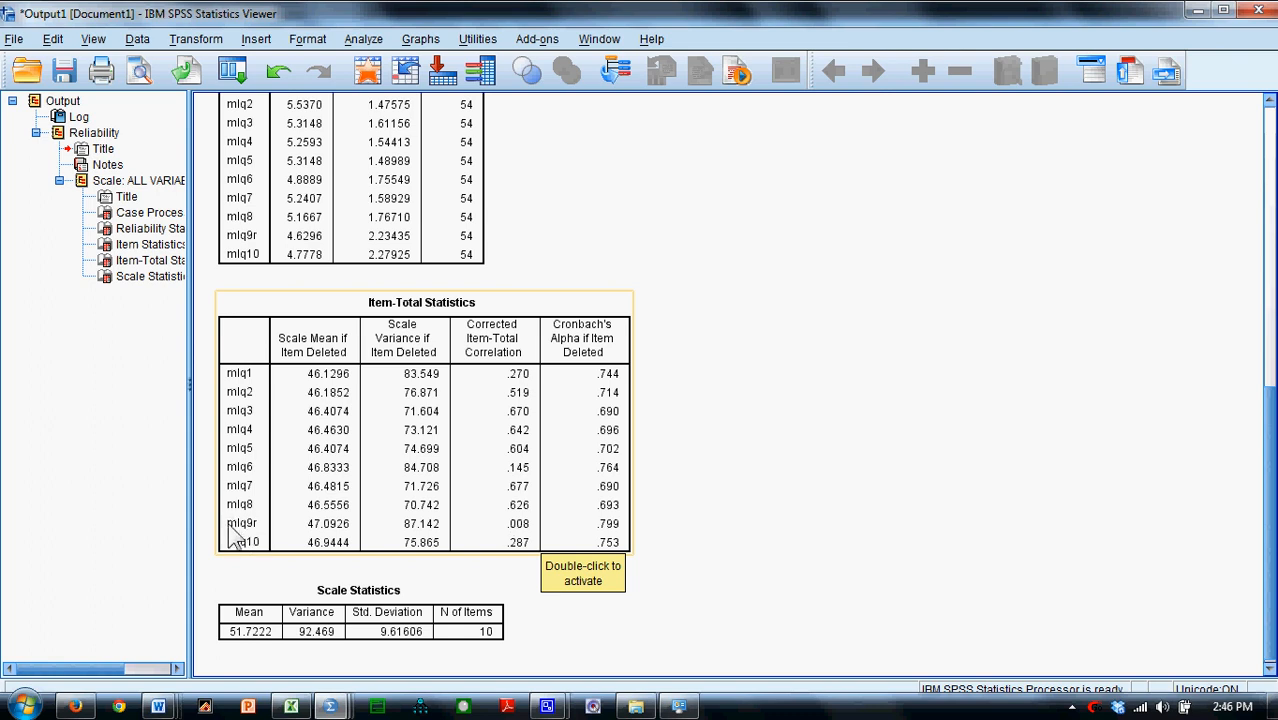
{"action": "mouse_move", "coordinate": [527, 542]}
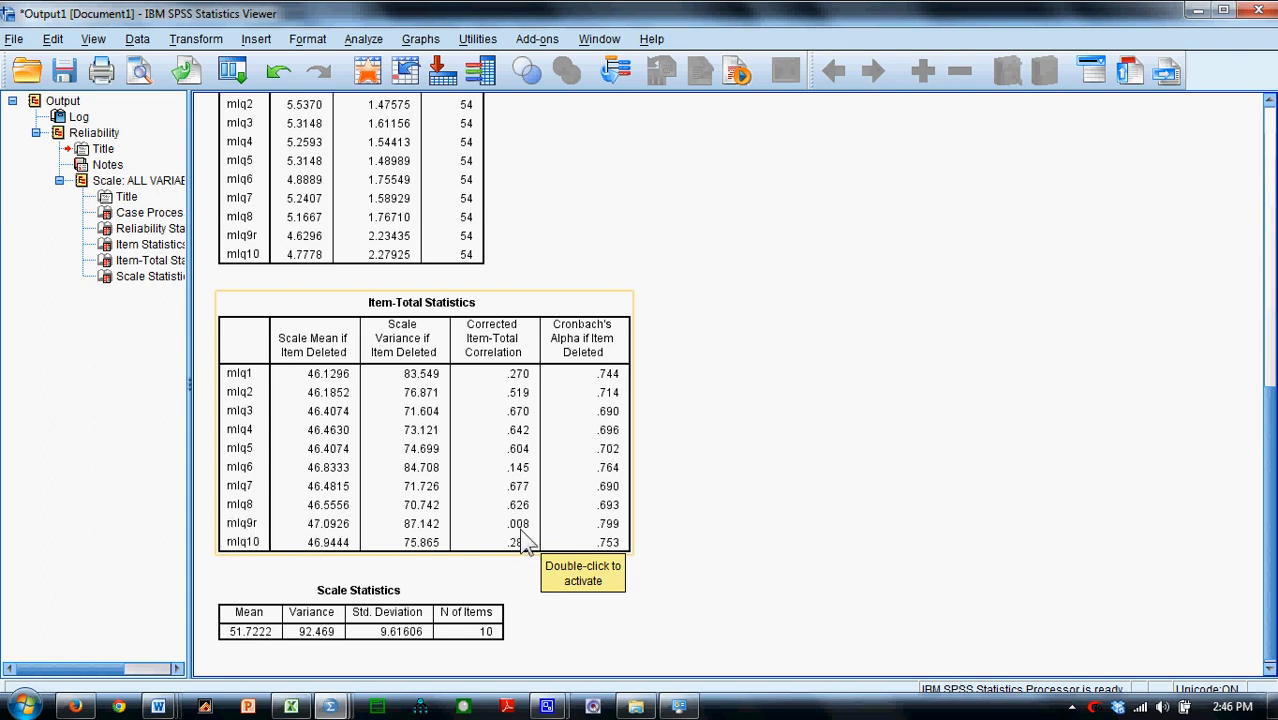
{"action": "mouse_move", "coordinate": [527, 532]}
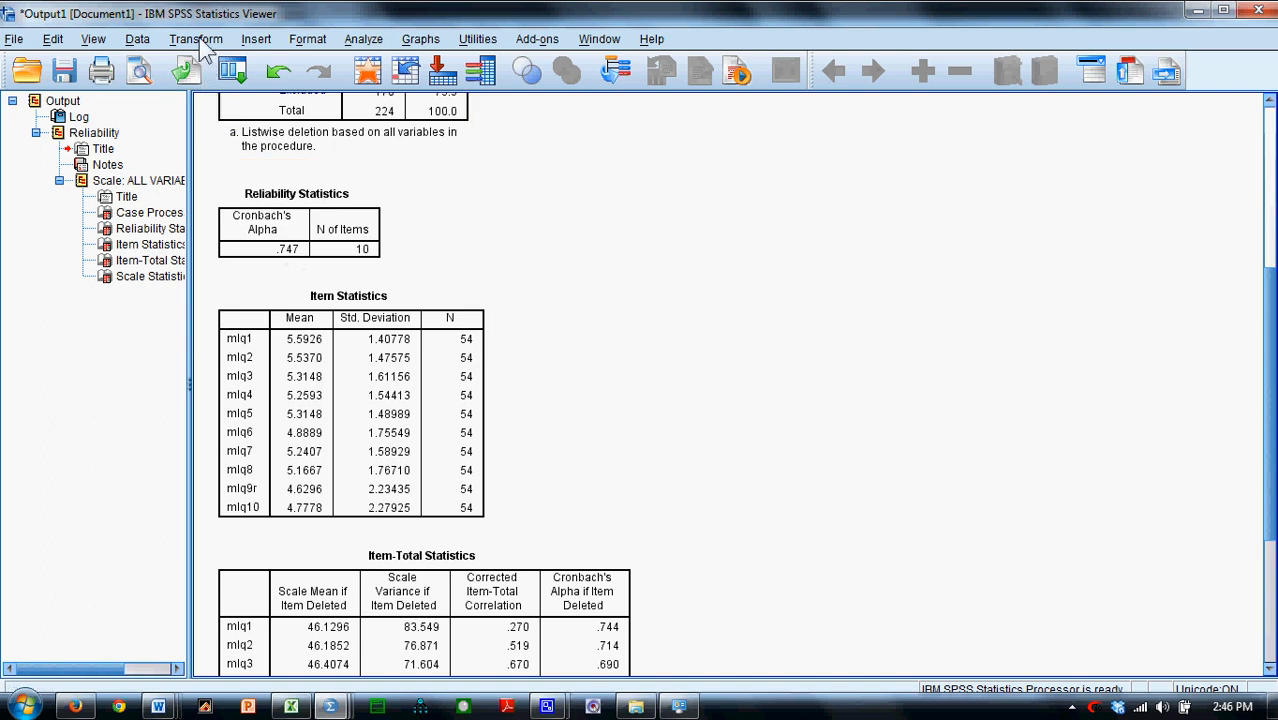
{"action": "left_click", "coordinate": [196, 38]}
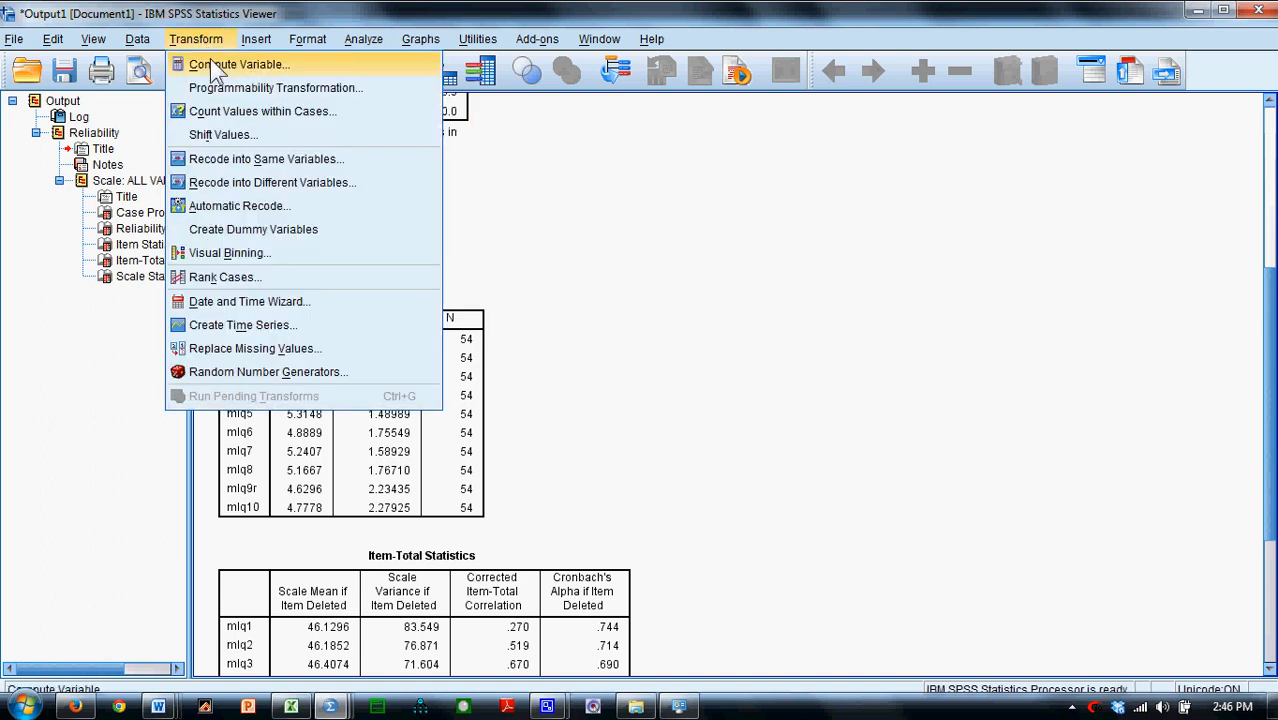
{"action": "left_click", "coordinate": [239, 64]}
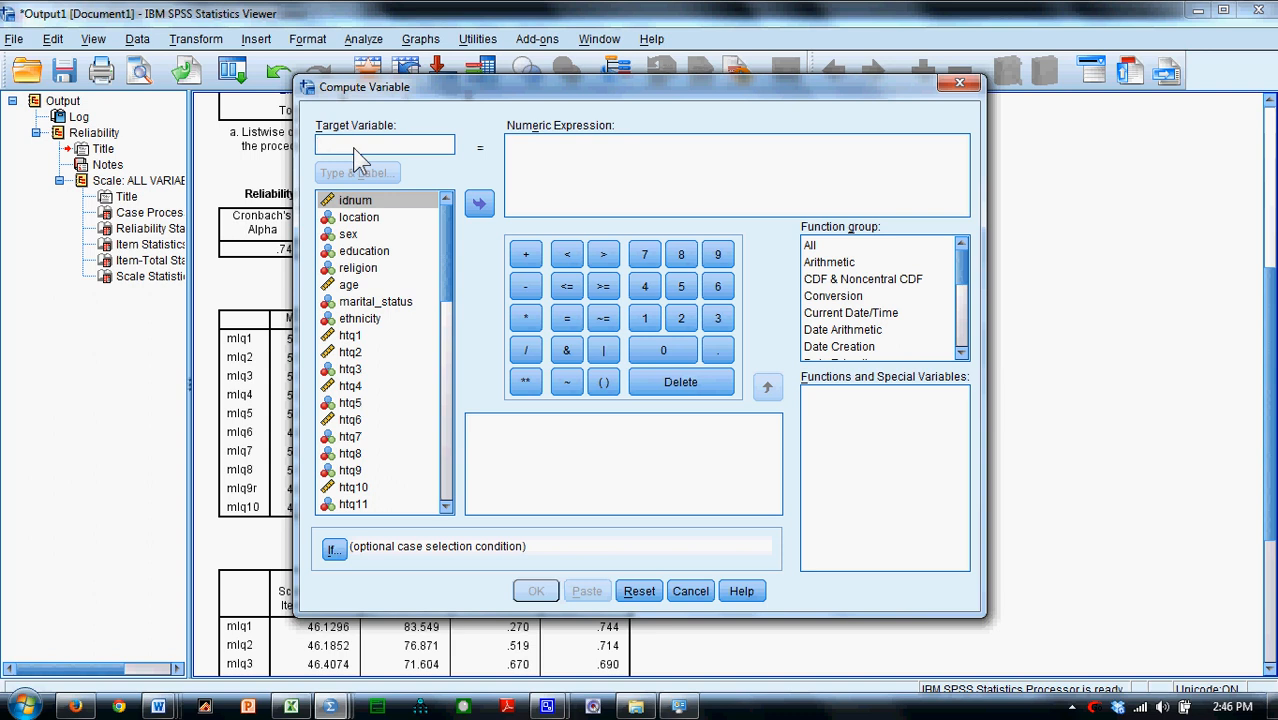
Name the target variable meaningtotal and begin a mean( expression.
{"action": "type", "text": "meaning"}
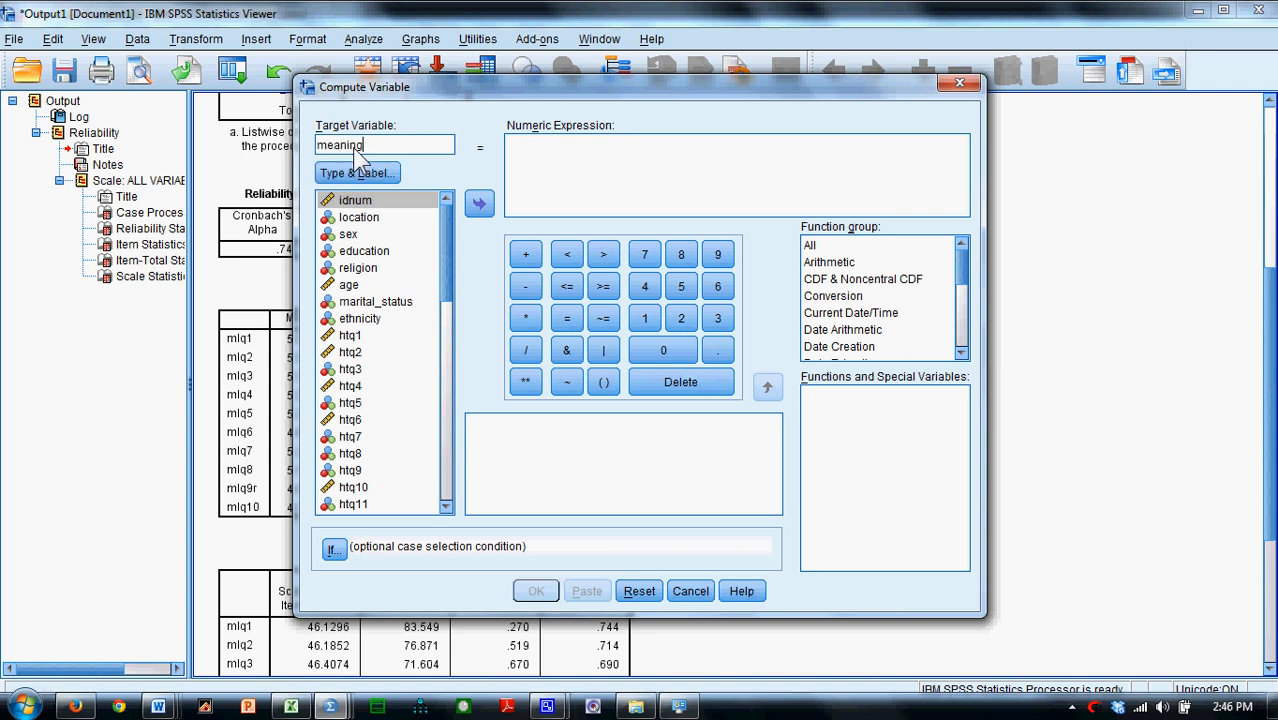
{"action": "type", "text": "total"}
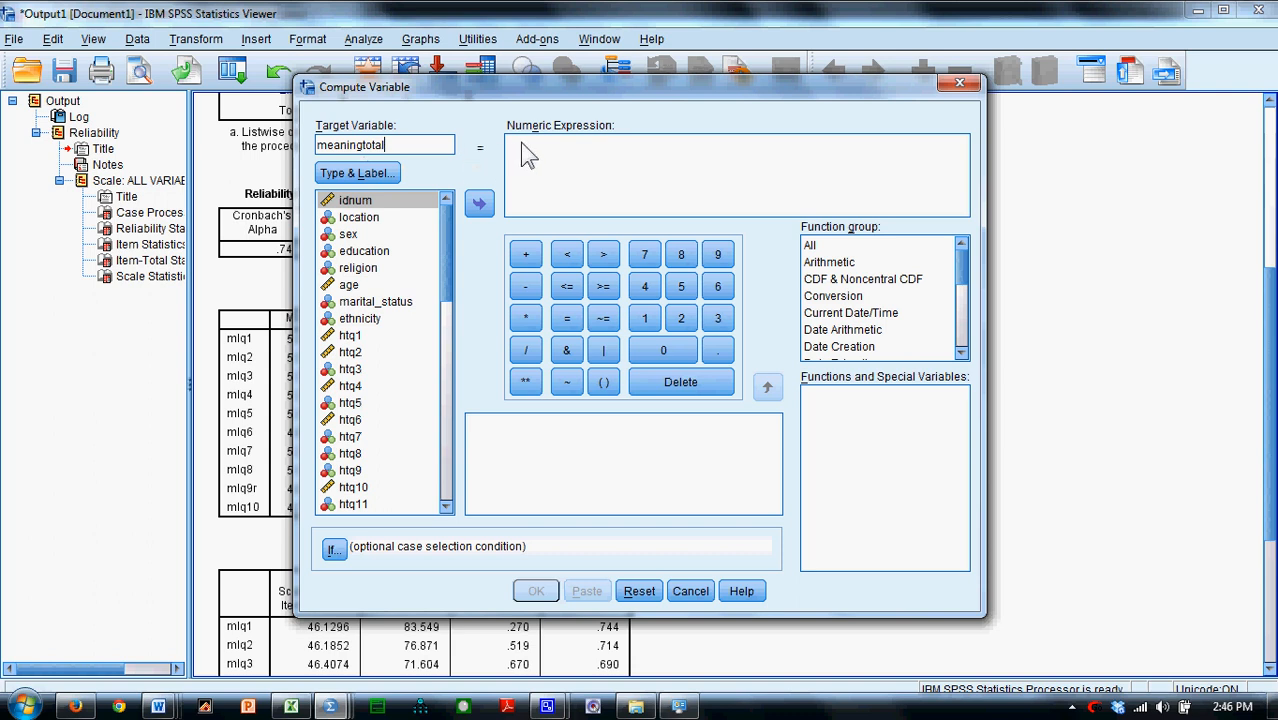
{"action": "type", "text": "mean"}
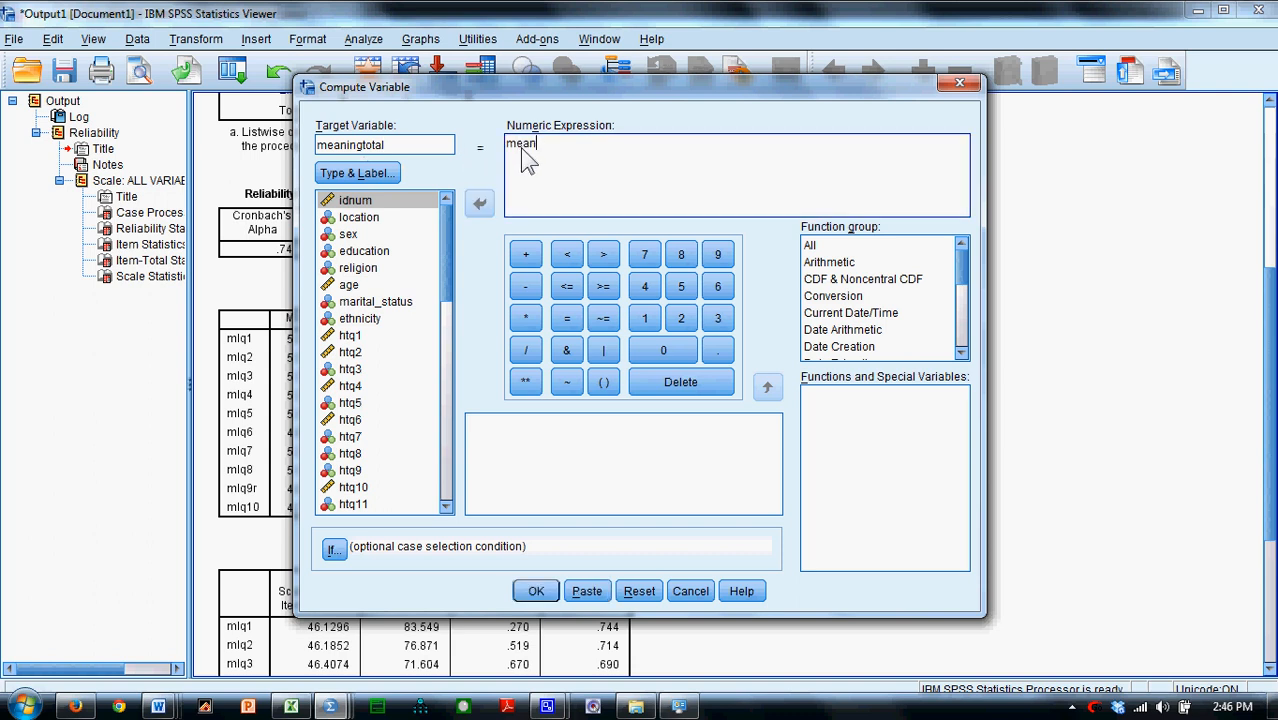
{"action": "type", "text": "("}
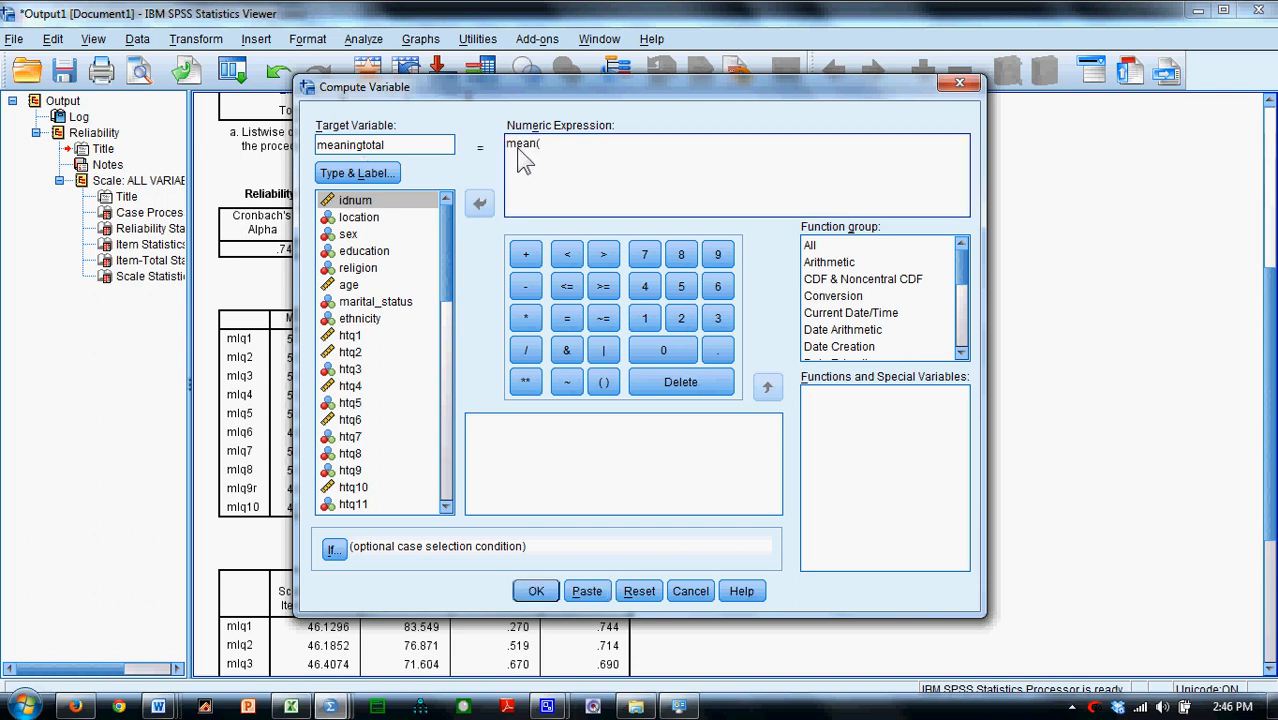
{"action": "scroll", "scroll_direction": "down", "scroll_amount": 3}
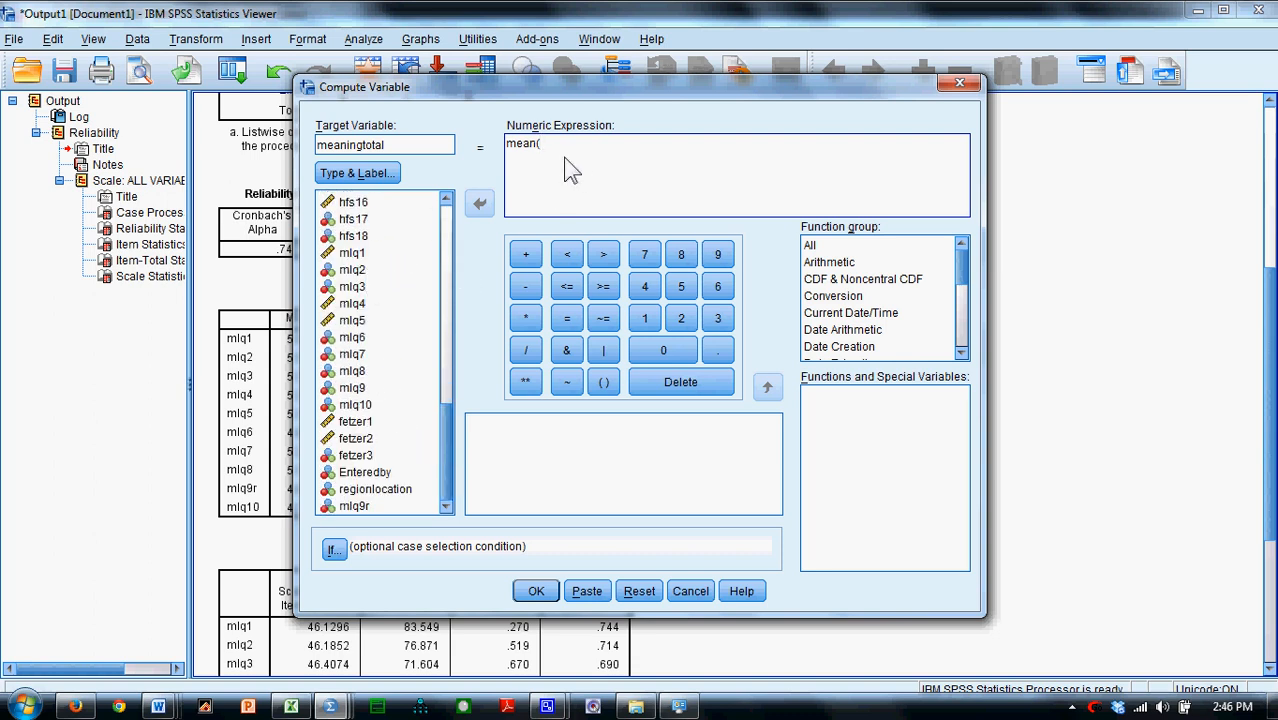
Complete mean(mlq1,…,mlq8,mlq9r,mlq10) and run the computation.
{"action": "type", "text": "mlq1"}
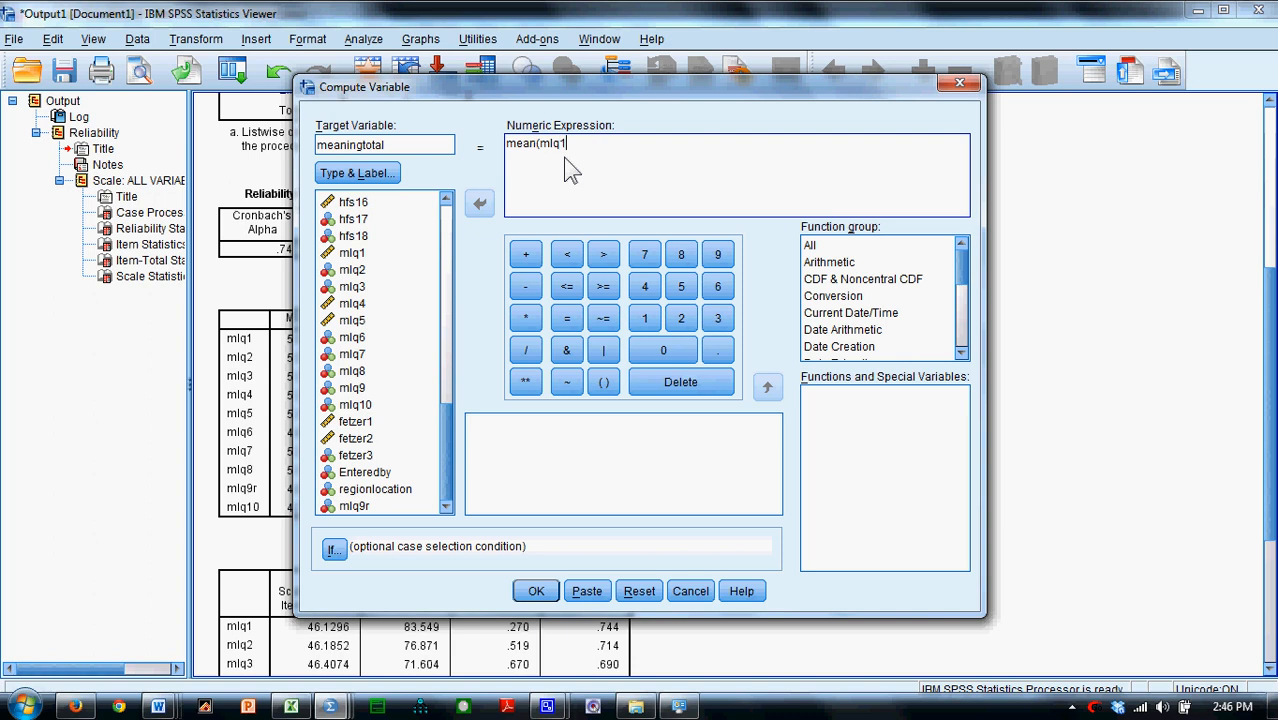
{"action": "type", "text": ",mlq2"}
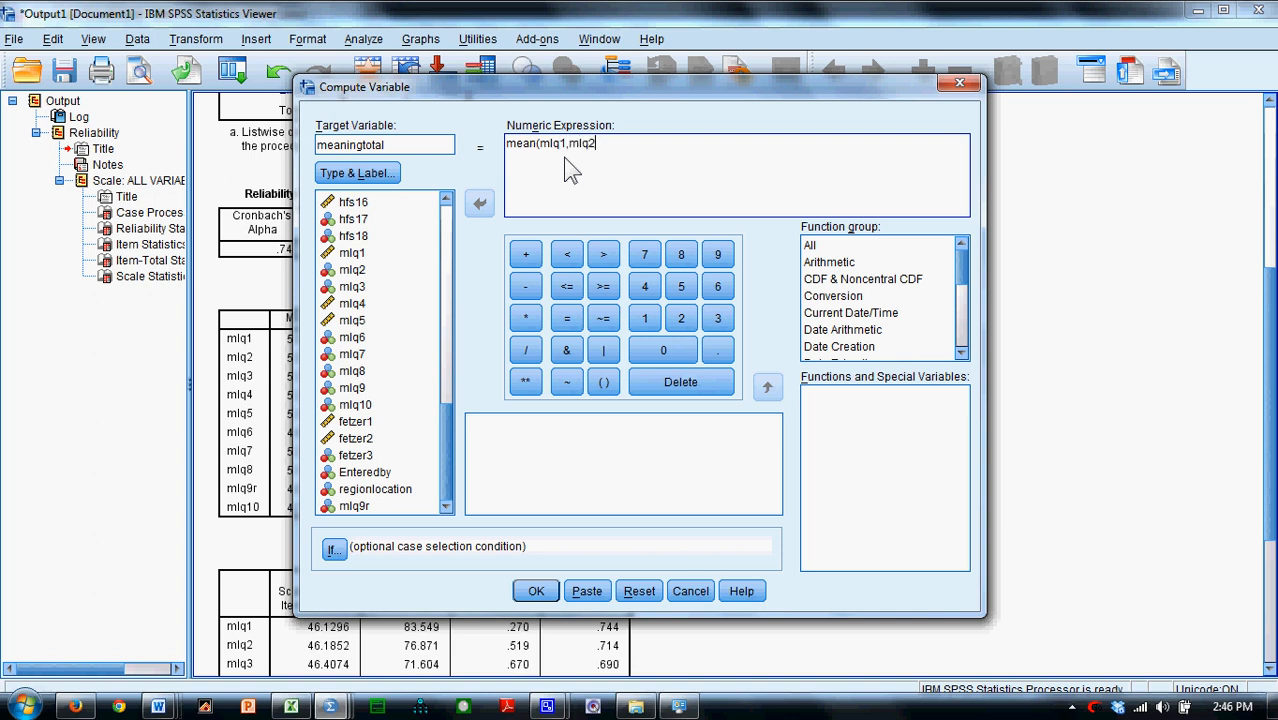
{"action": "type", "text": ",mlq3,mlq"}
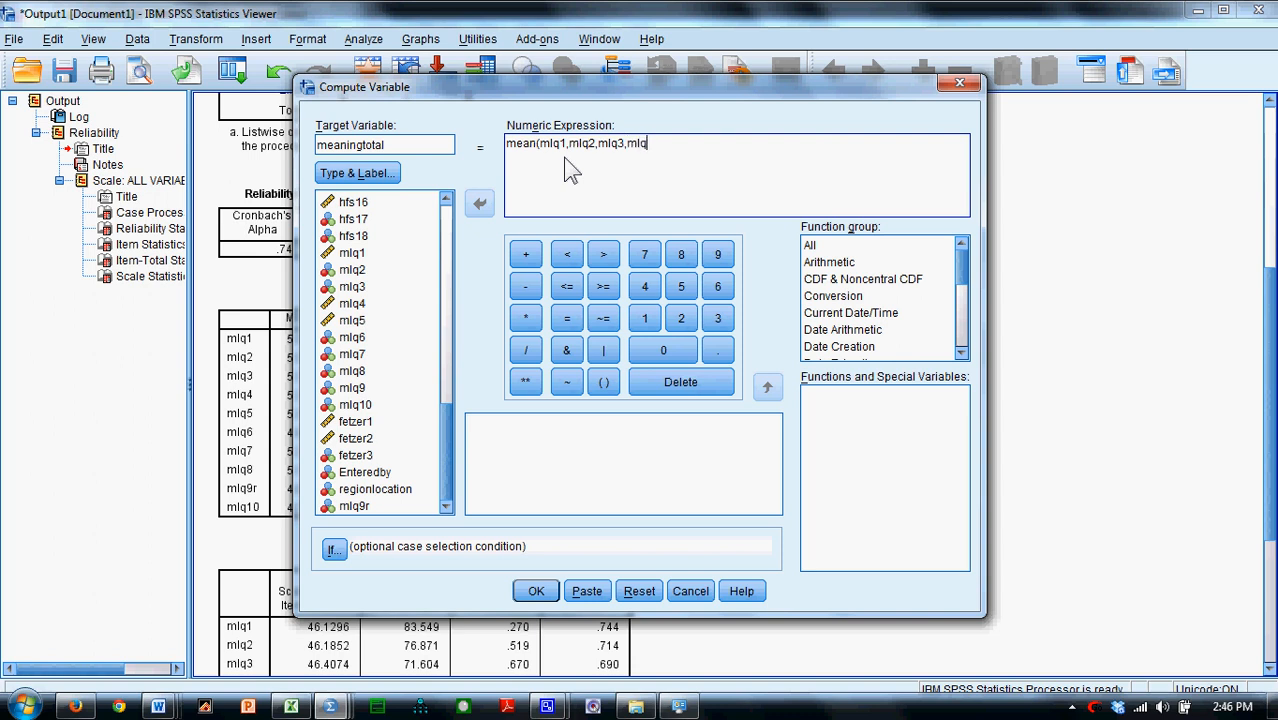
{"action": "type", "text": "4,mlq5,mlq"}
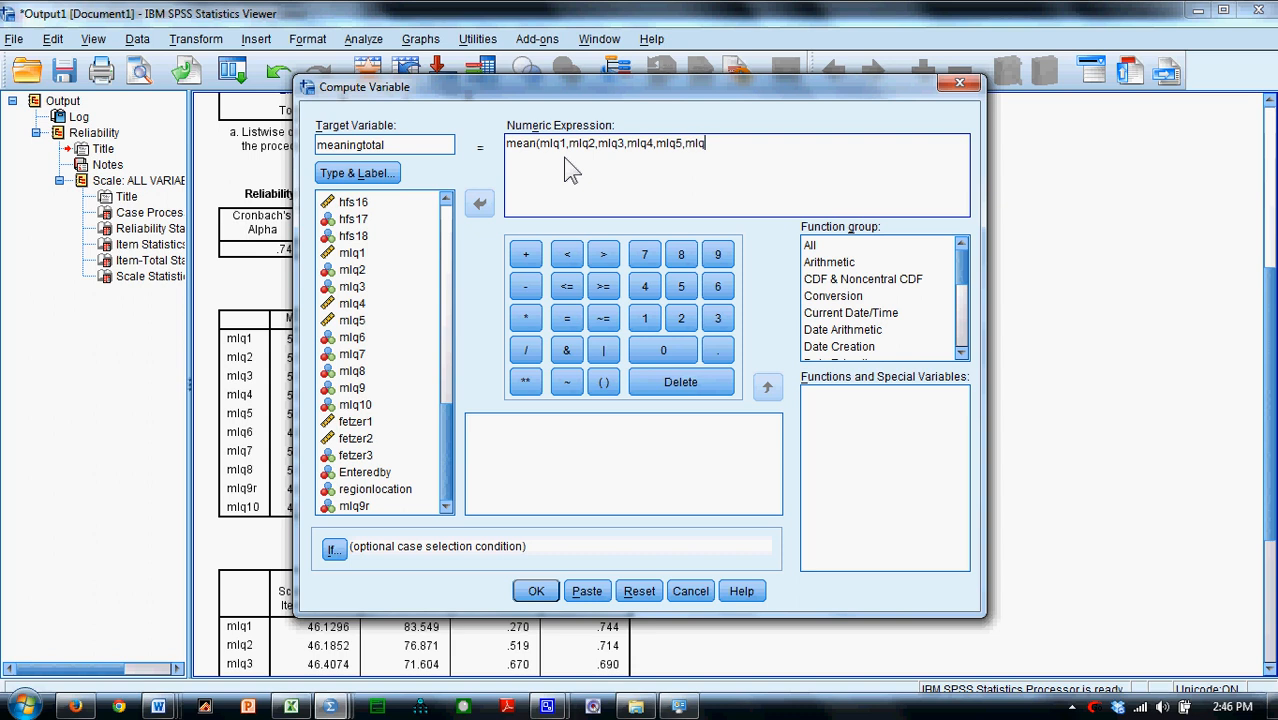
{"action": "type", "text": "6"}
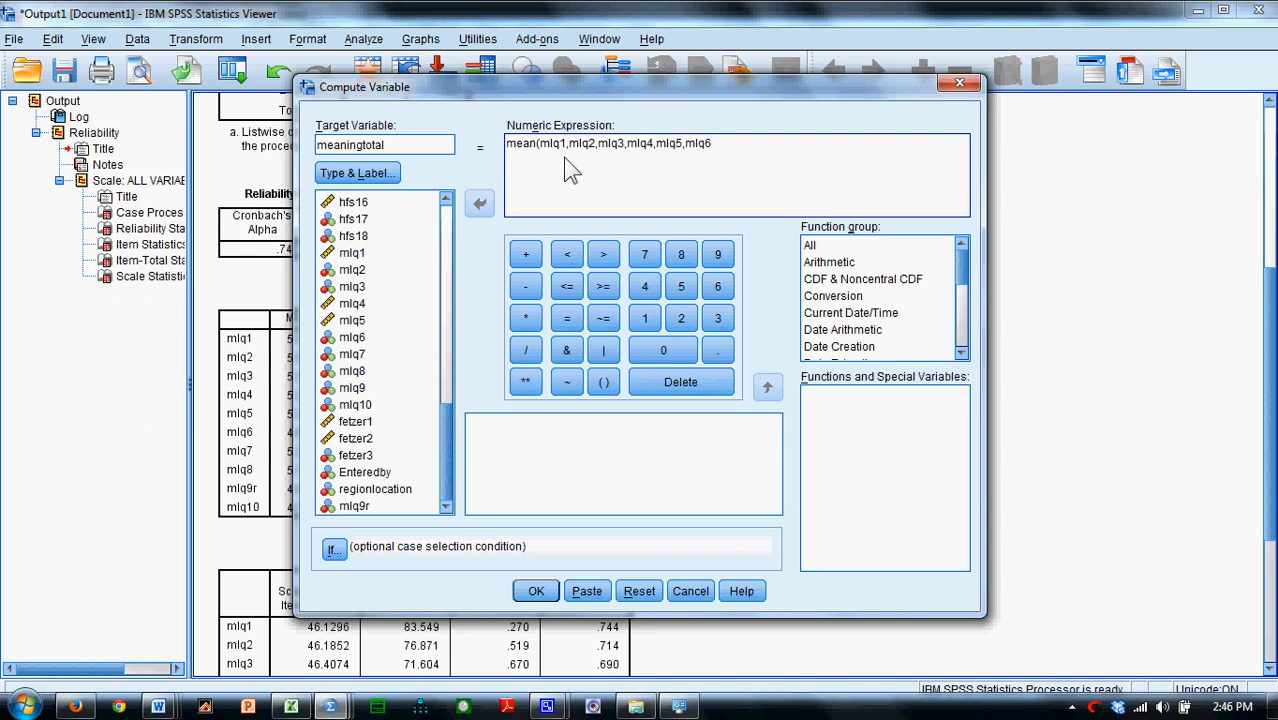
{"action": "type", "text": ",mlq7"}
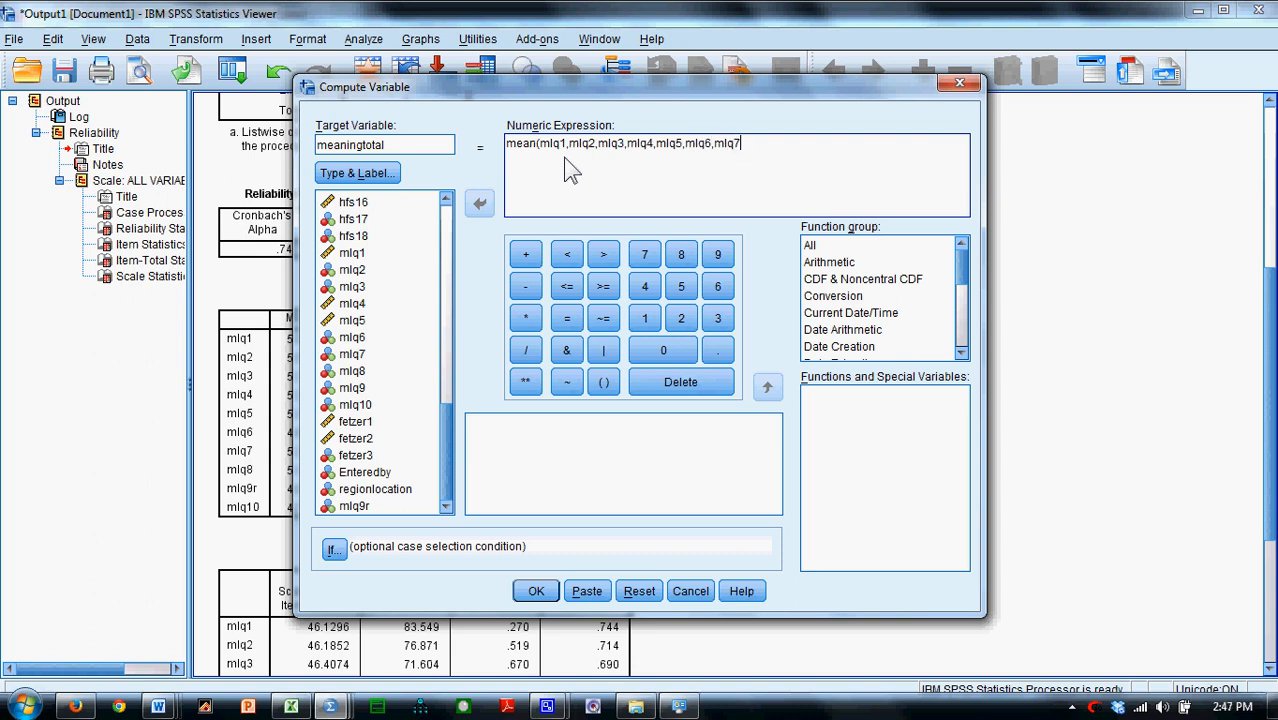
{"action": "type", "text": ",mlq8"}
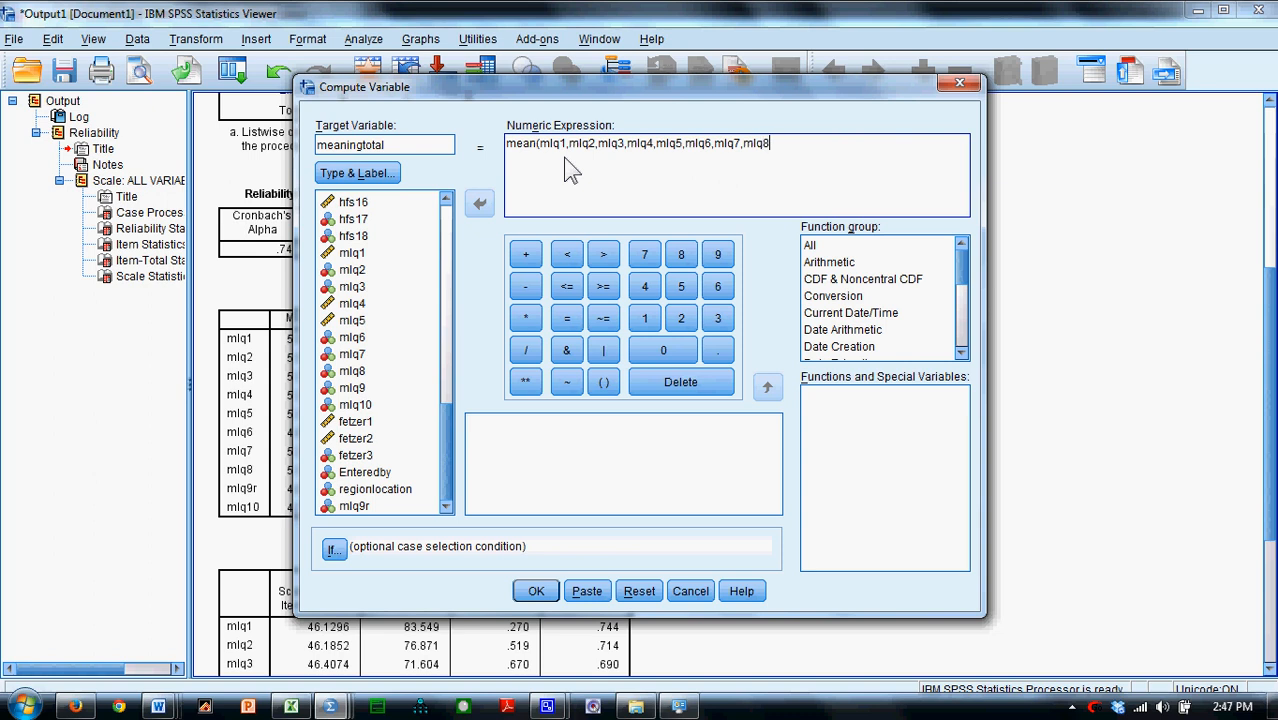
{"action": "type", "text": ",mlq9r"}
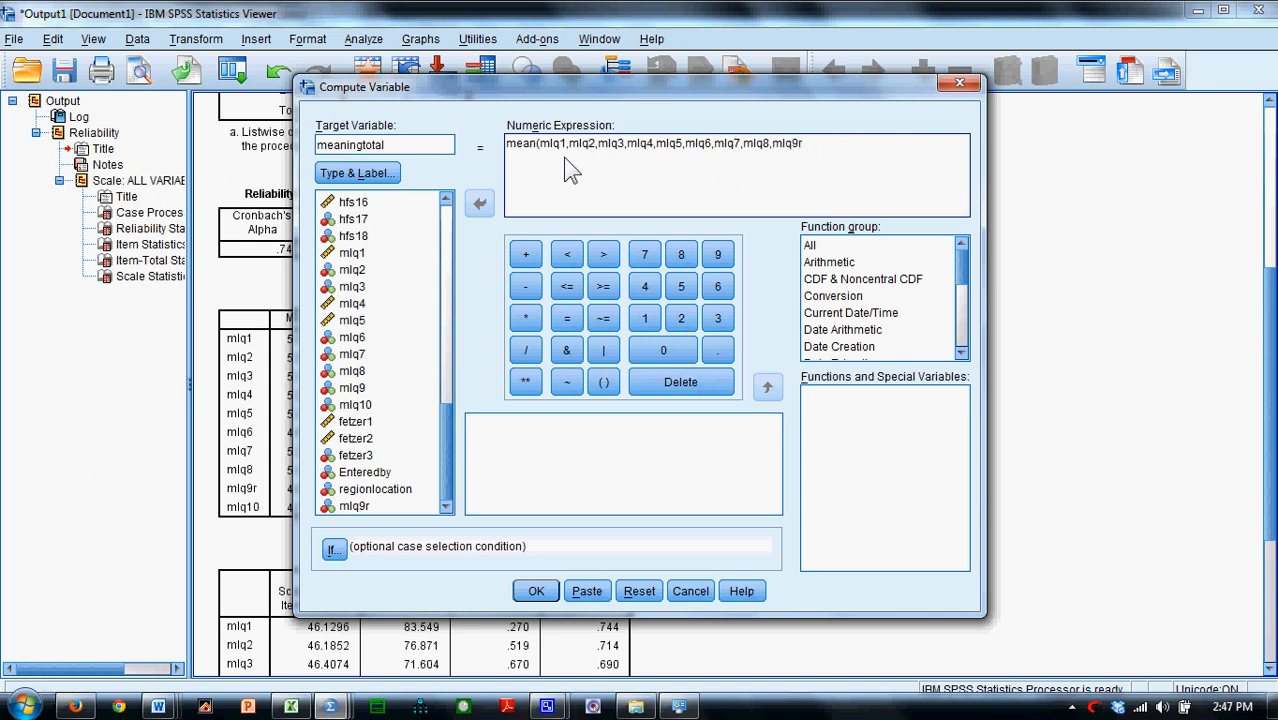
{"action": "type", "text": ",mlq"}
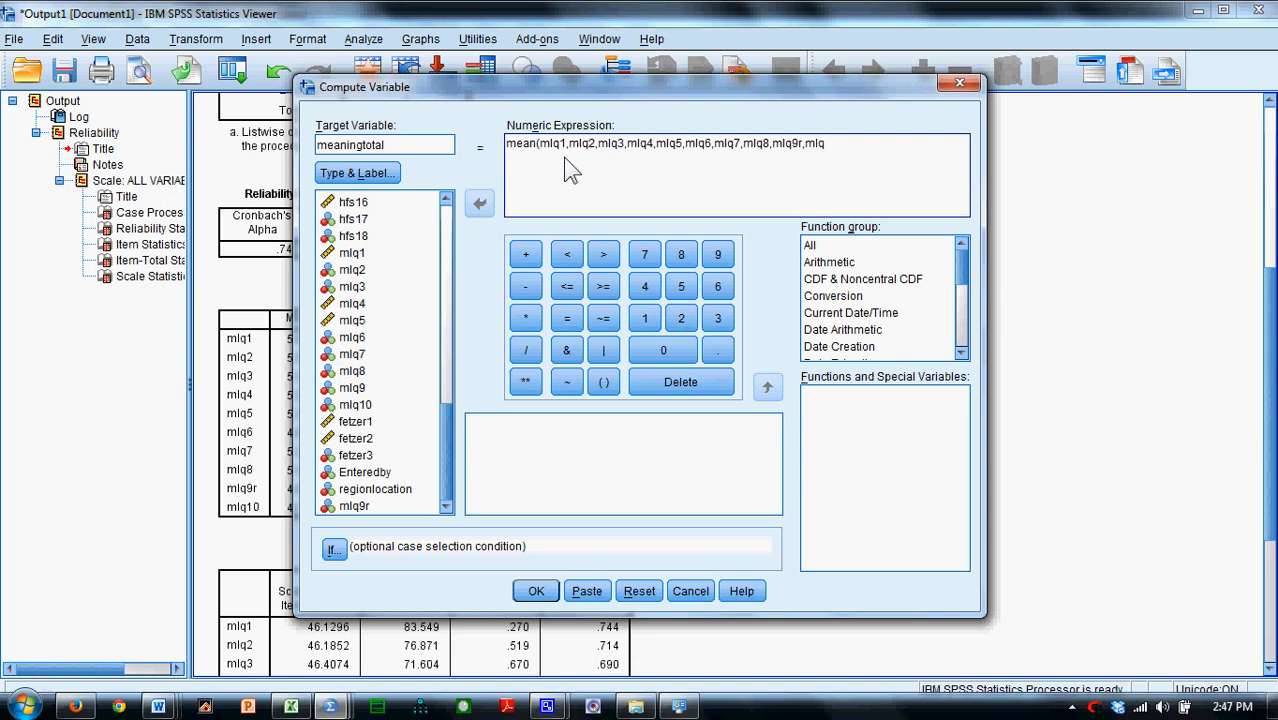
{"action": "type", "text": "10)"}
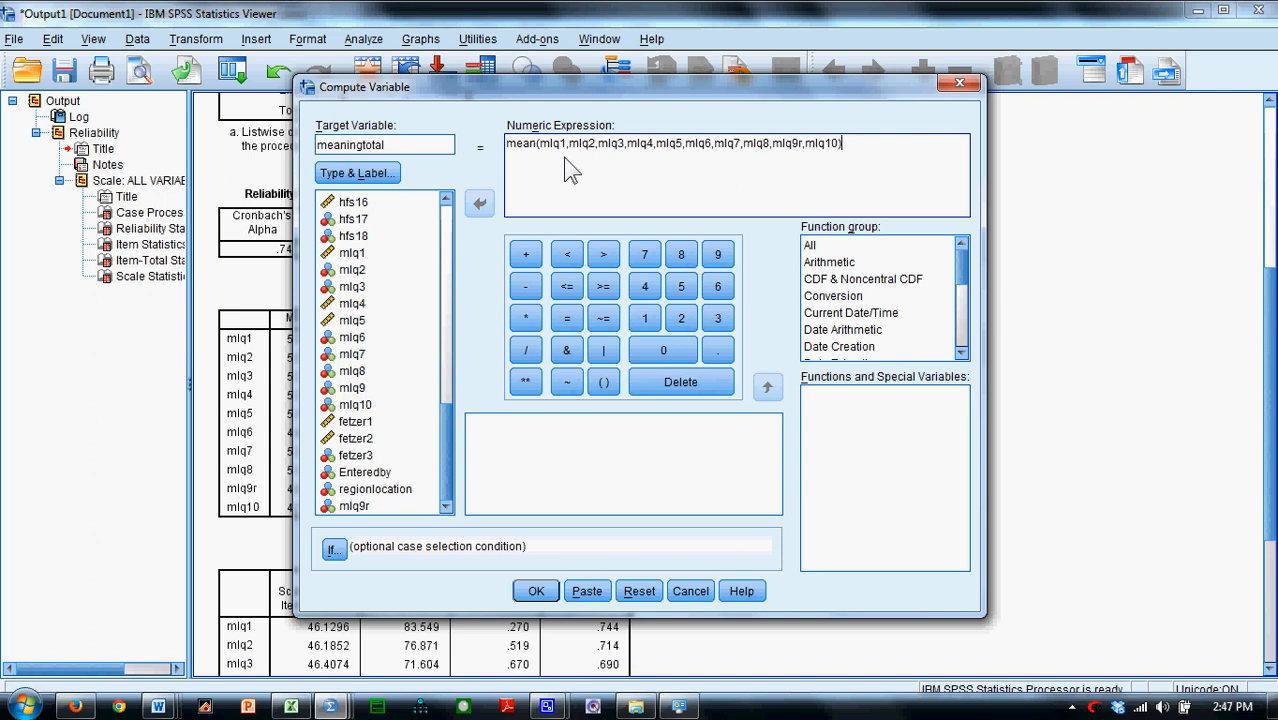
{"action": "mouse_move", "coordinate": [725, 160]}
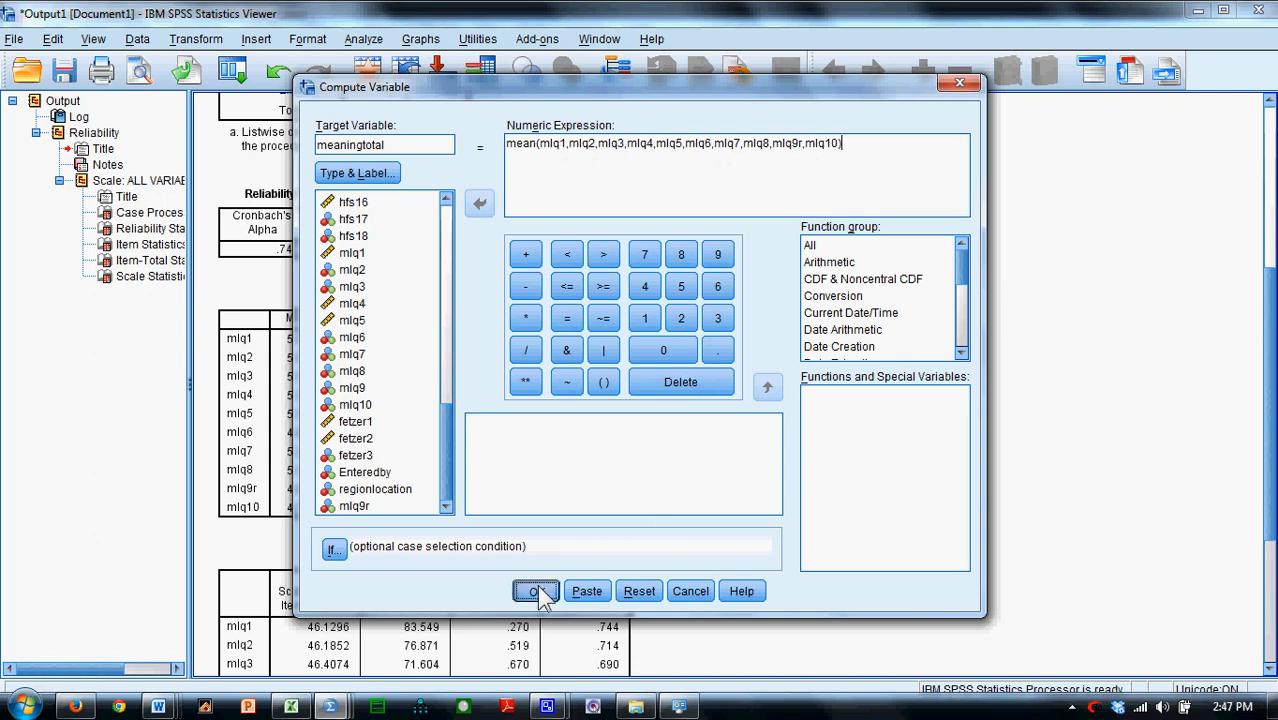
{"action": "left_click", "coordinate": [535, 591]}
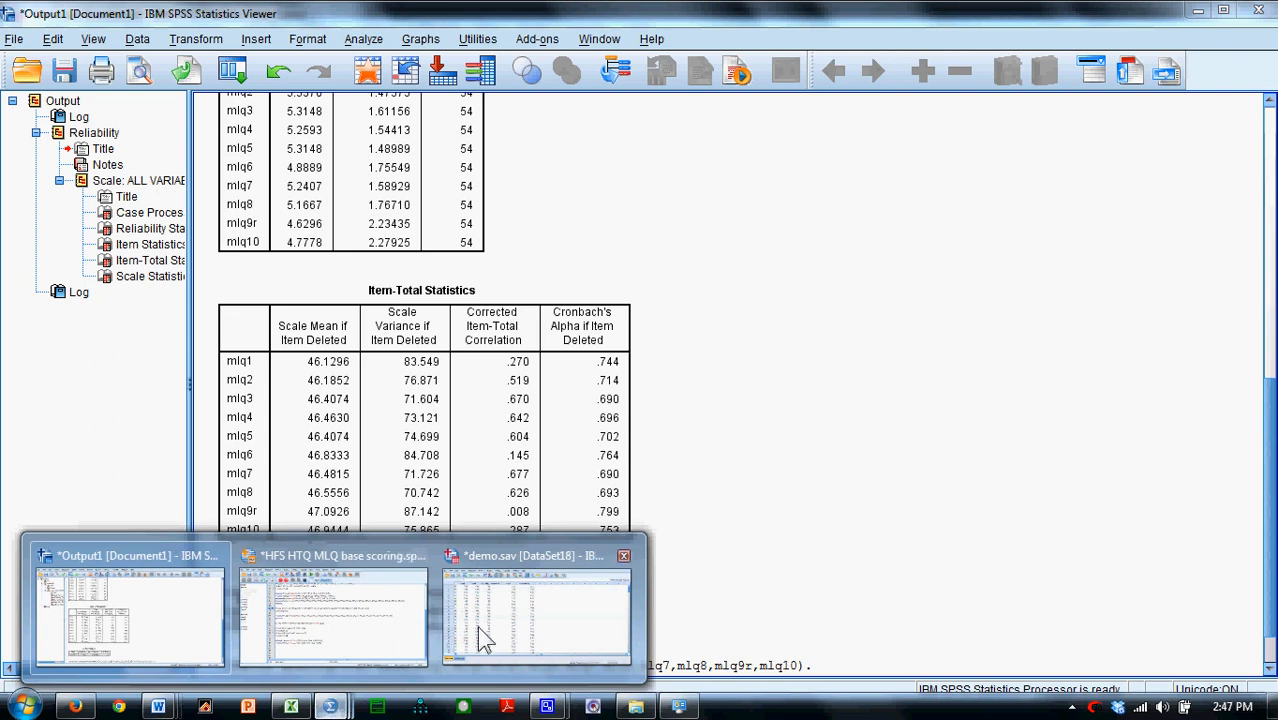
Switch to the demo.sav Data Editor to view the meaningtotal column.
{"action": "left_click", "coordinate": [536, 615]}
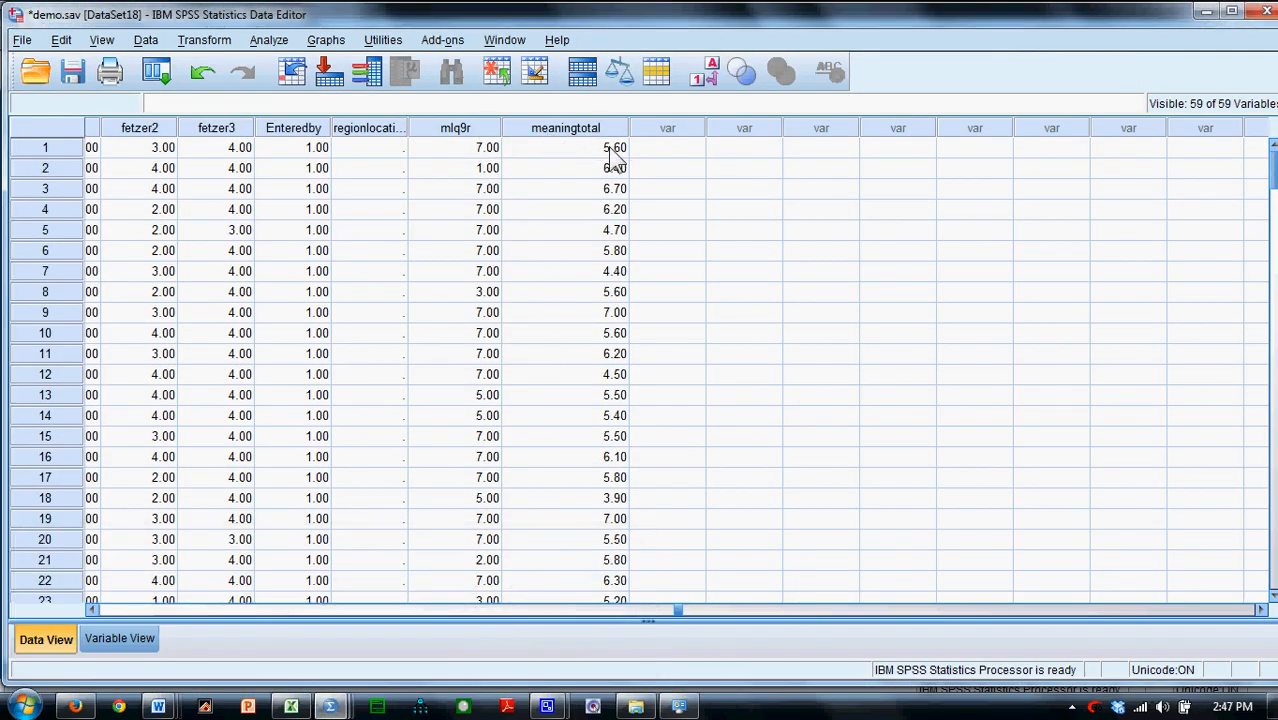
{"action": "mouse_move", "coordinate": [607, 545]}
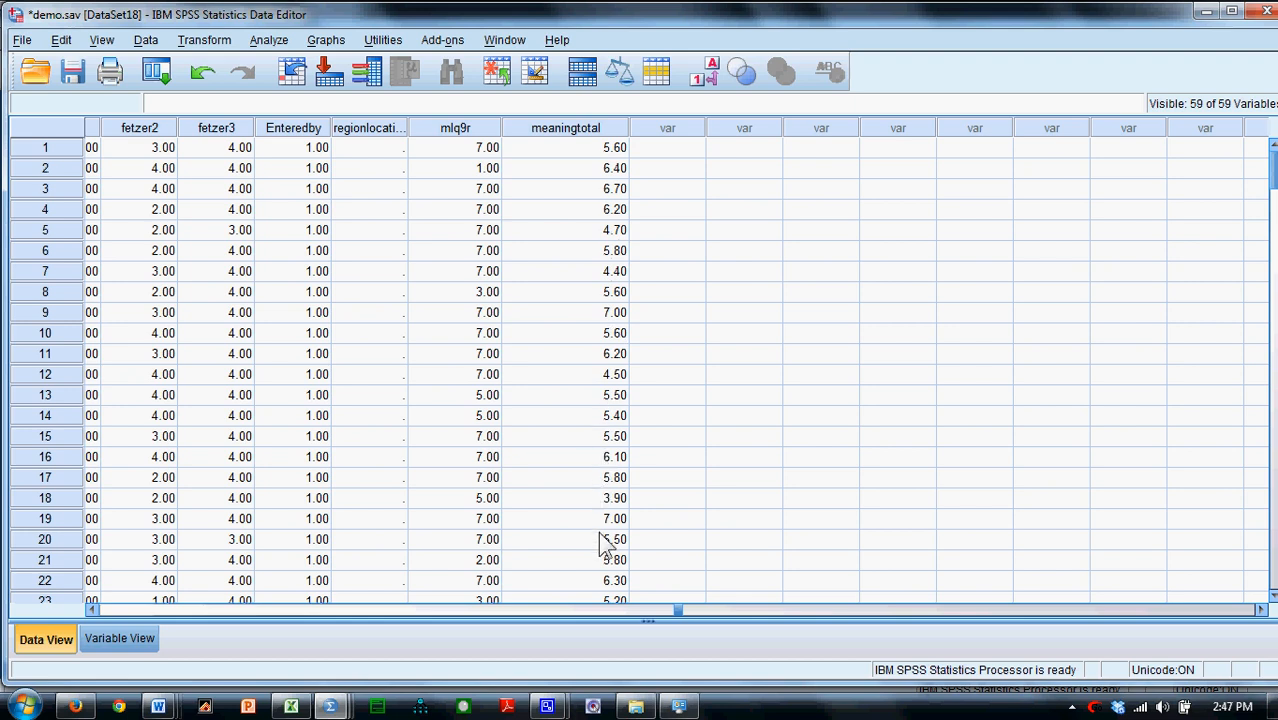